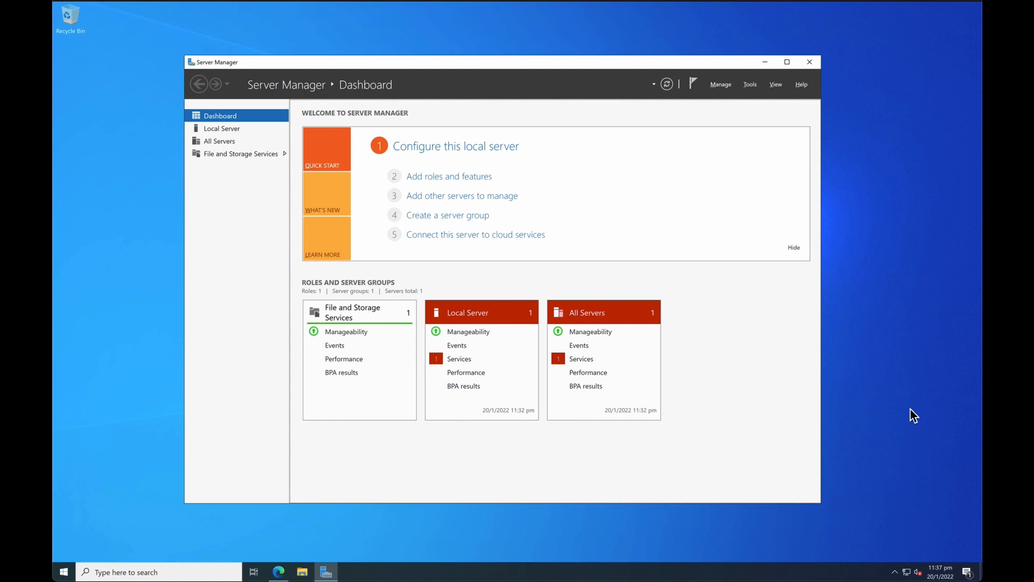
pyautogui.moveTo(907, 348)
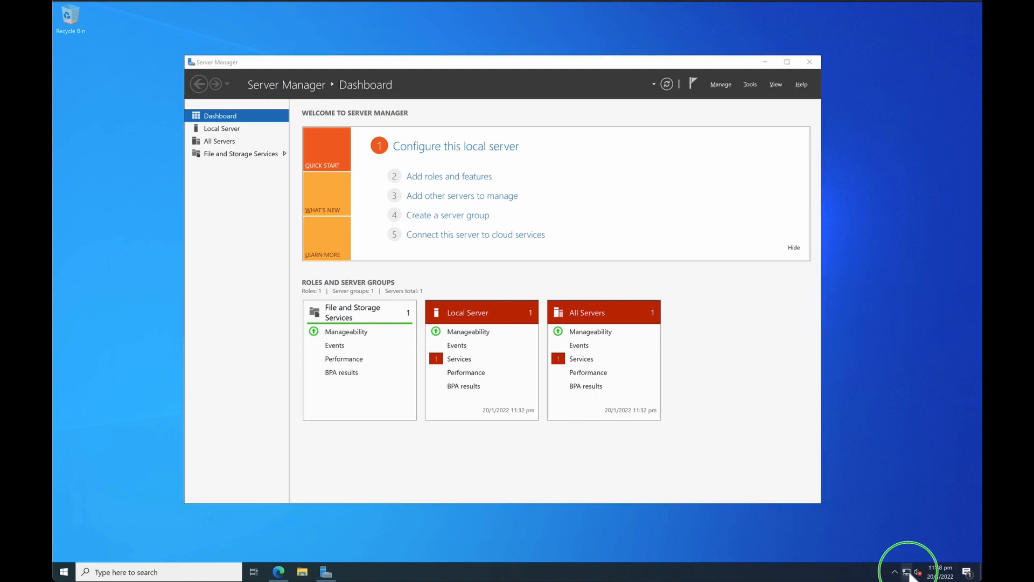
# - Bring up the Network & Internet status page from the tray network icon
pyautogui.click(349, 571)
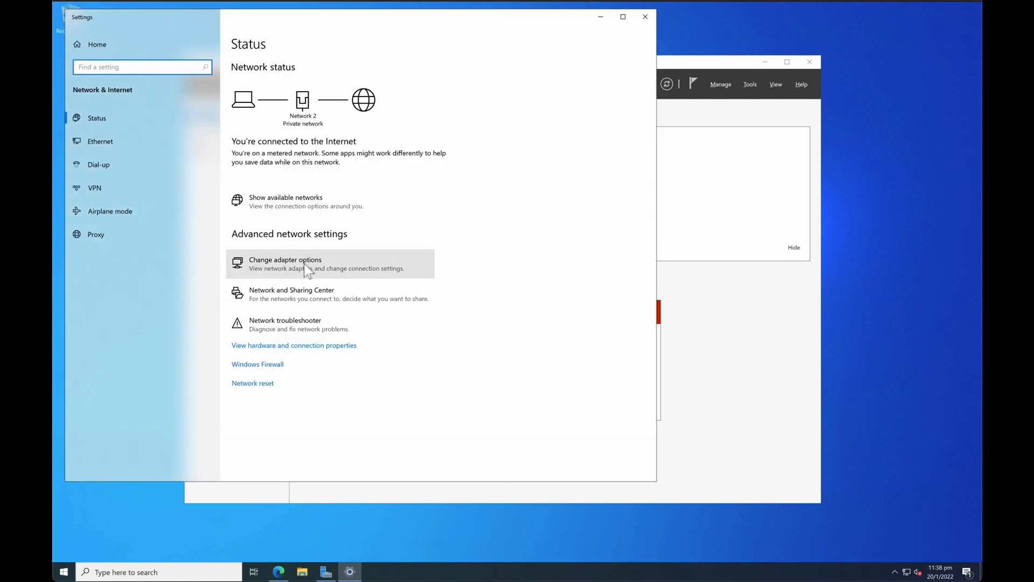
pyautogui.moveTo(914, 572)
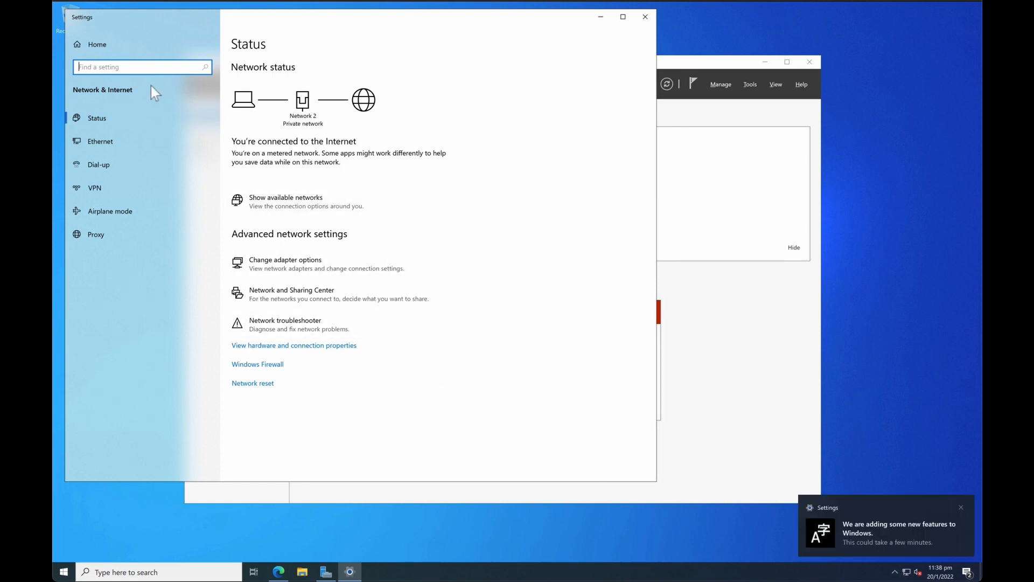
pyautogui.moveTo(298, 293)
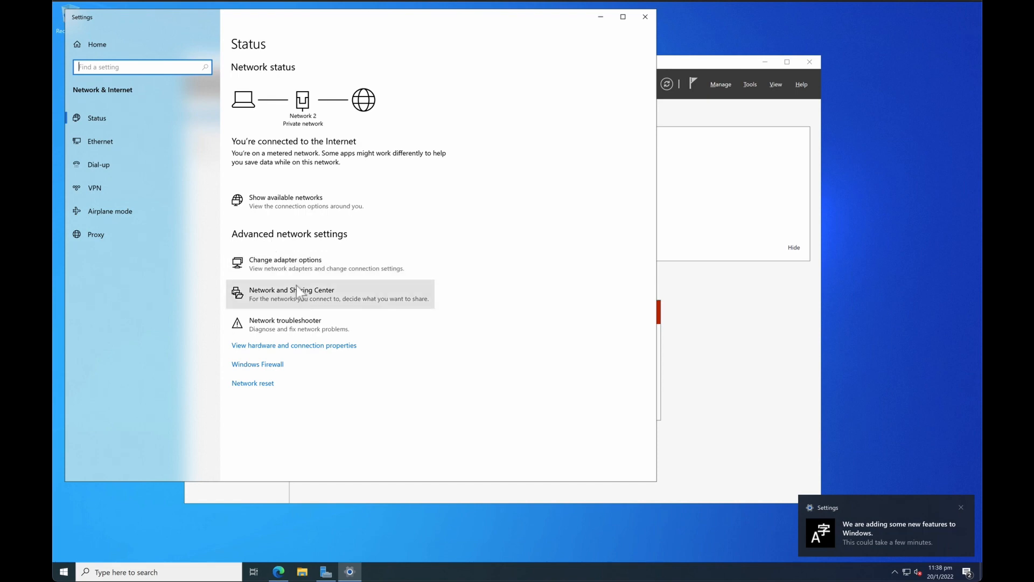
pyautogui.moveTo(298, 264)
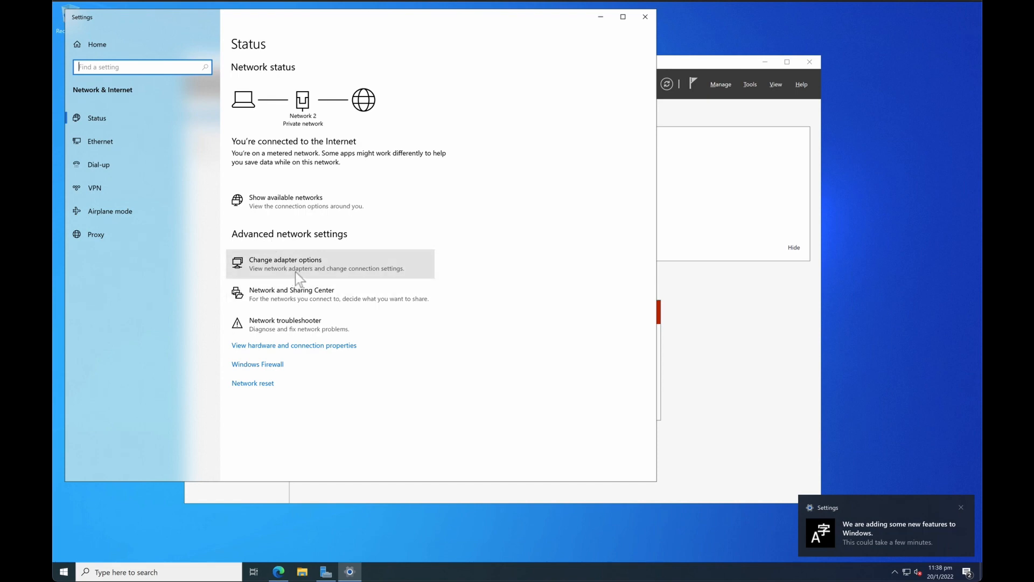
pyautogui.moveTo(336, 293)
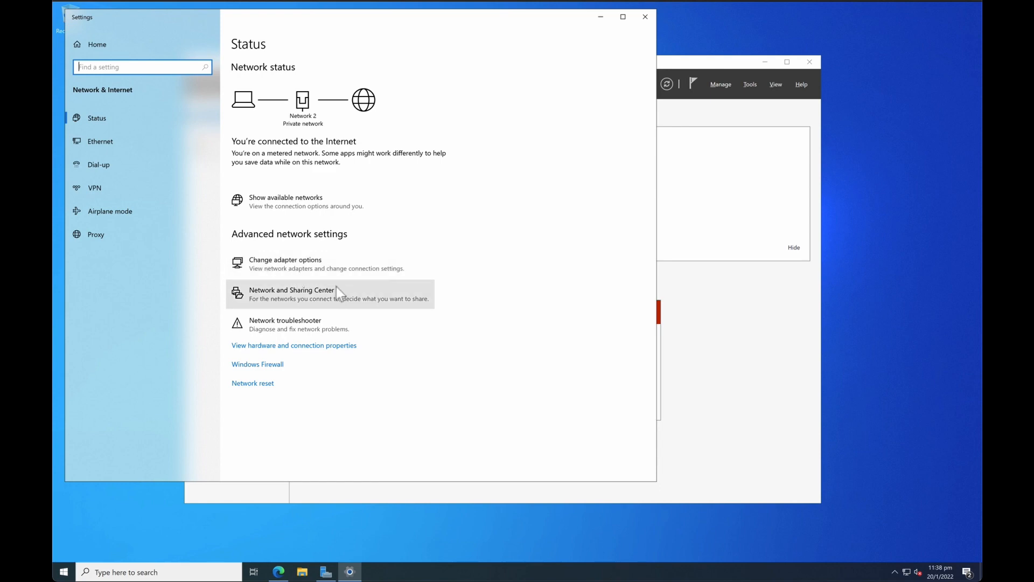
pyautogui.moveTo(226, 257)
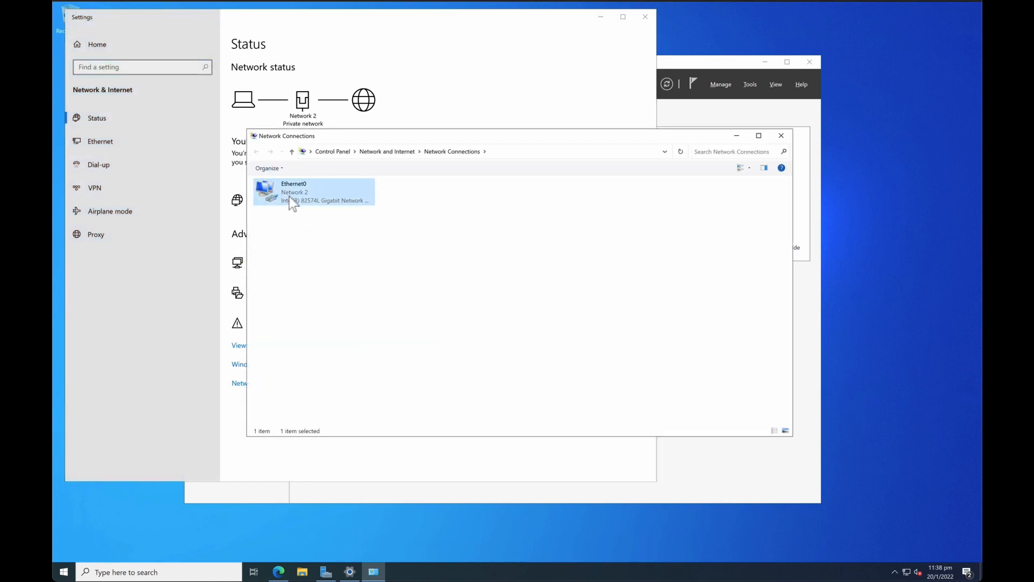
# - View Ethernet0's properties and select the Internet Protocol Version 4 (TCP/IPv4) component
pyautogui.click(314, 192)
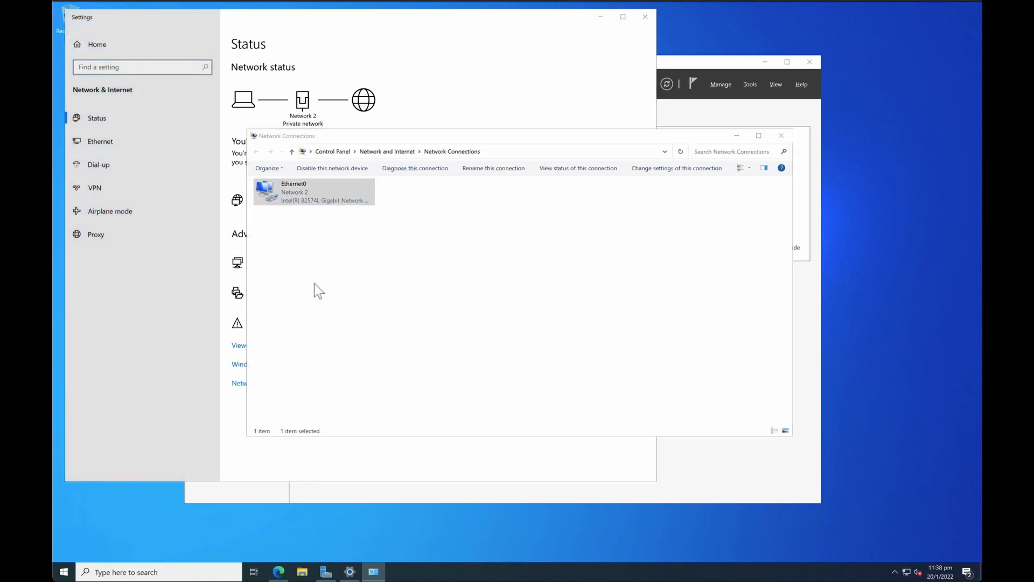
pyautogui.doubleClick(314, 191)
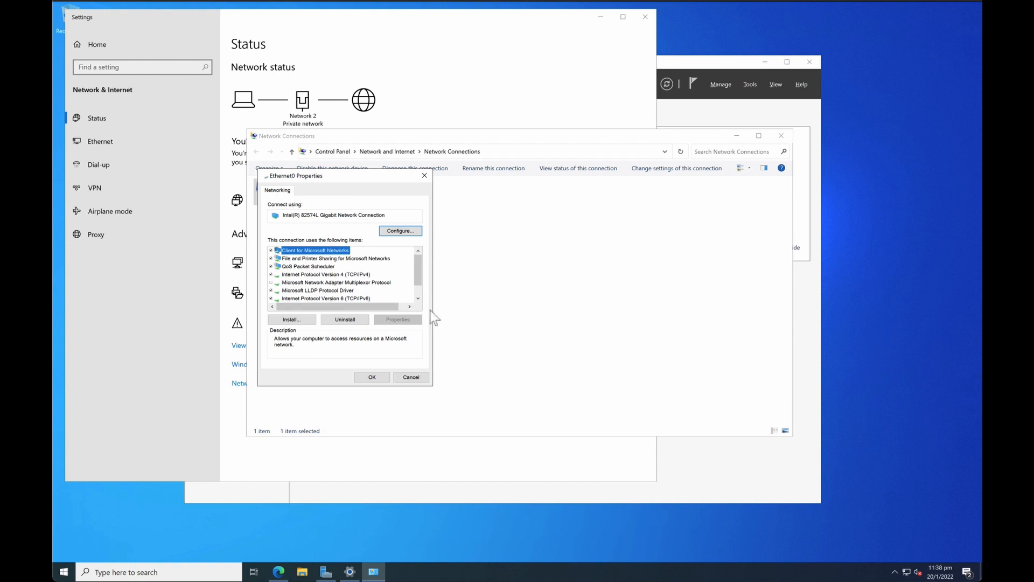
pyautogui.moveTo(310, 283)
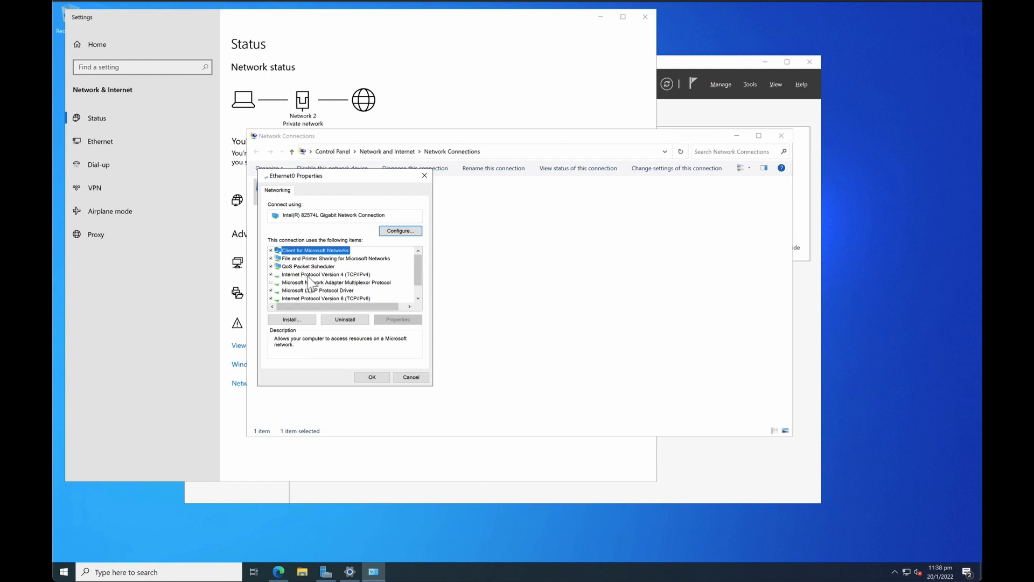
pyautogui.click(325, 273)
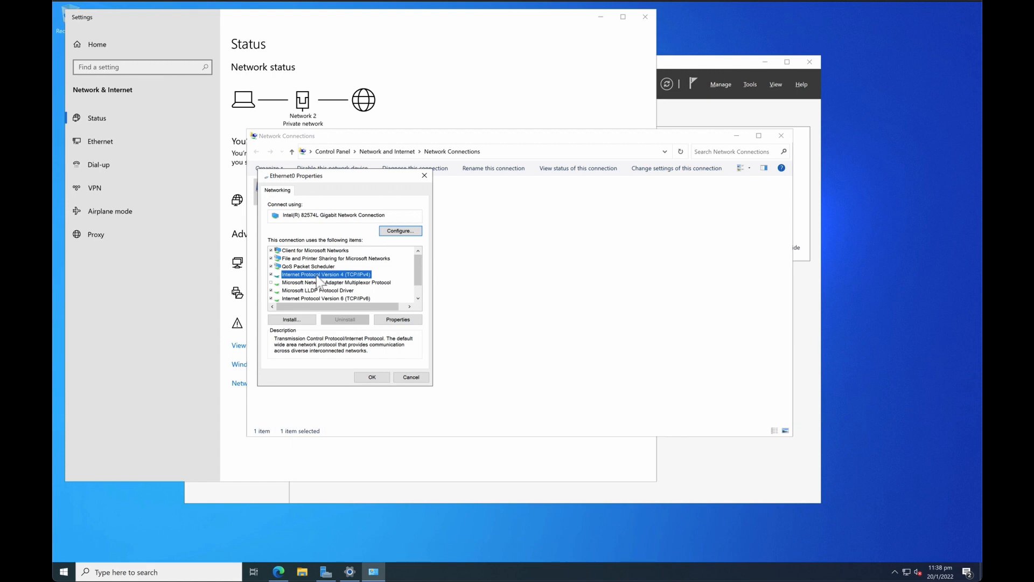
# - Show Ethernet0's IPv4 settings with static address 192.168.24.211, gateway and DNS servers
pyautogui.click(397, 318)
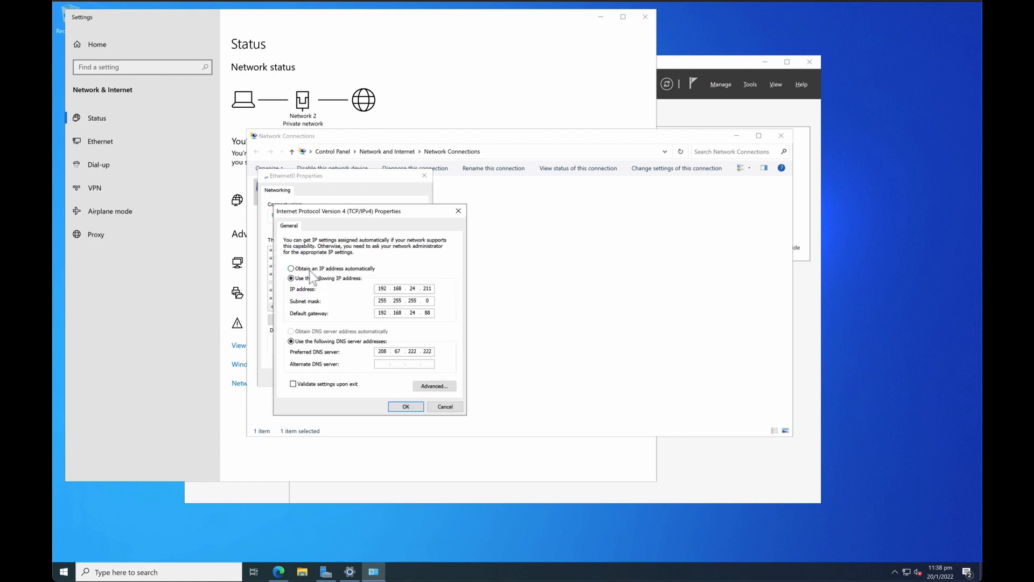
pyautogui.moveTo(643, 406)
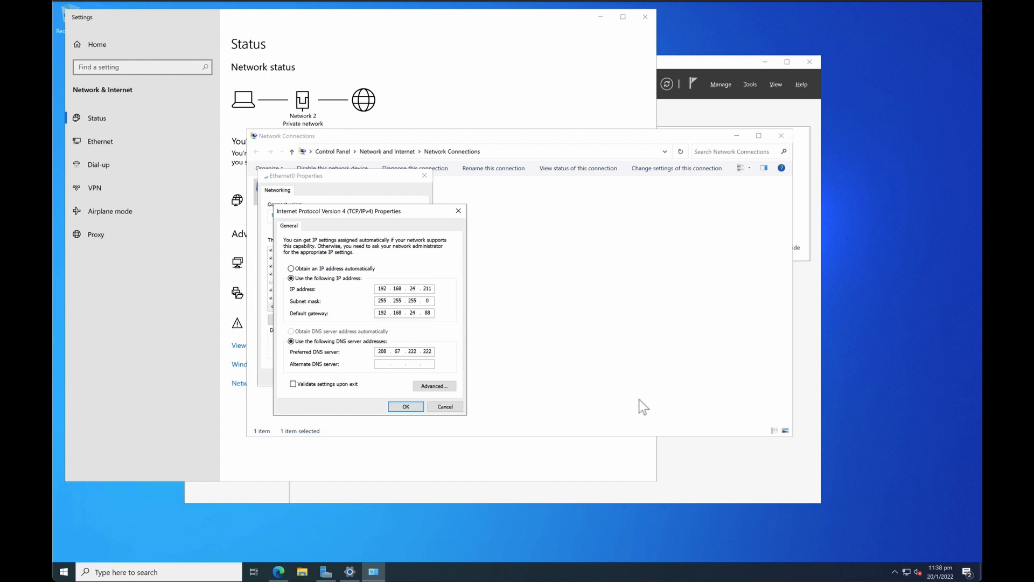
pyautogui.moveTo(283, 344)
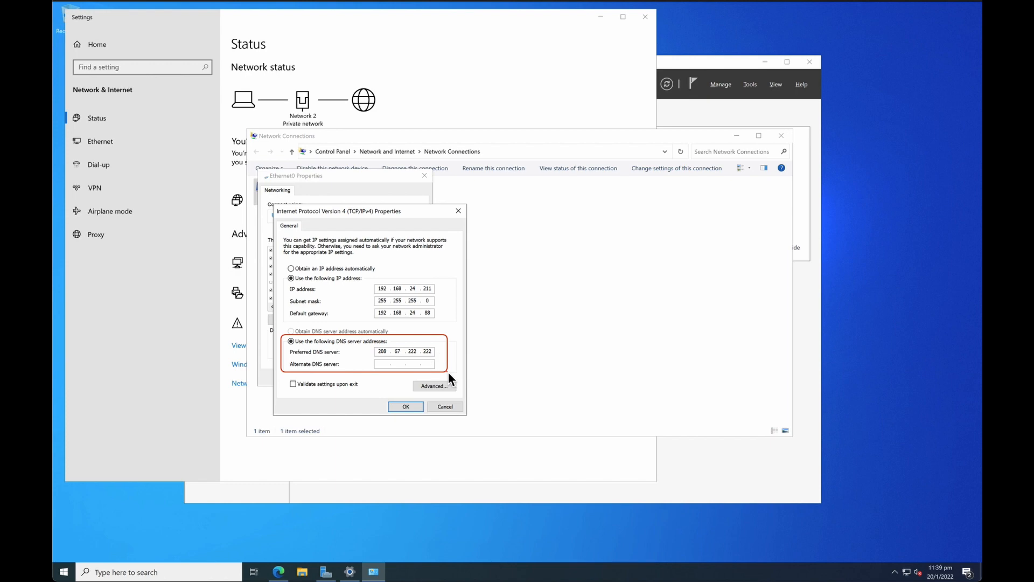
pyautogui.moveTo(453, 370)
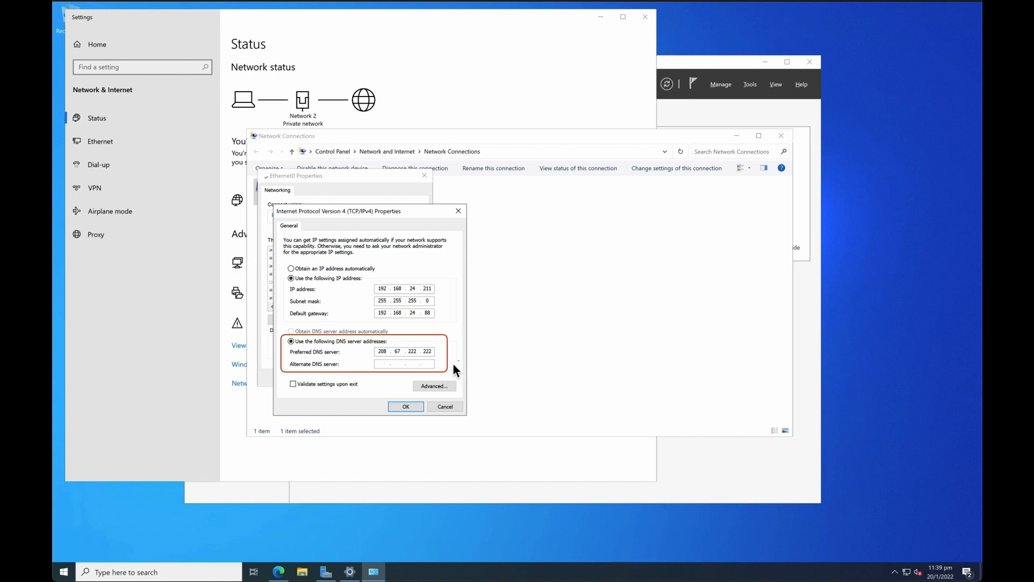
pyautogui.moveTo(378, 365)
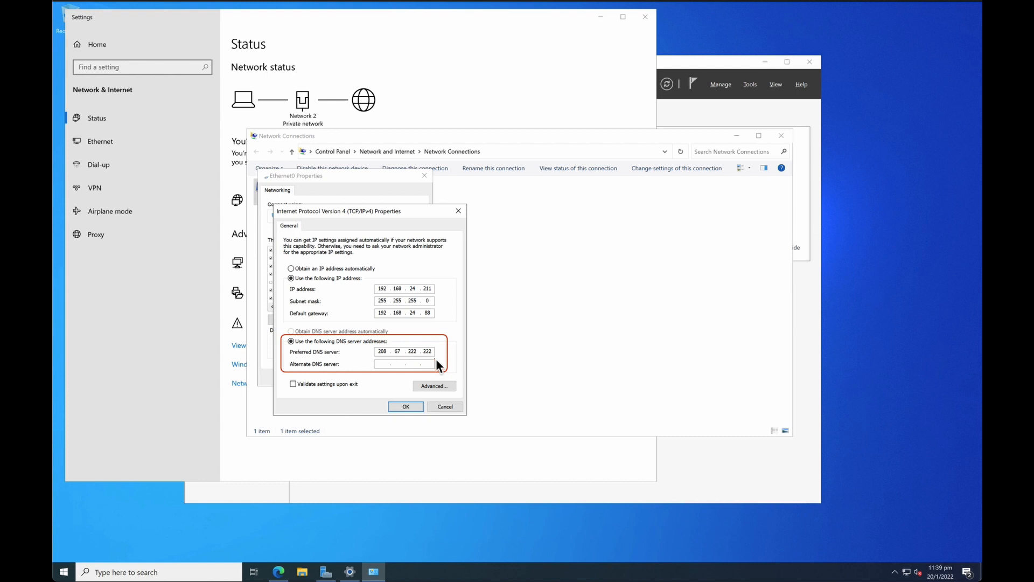
pyautogui.moveTo(413, 364)
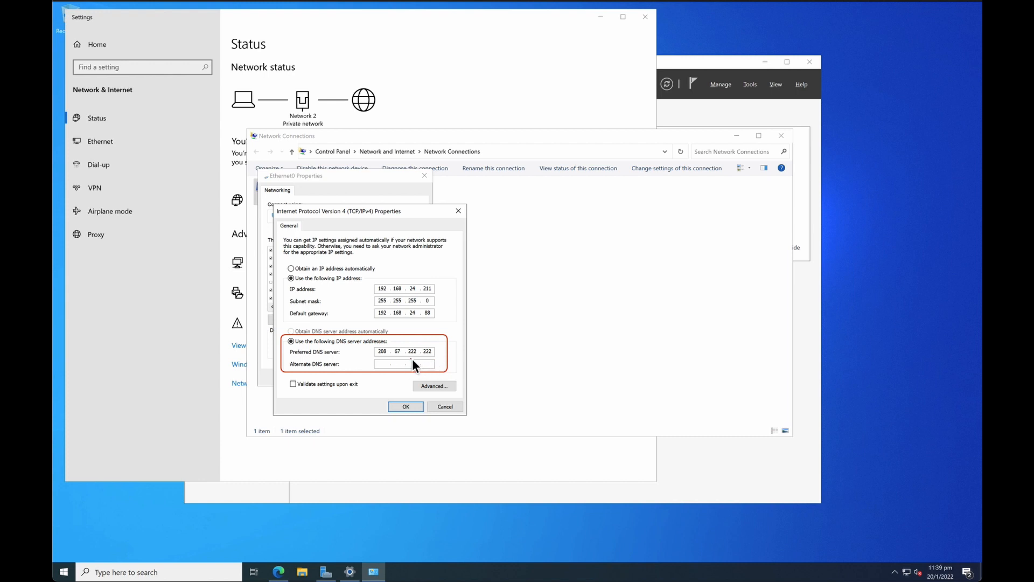
pyautogui.moveTo(395, 363)
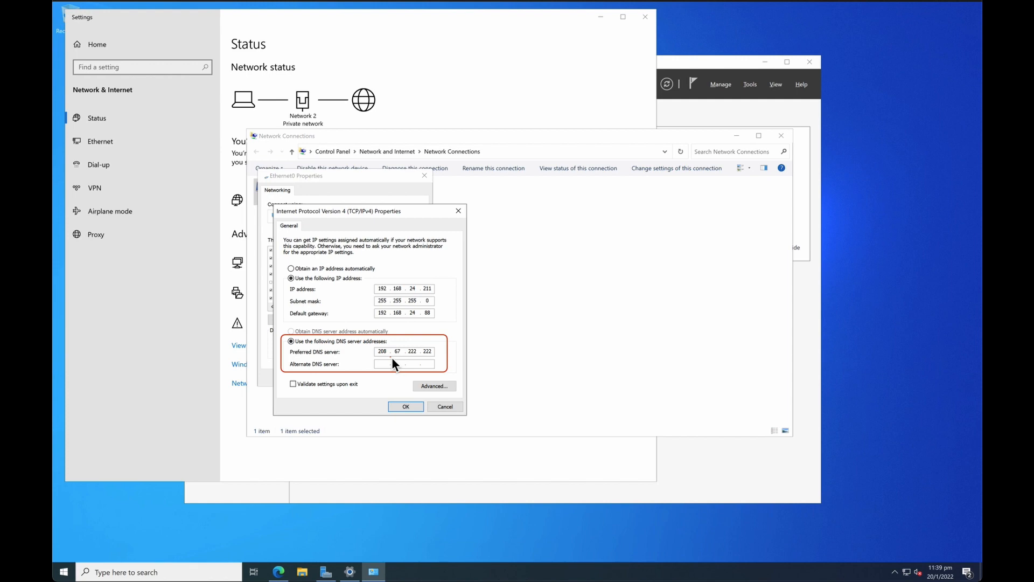
pyautogui.moveTo(430, 374)
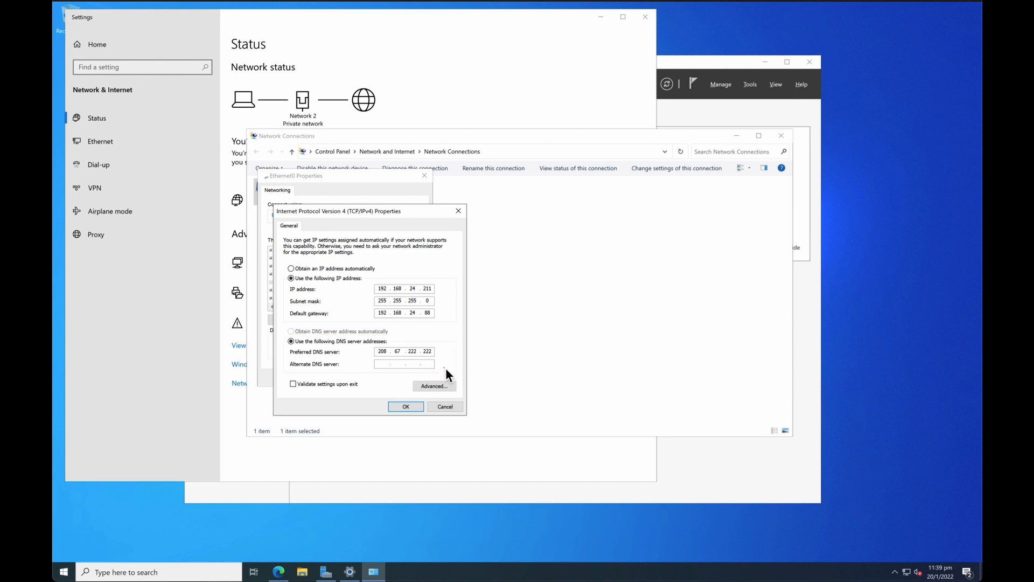
pyautogui.moveTo(384, 359)
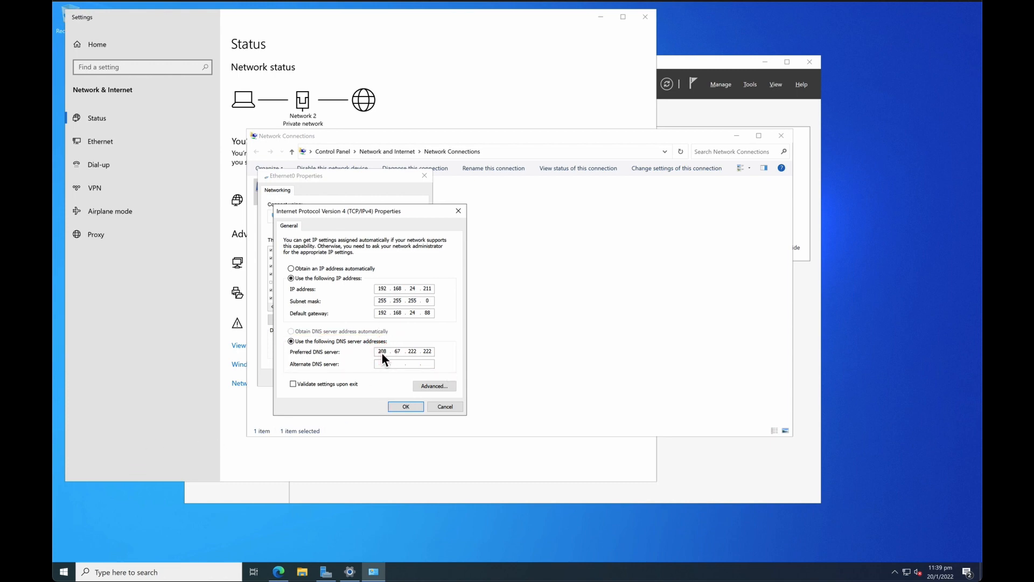
# - Set Ethernet0's preferred DNS server to 192.168.24.210 and save the adapter settings
pyautogui.doubleClick(382, 351)
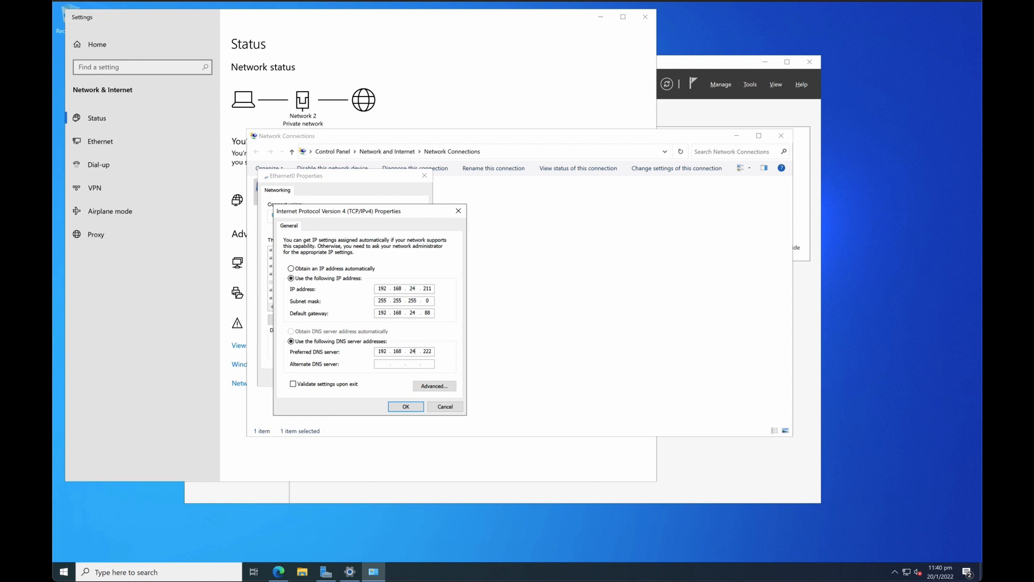
pyautogui.click(395, 363)
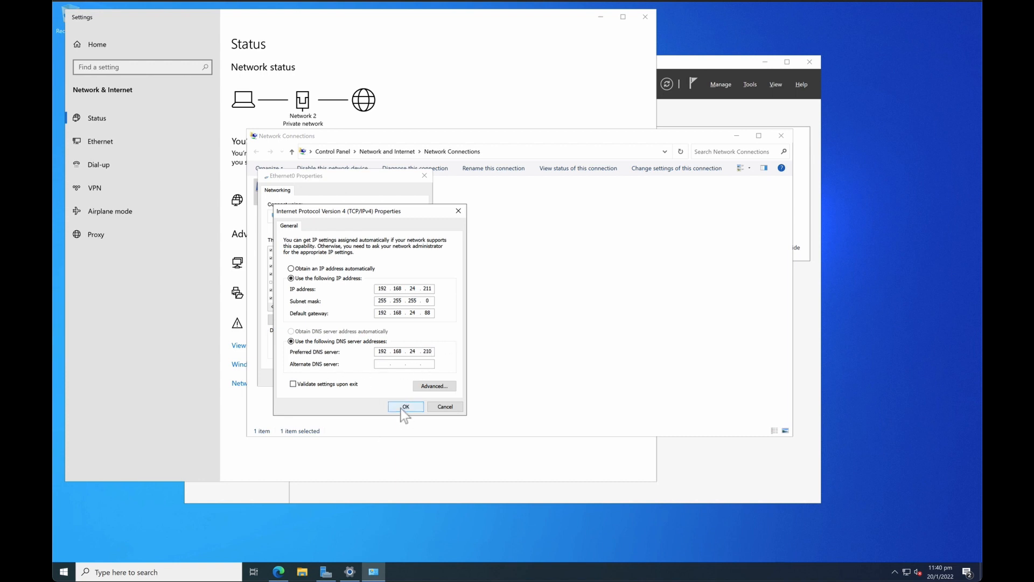
pyautogui.moveTo(416, 413)
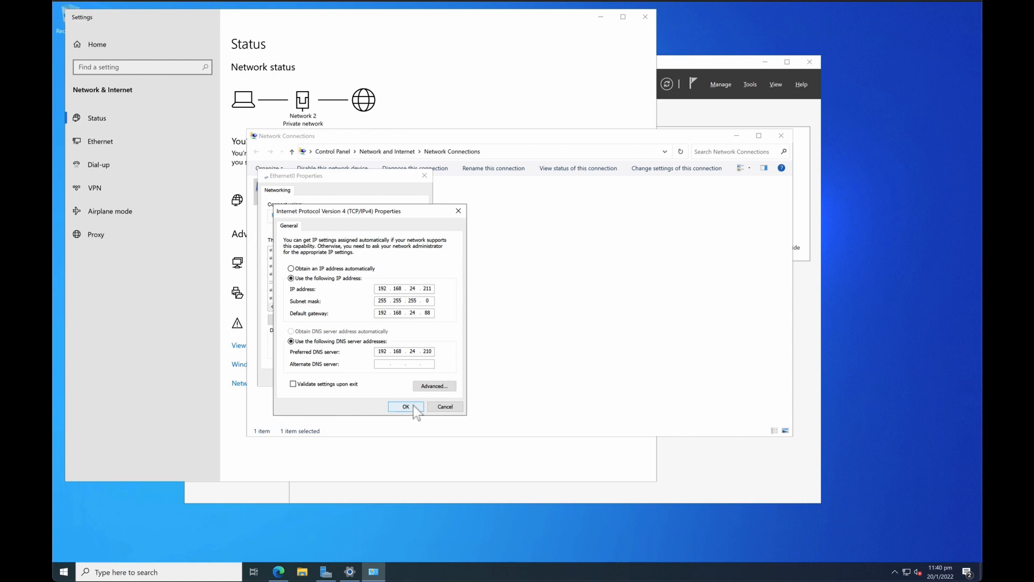
pyautogui.click(406, 406)
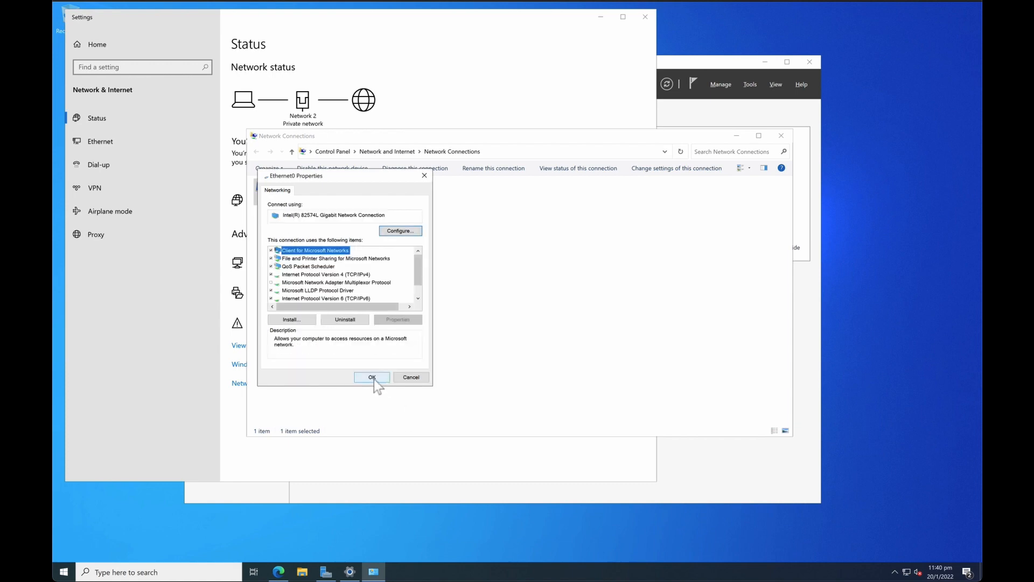
pyautogui.click(370, 377)
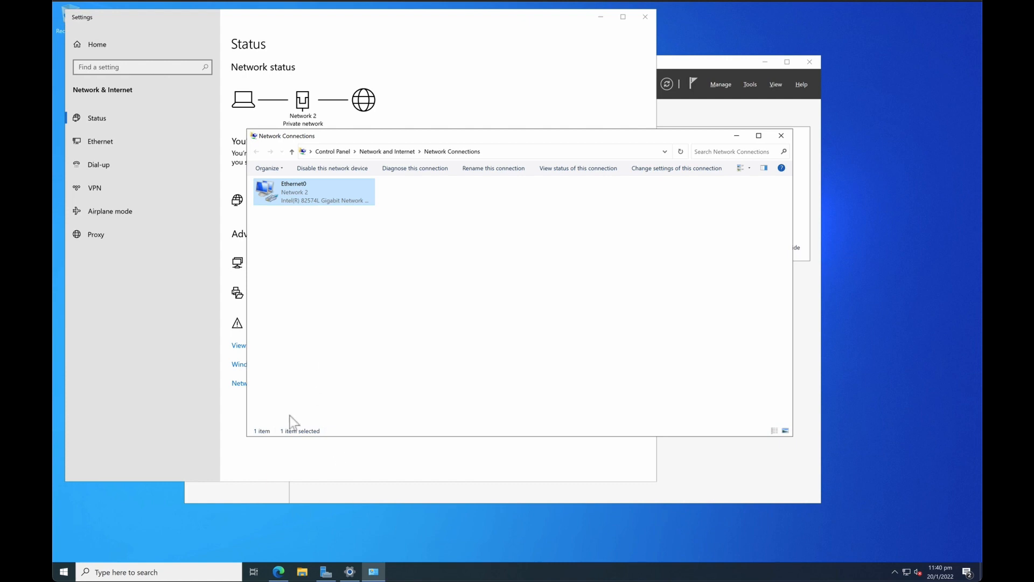
# - Ping in.dpseasean.com from Command Prompt; it replies from 192.168.24.210 with no loss
pyautogui.click(158, 572)
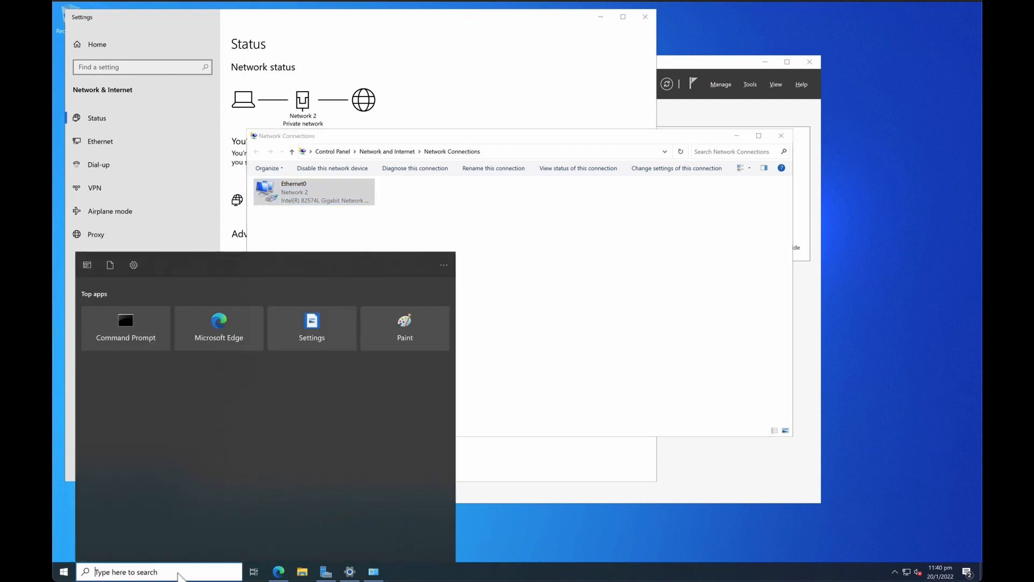
pyautogui.click(125, 328)
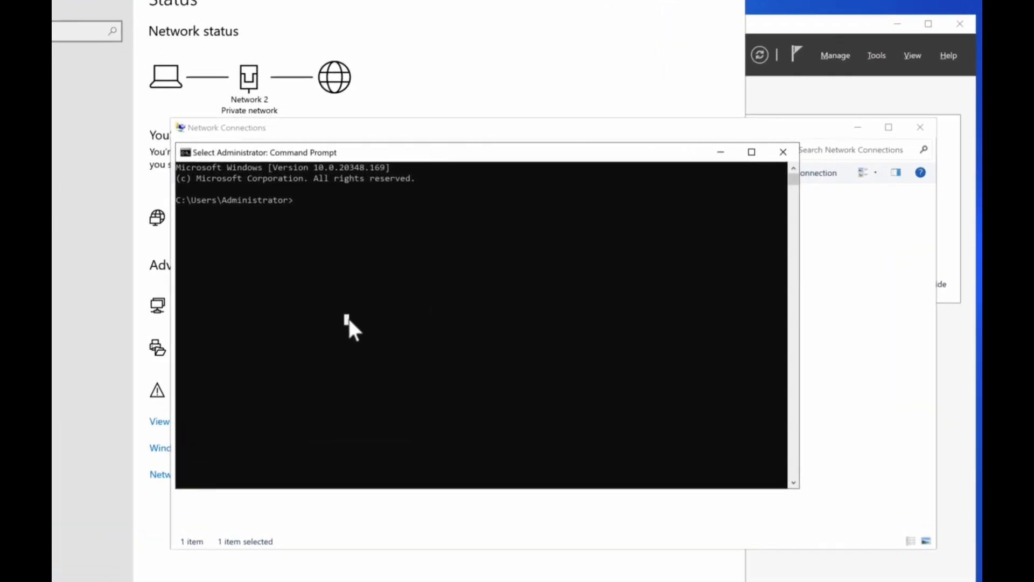
pyautogui.write('p')
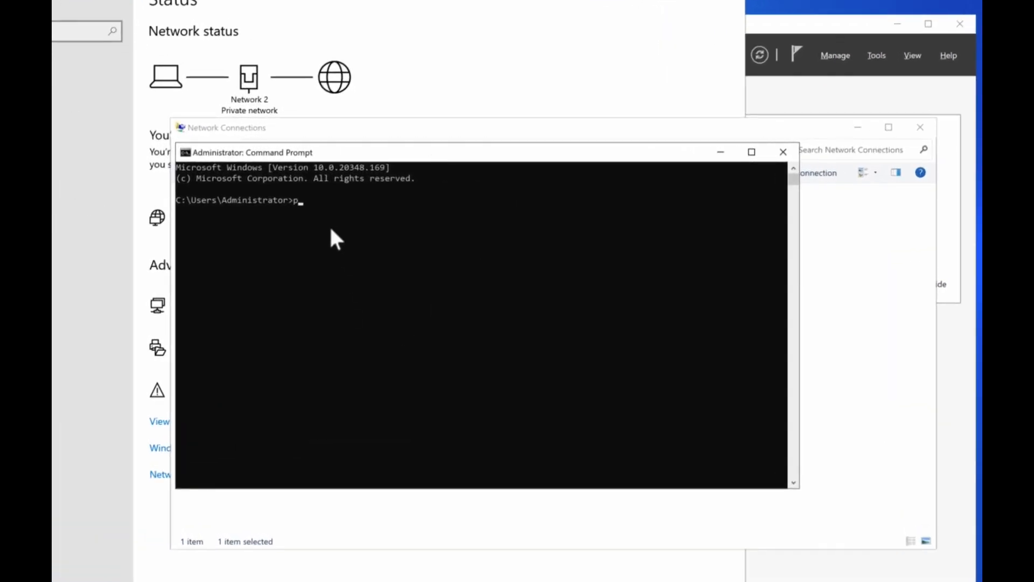
pyautogui.write('ing in')
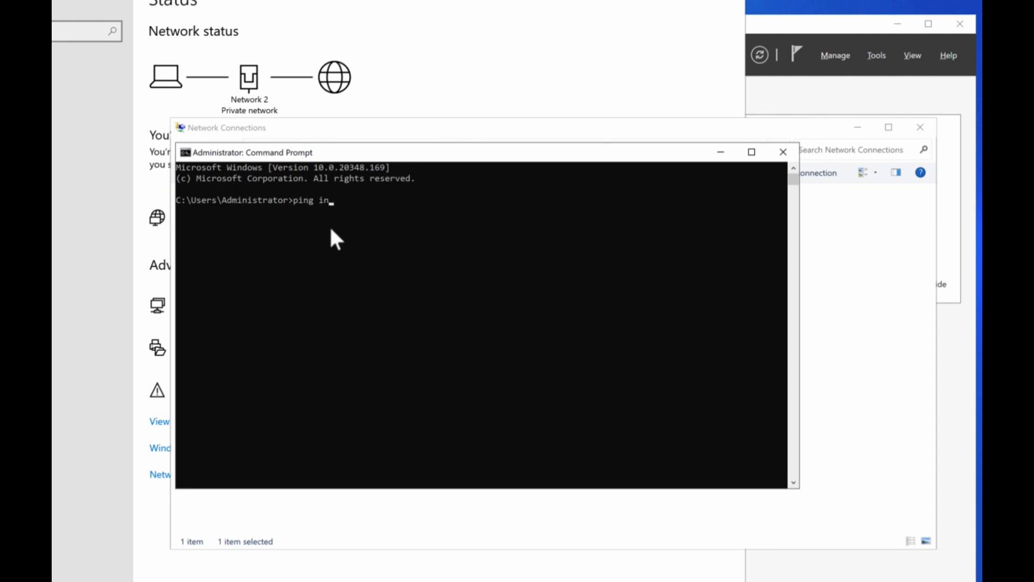
pyautogui.write('.d')
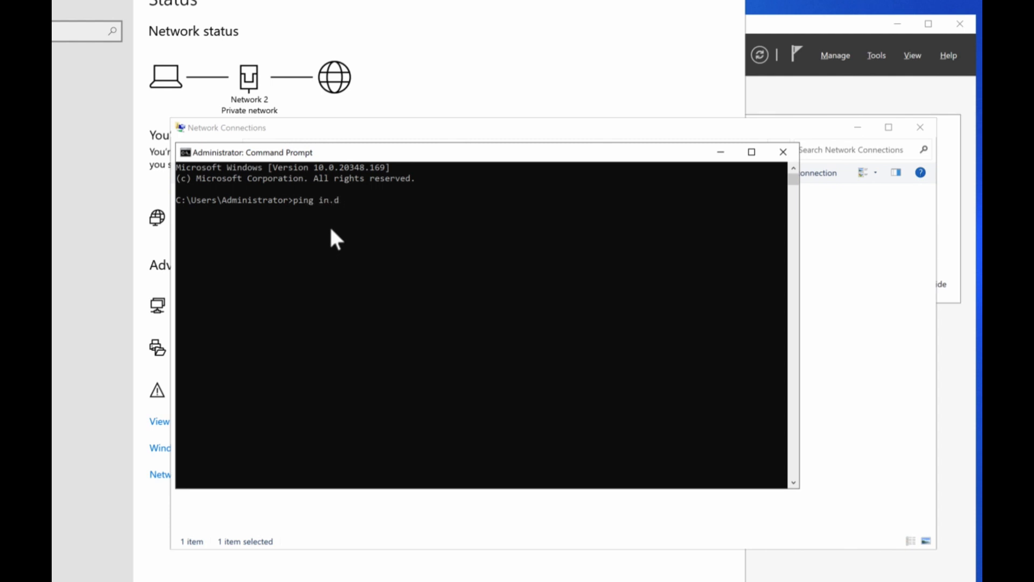
pyautogui.write('pseasean')
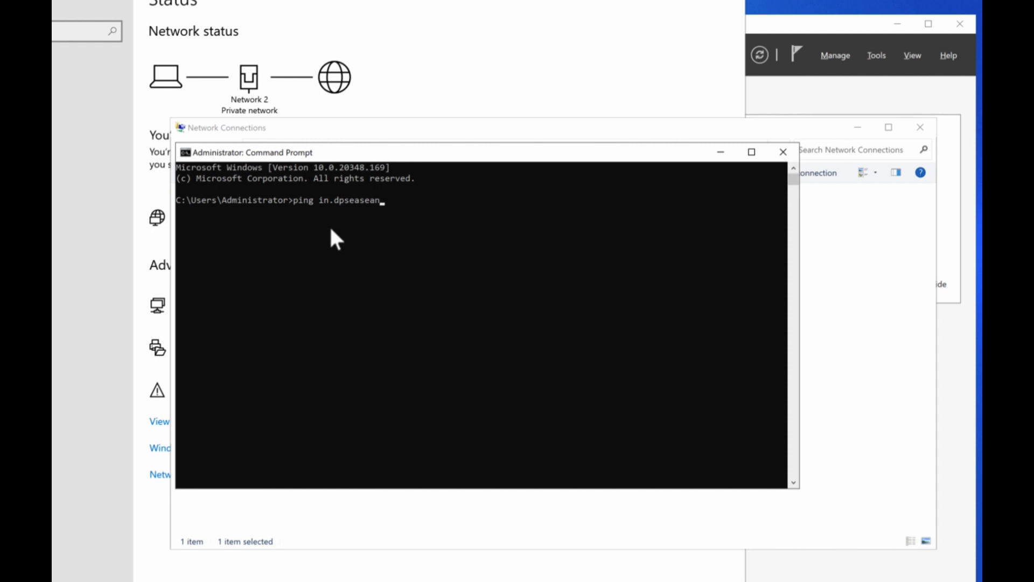
pyautogui.write('.com')
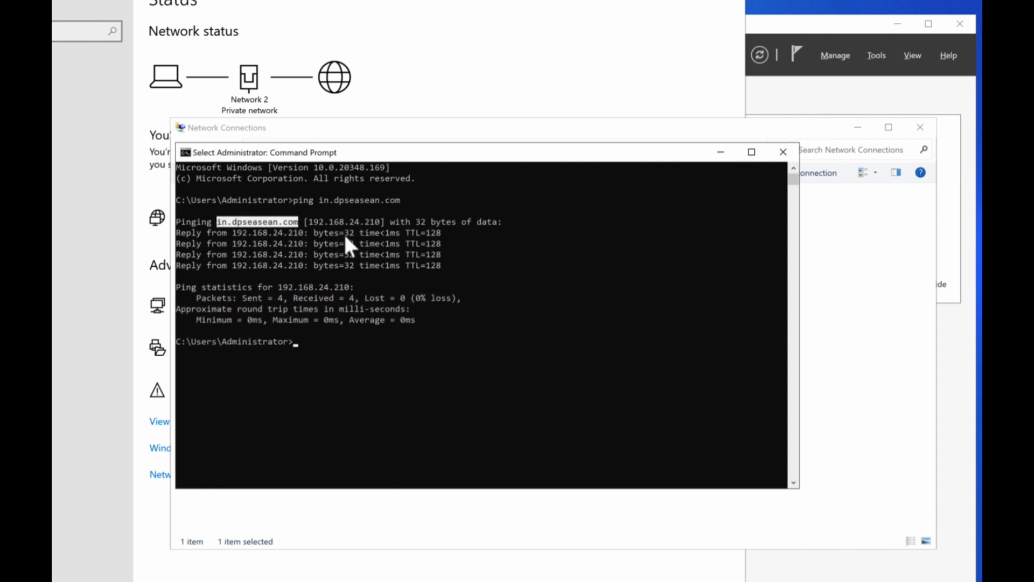
pyautogui.moveTo(389, 283)
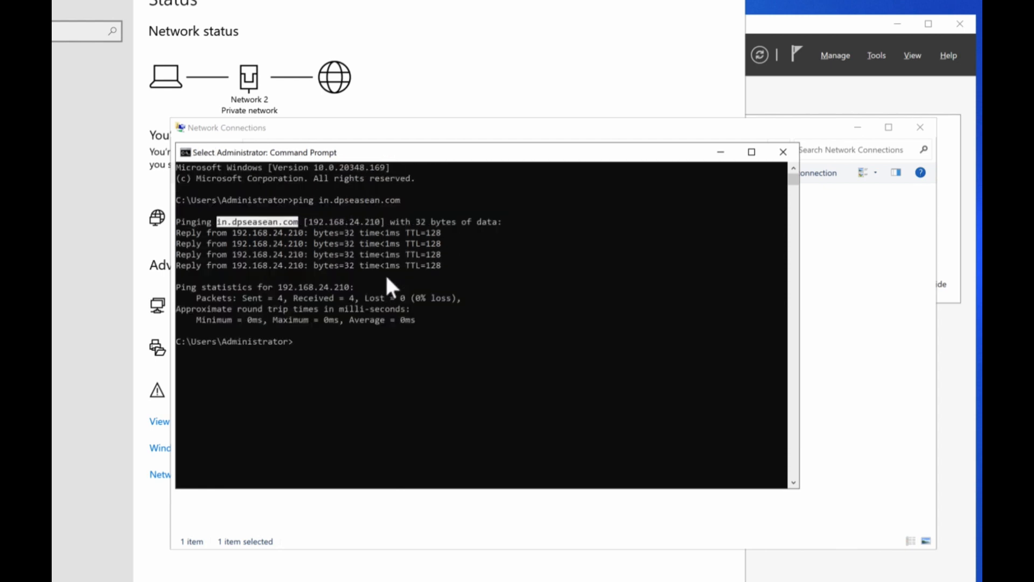
pyautogui.moveTo(395, 286)
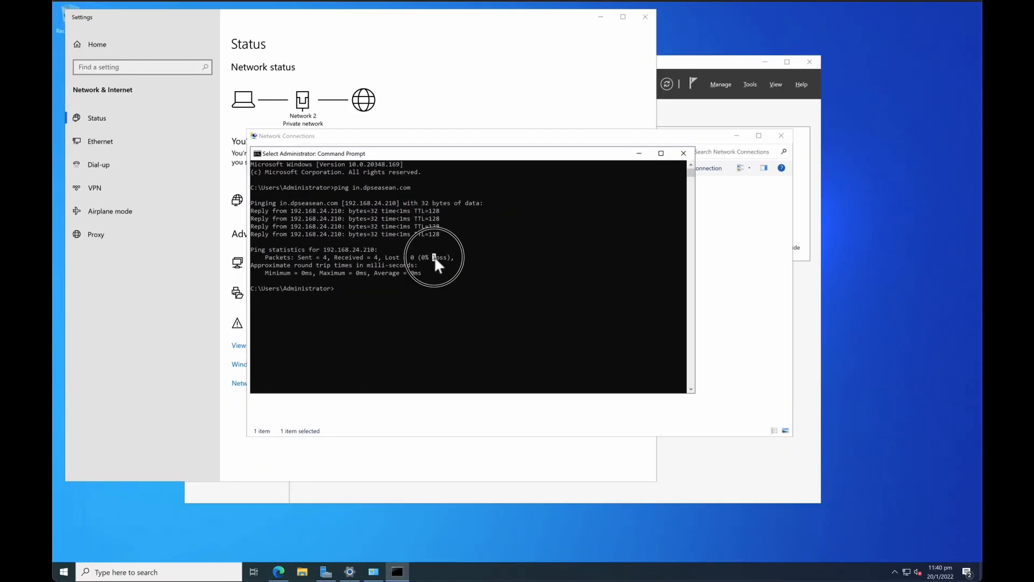
pyautogui.moveTo(451, 307)
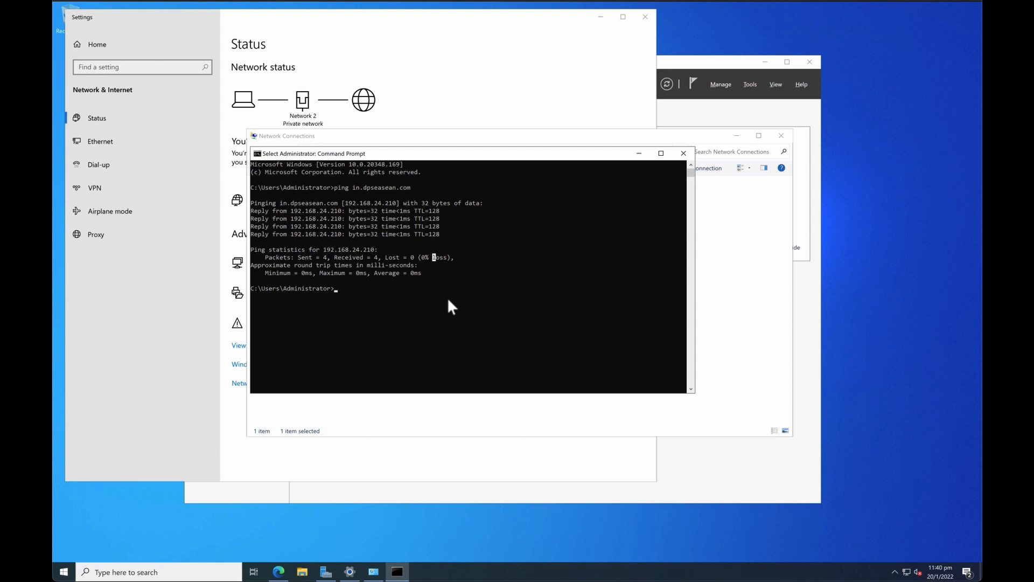
# - Close Command Prompt, Network Connections and Settings, returning to the Server Manager dashboard
pyautogui.click(683, 153)
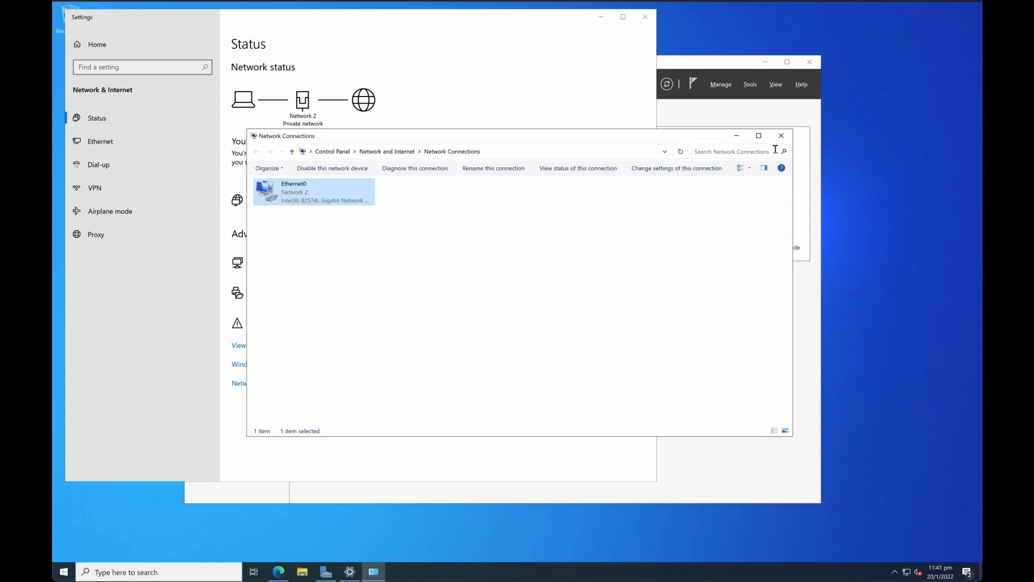
pyautogui.click(781, 135)
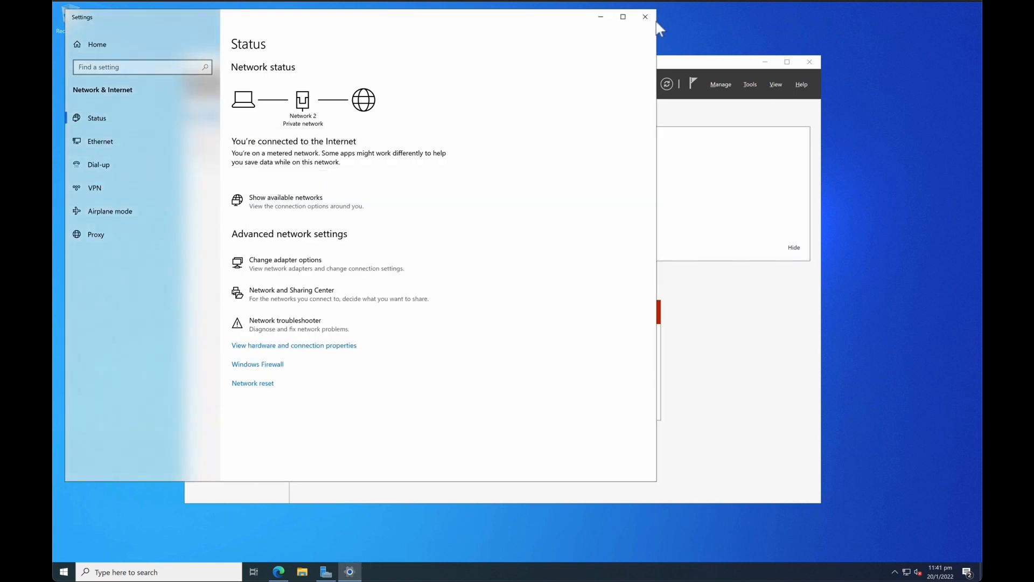
pyautogui.click(645, 16)
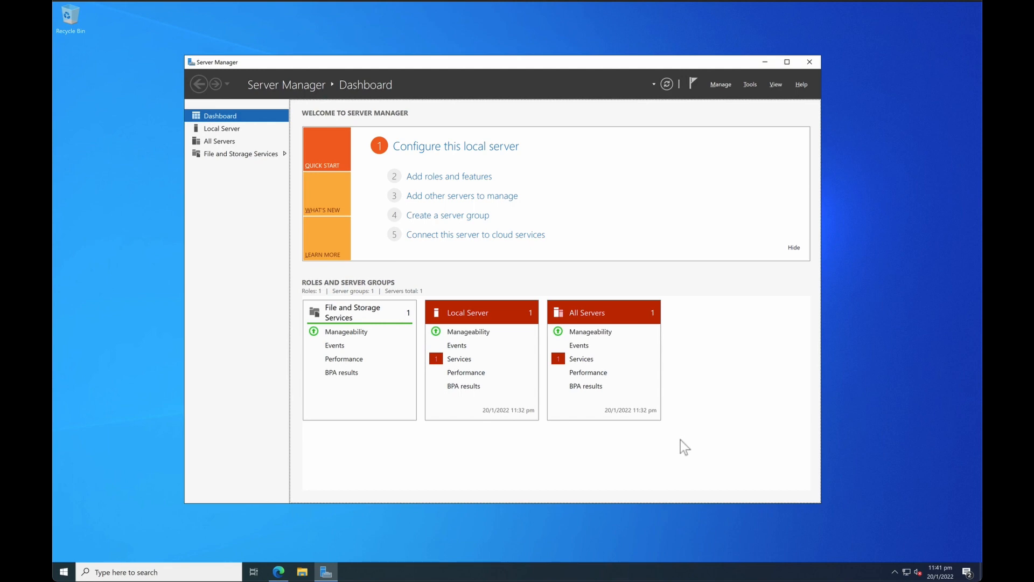
pyautogui.moveTo(688, 436)
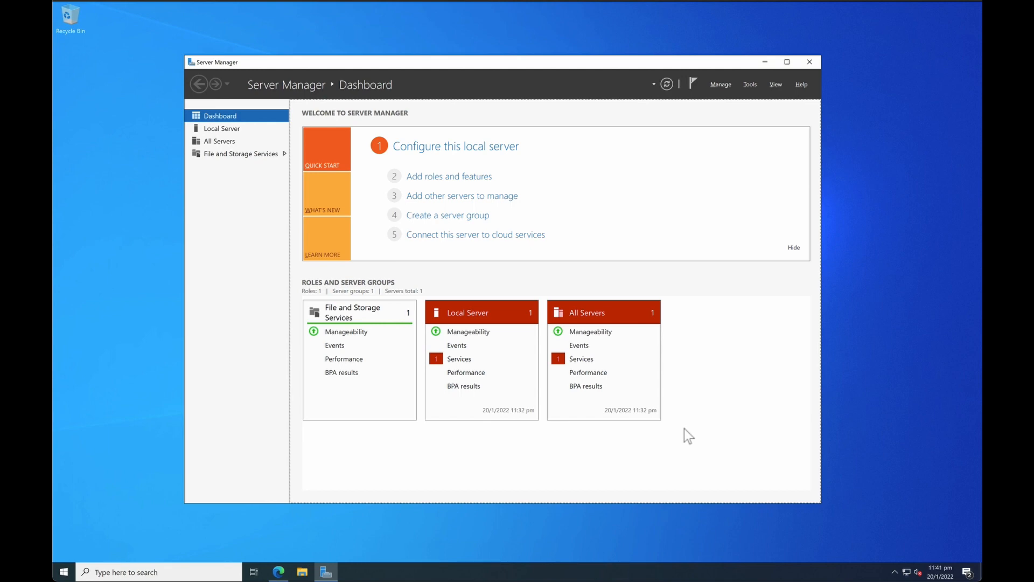
pyautogui.moveTo(624, 323)
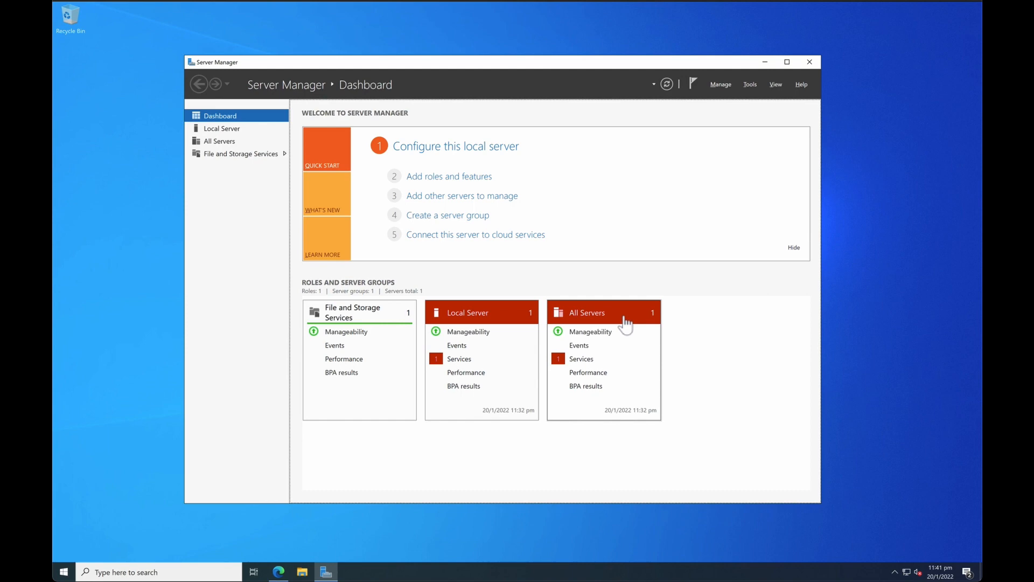
pyautogui.moveTo(718, 90)
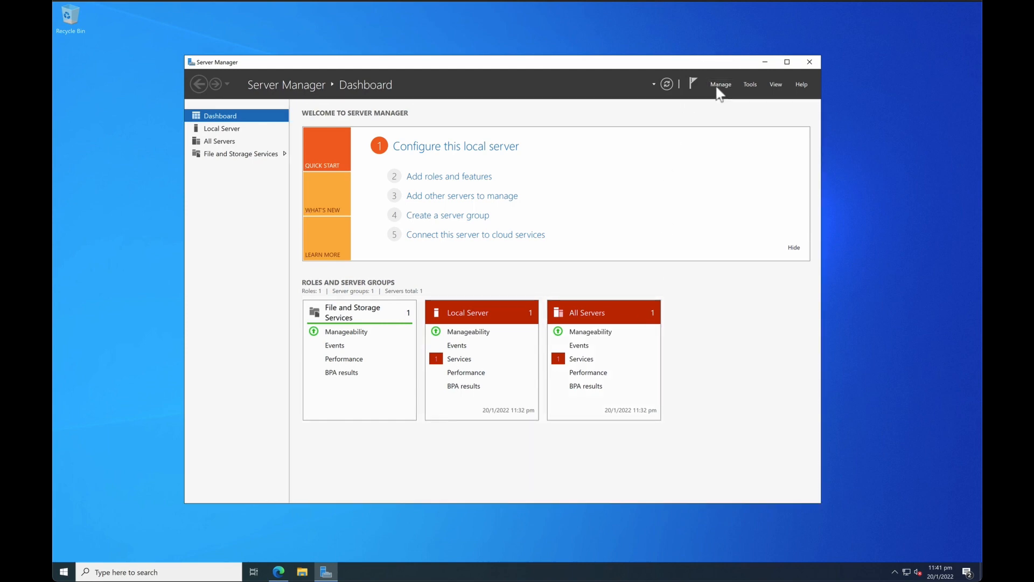
# - Launch Add Roles and Features from Manage and keep role-based installation through to Server Selection
pyautogui.click(720, 84)
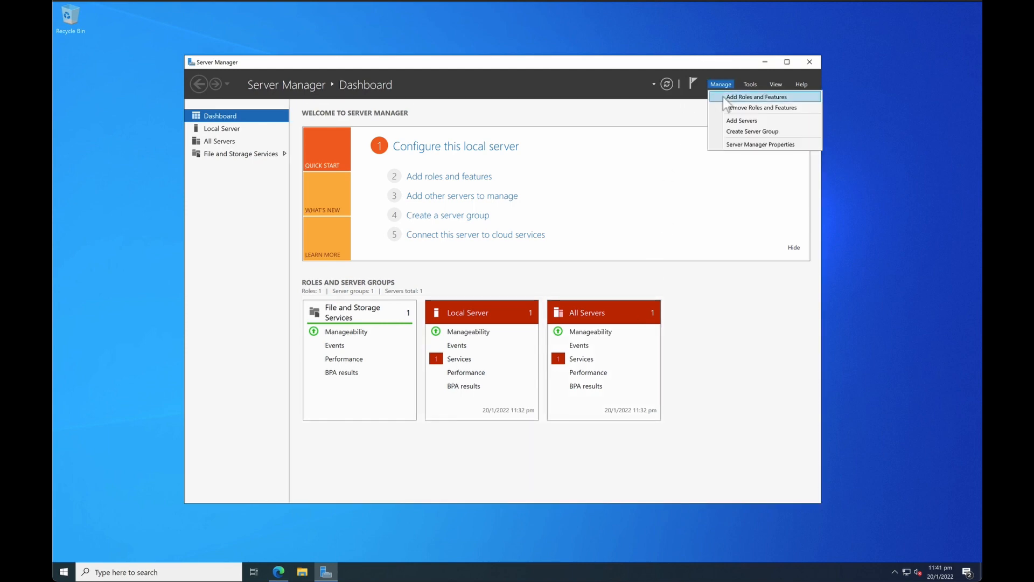
pyautogui.click(757, 97)
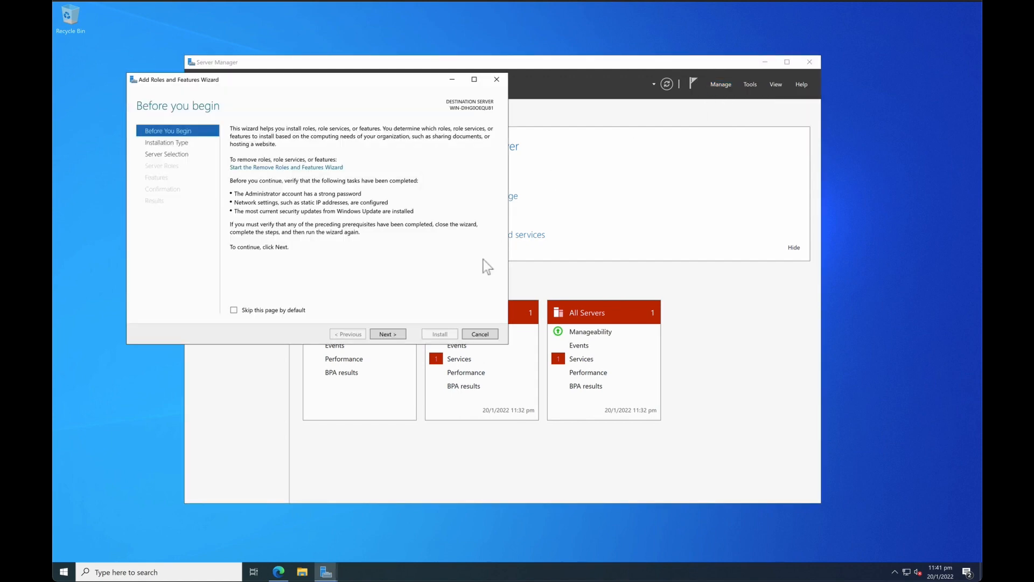
pyautogui.moveTo(388, 334)
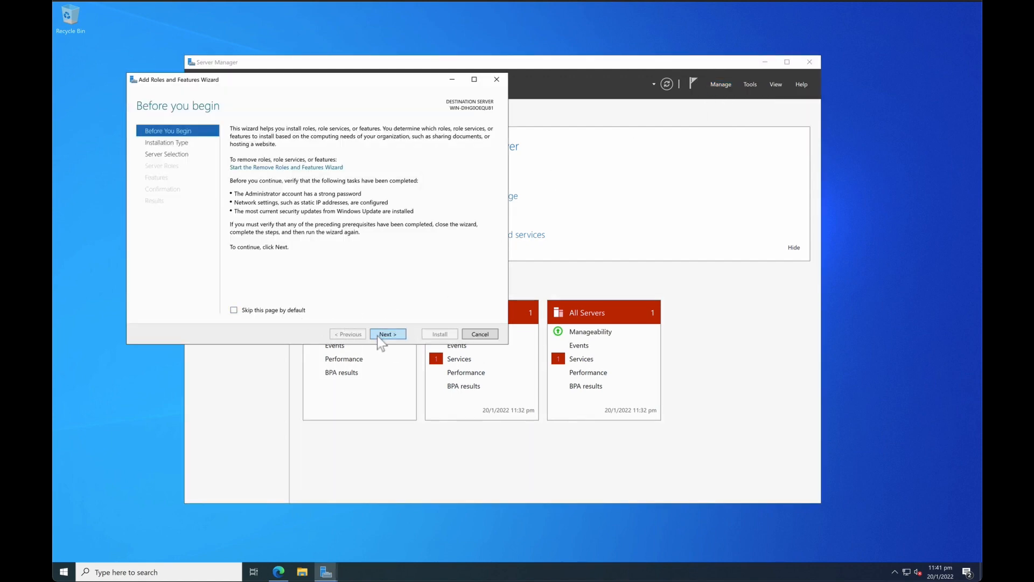
pyautogui.click(387, 334)
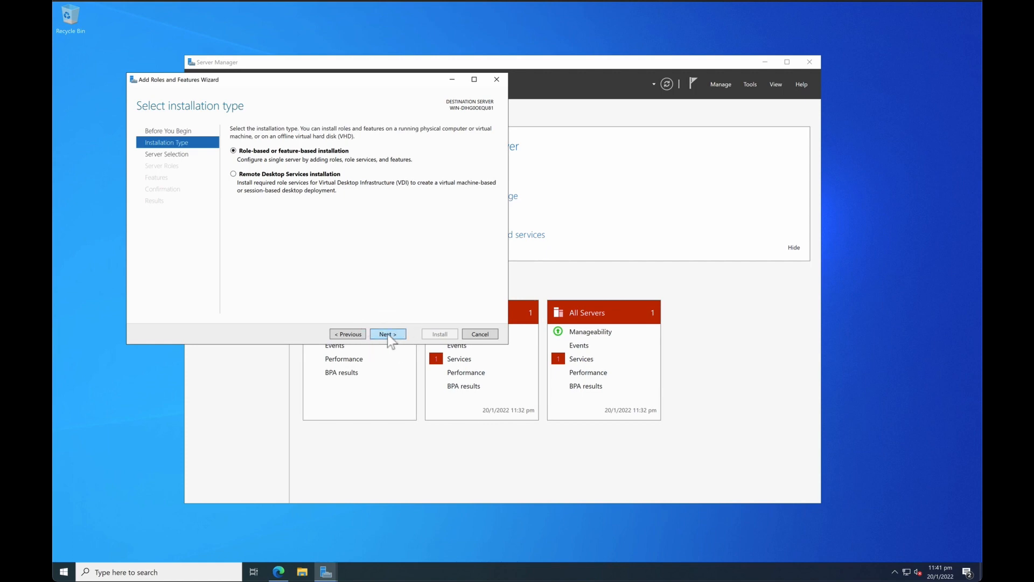
pyautogui.click(387, 334)
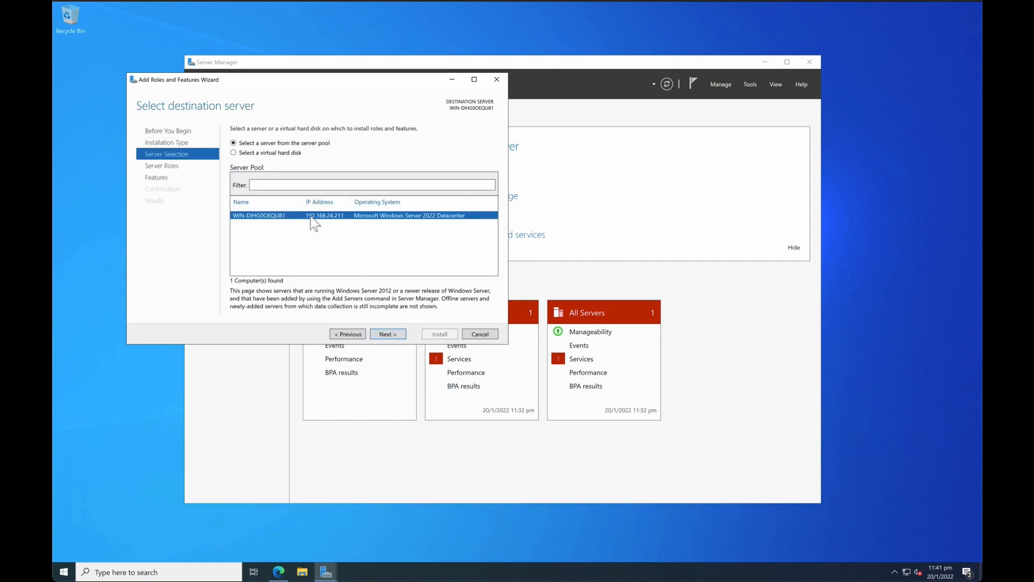
pyautogui.moveTo(606, 191)
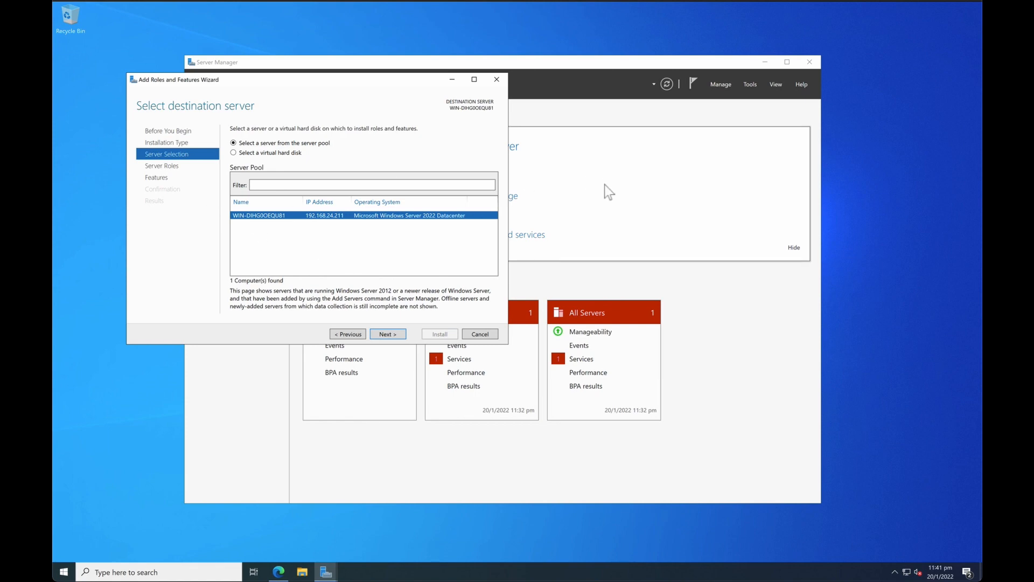
pyautogui.moveTo(302, 223)
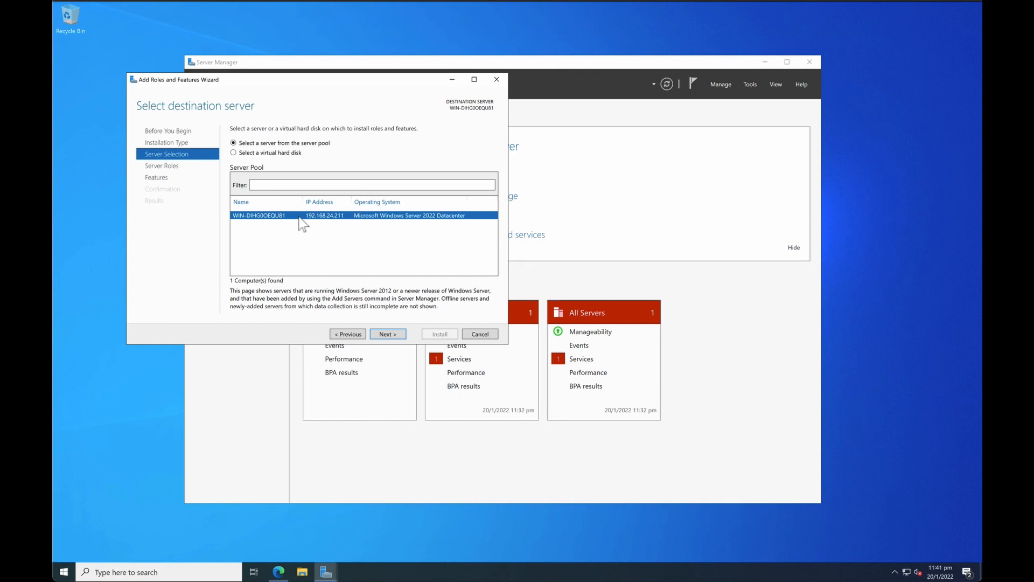
pyautogui.moveTo(315, 245)
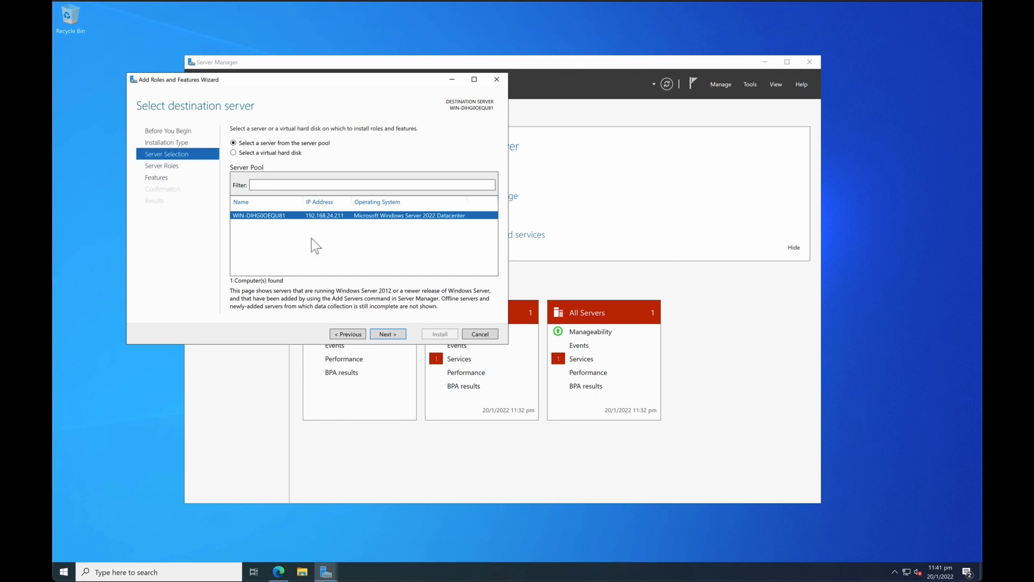
pyautogui.moveTo(338, 310)
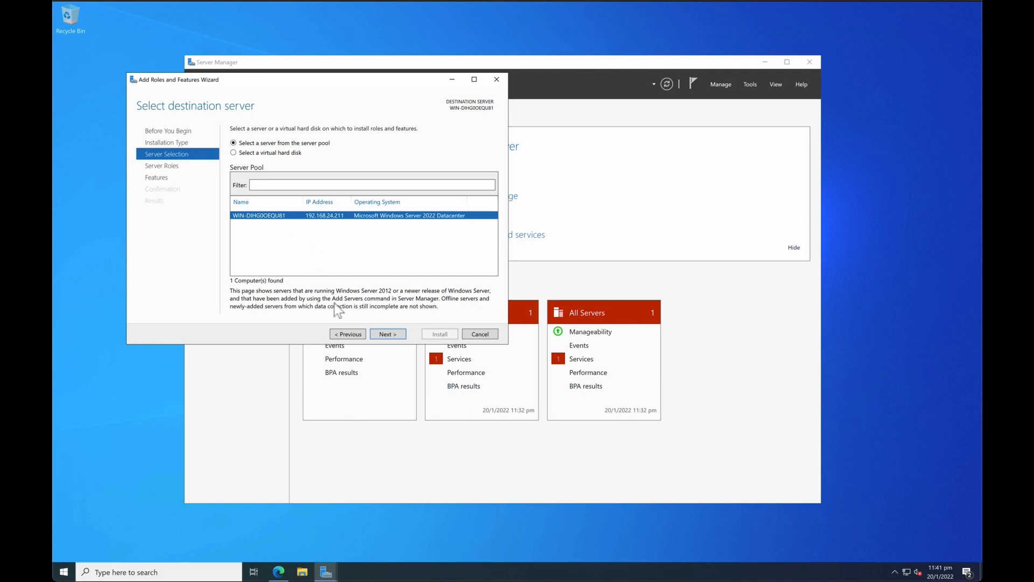
# - Select the local server and check Active Directory Domain Services, adding its management tools
pyautogui.click(387, 334)
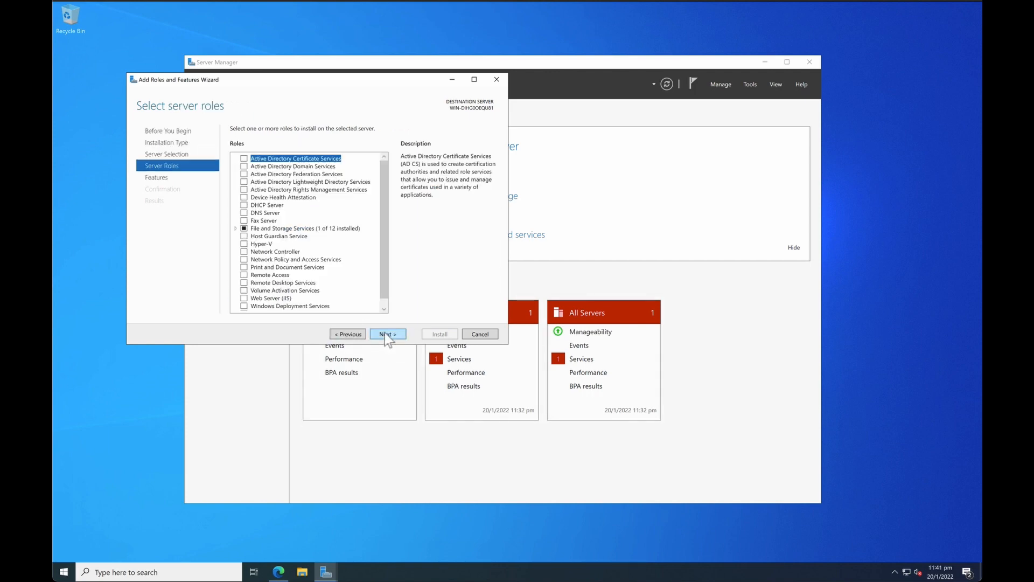
pyautogui.moveTo(249, 181)
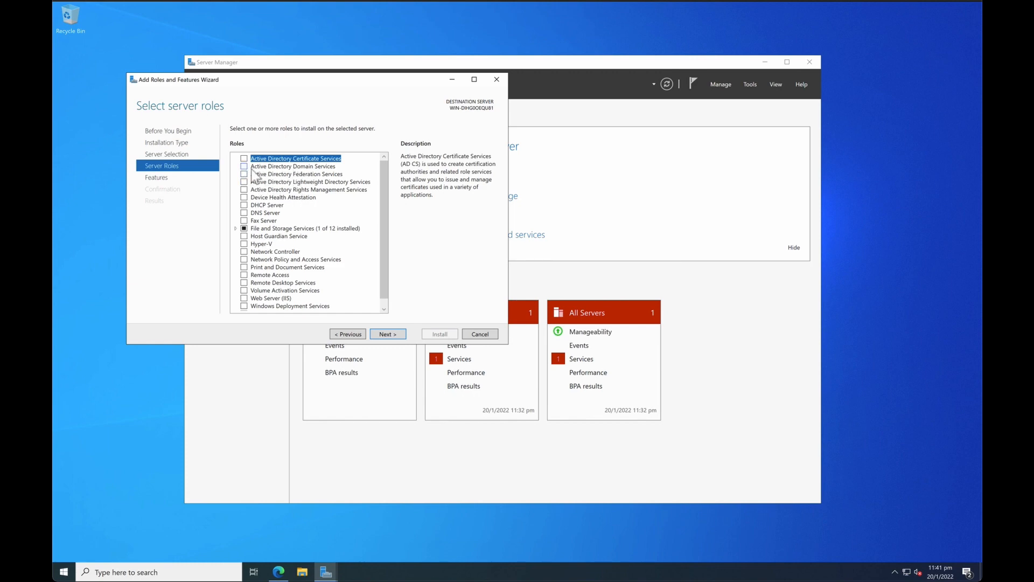
pyautogui.click(244, 165)
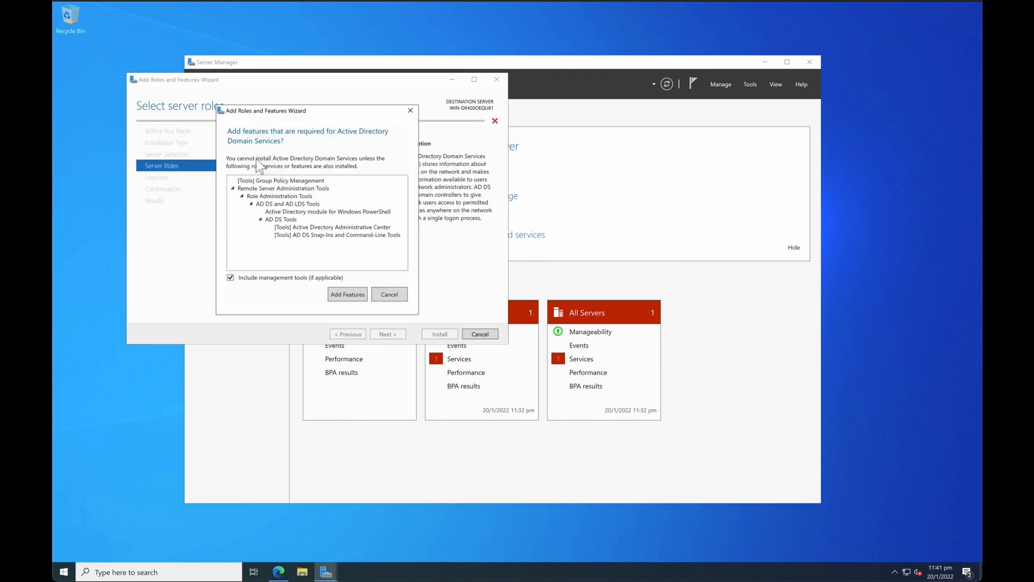
pyautogui.moveTo(348, 294)
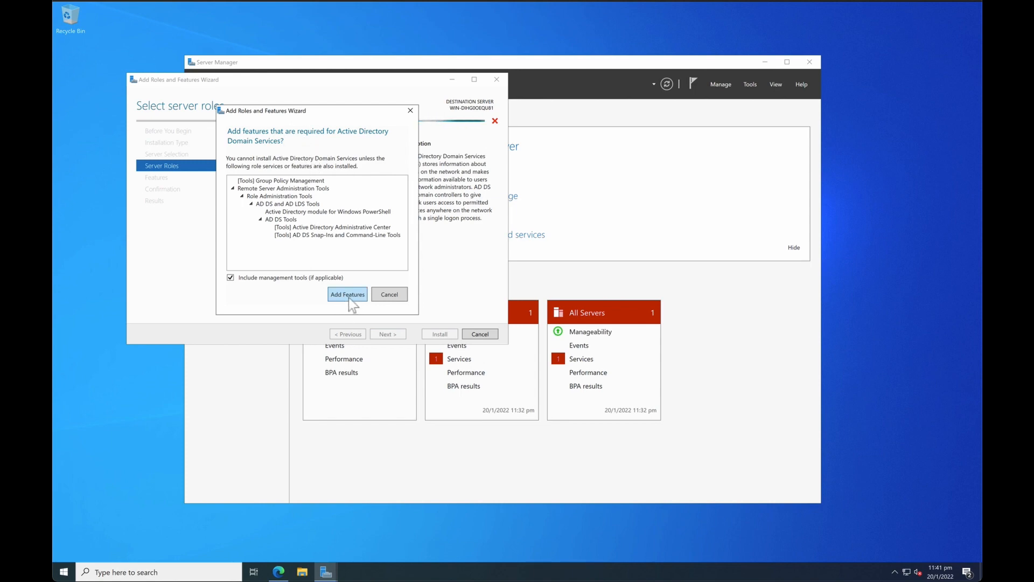
pyautogui.moveTo(326, 289)
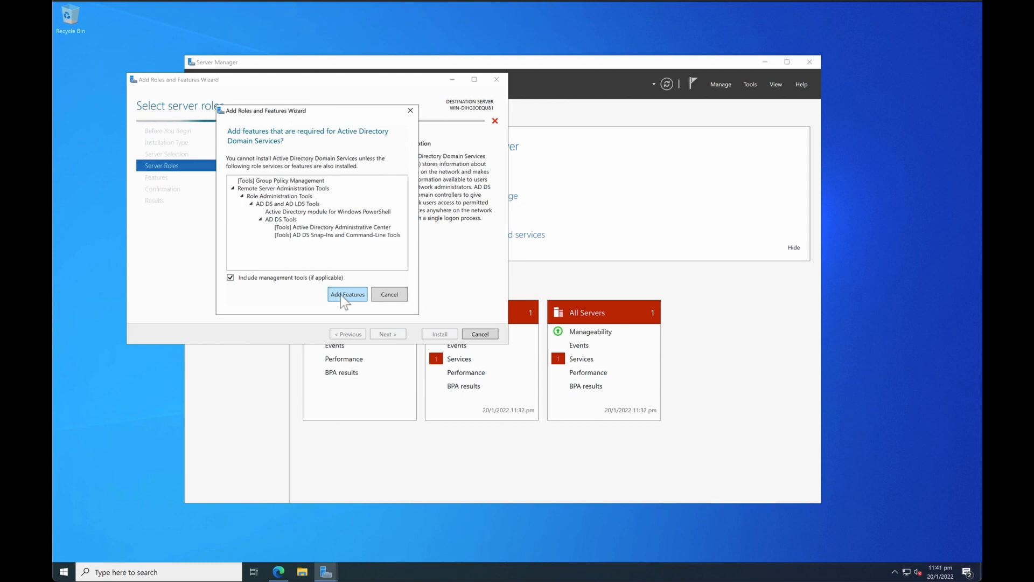
pyautogui.click(346, 294)
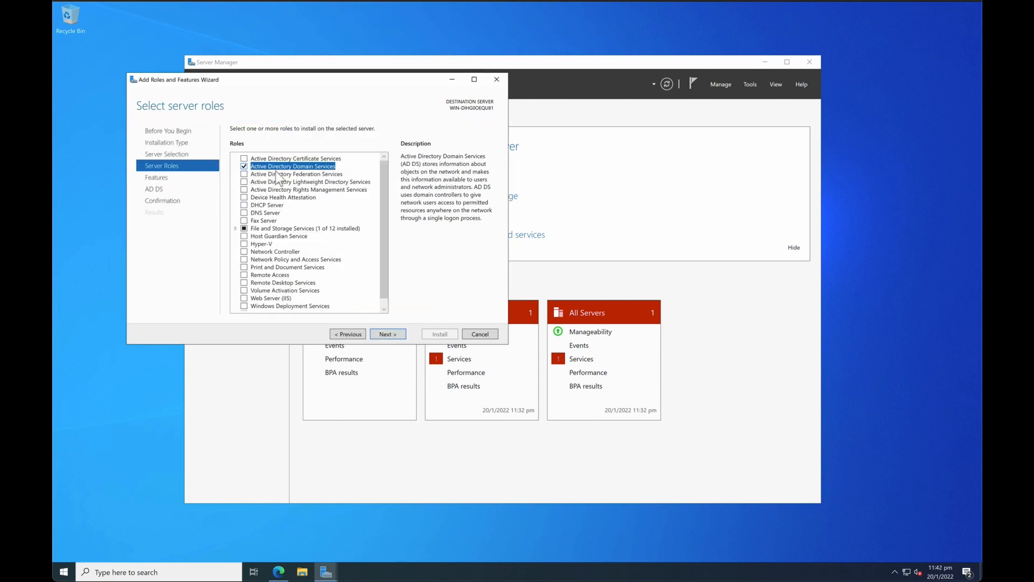
# - Advance past Server Roles, Features and AD DS pages to the Confirmation summary
pyautogui.click(386, 334)
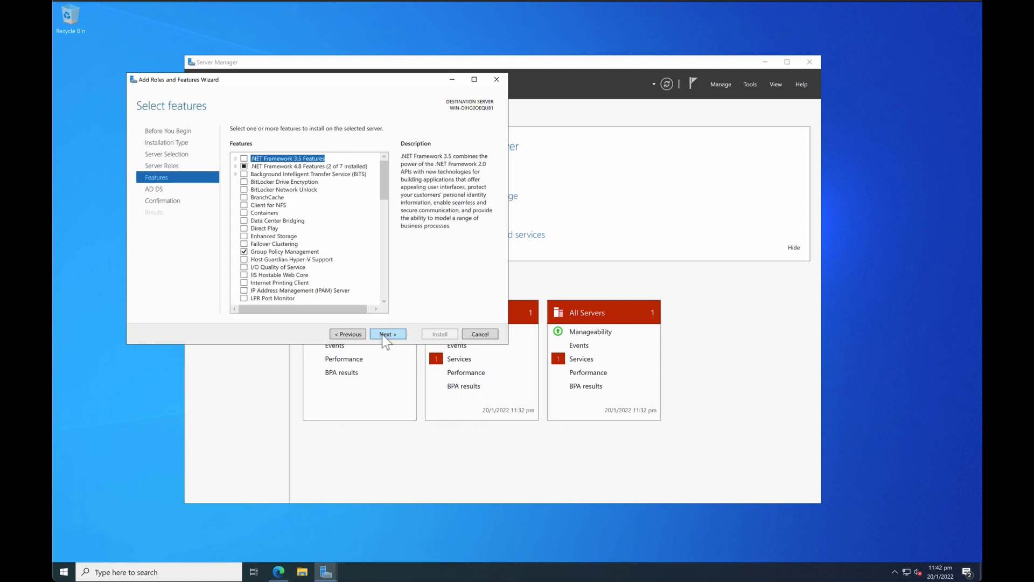
pyautogui.moveTo(186, 118)
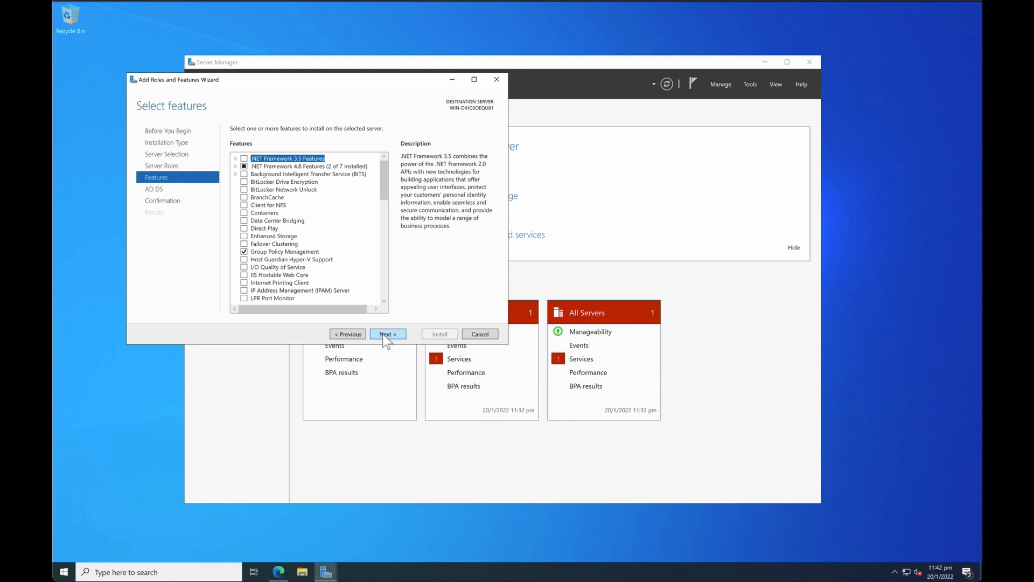
pyautogui.click(387, 334)
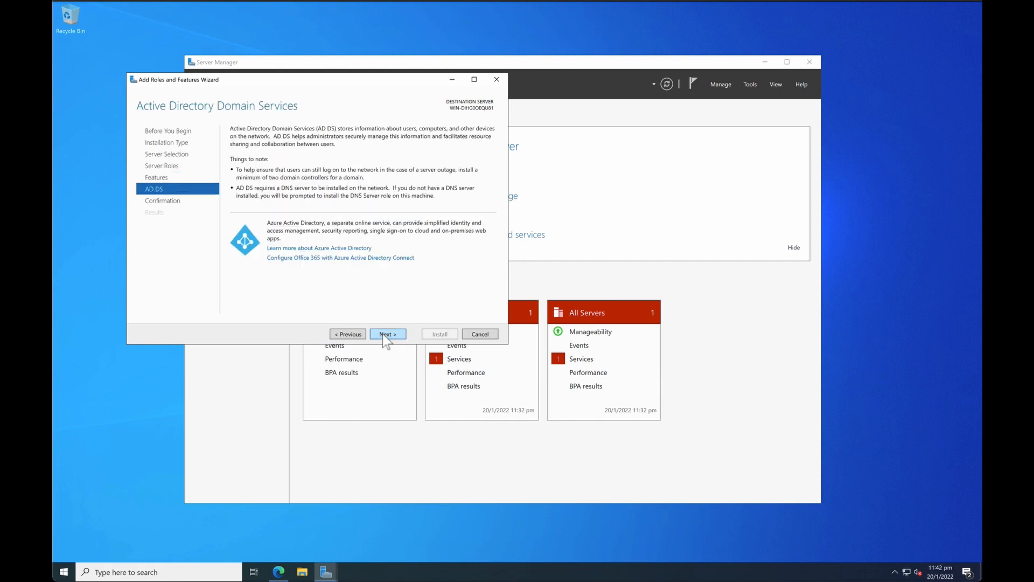
pyautogui.moveTo(365, 273)
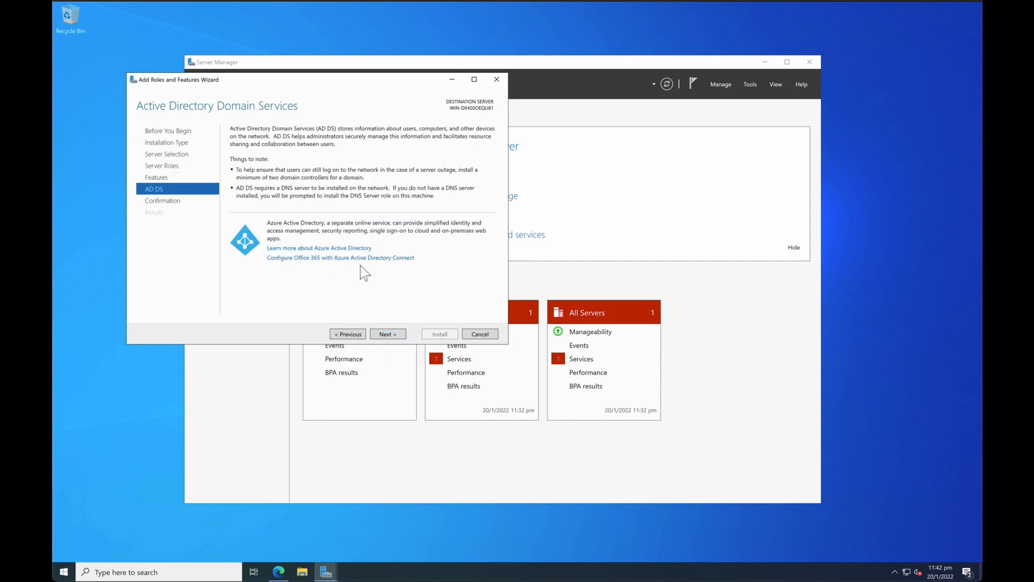
pyautogui.moveTo(400, 272)
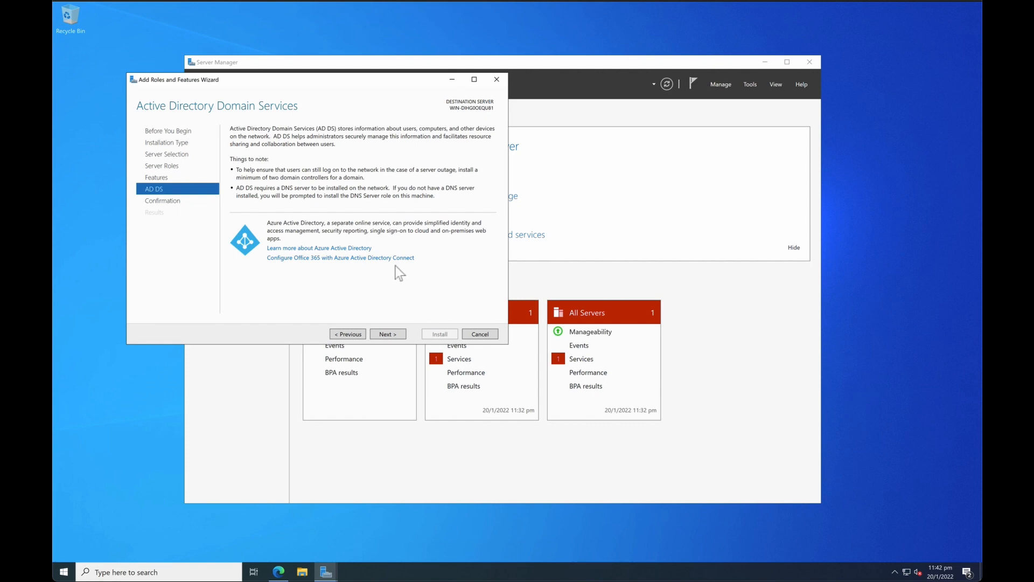
pyautogui.moveTo(388, 334)
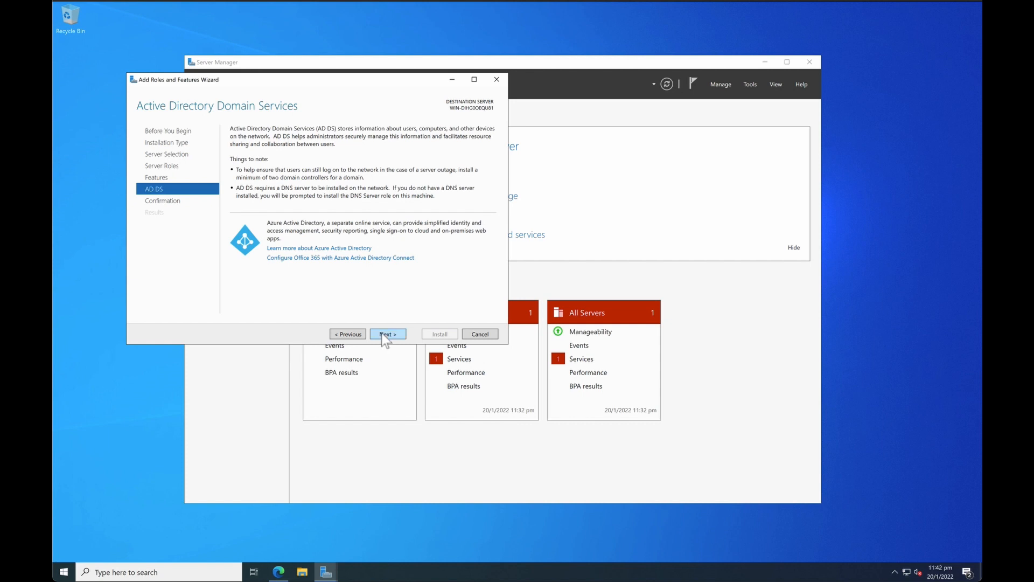
pyautogui.click(387, 334)
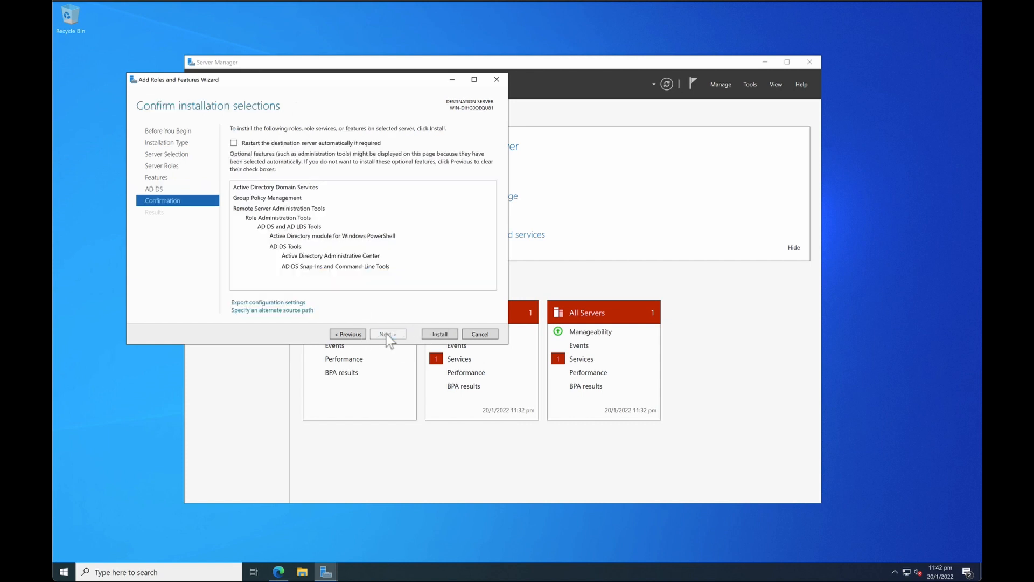
pyautogui.moveTo(440, 334)
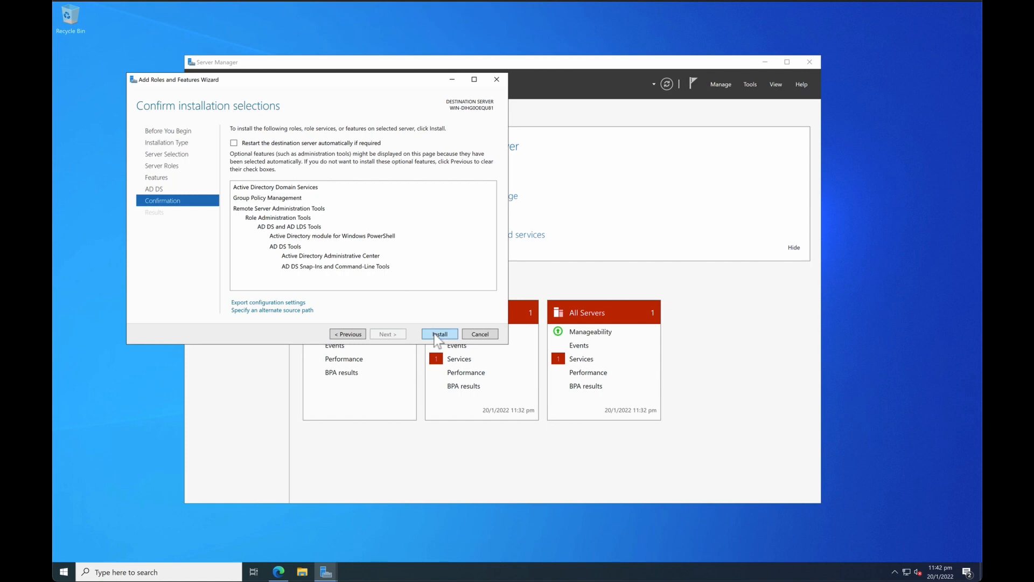
# - Install AD DS, Group Policy Management and the AD DS tools until results report success
pyautogui.click(439, 334)
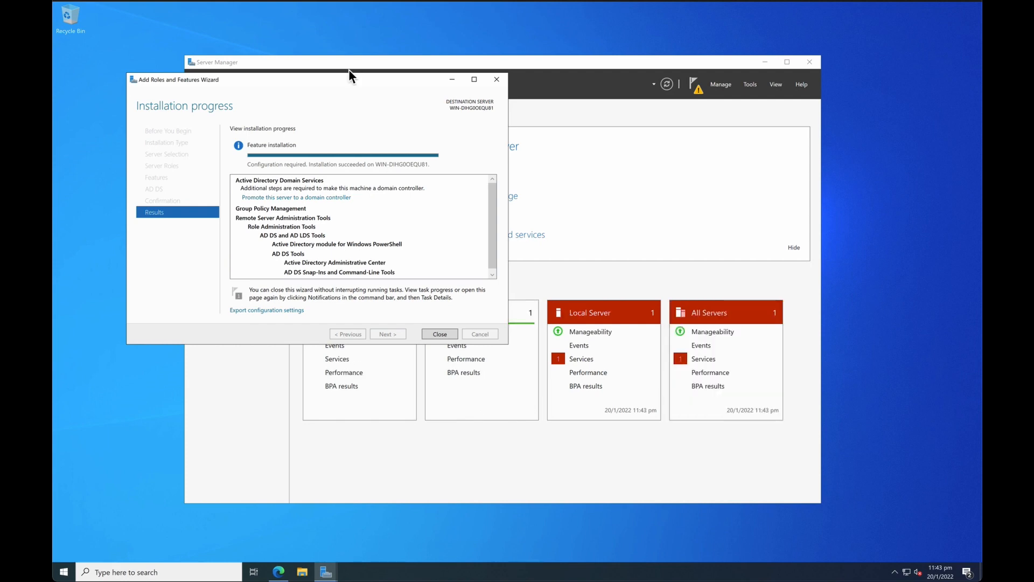
pyautogui.moveTo(328, 167)
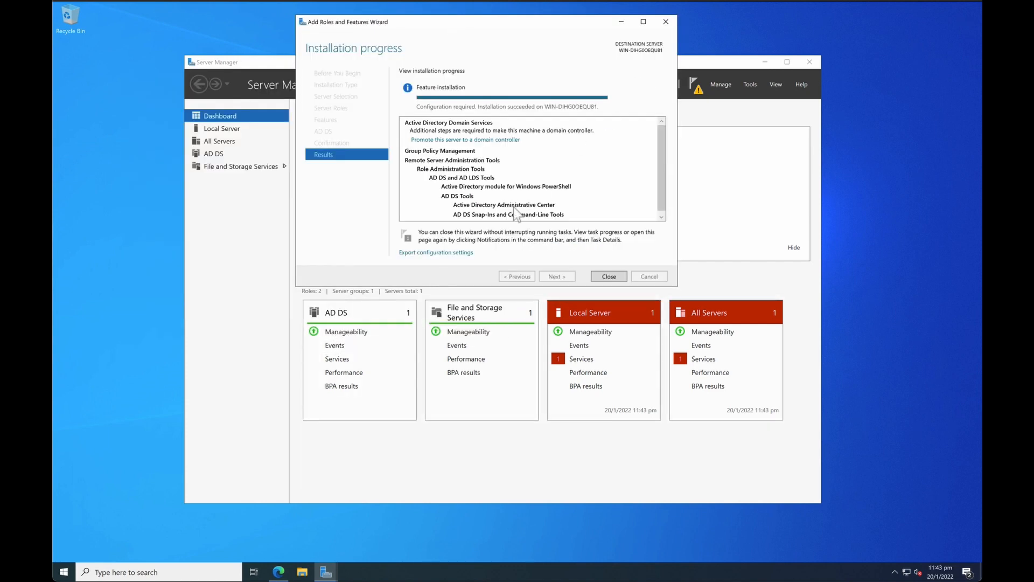
pyautogui.moveTo(463, 139)
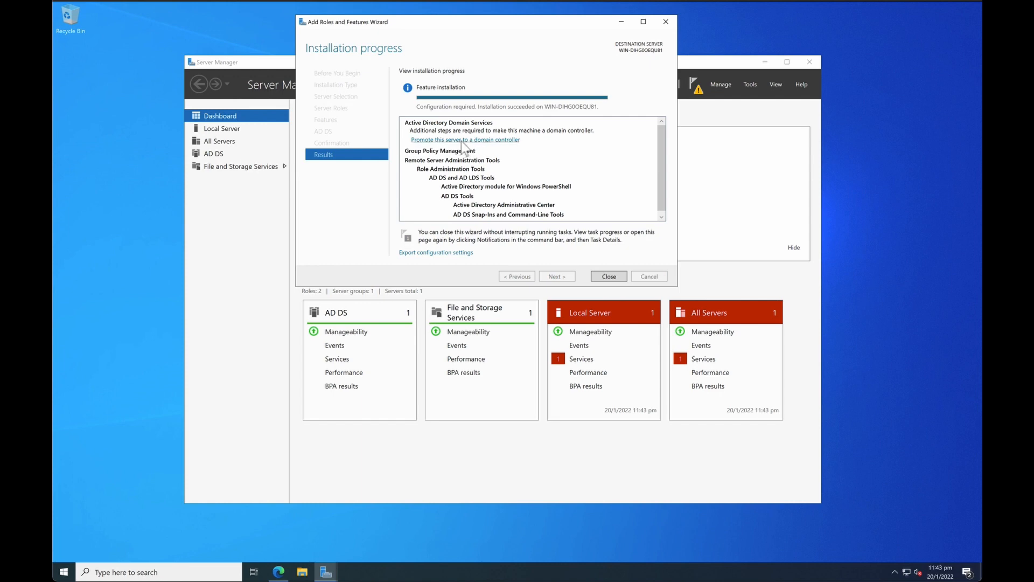
# - Start promoting this server to a domain controller from the notification task
pyautogui.click(466, 139)
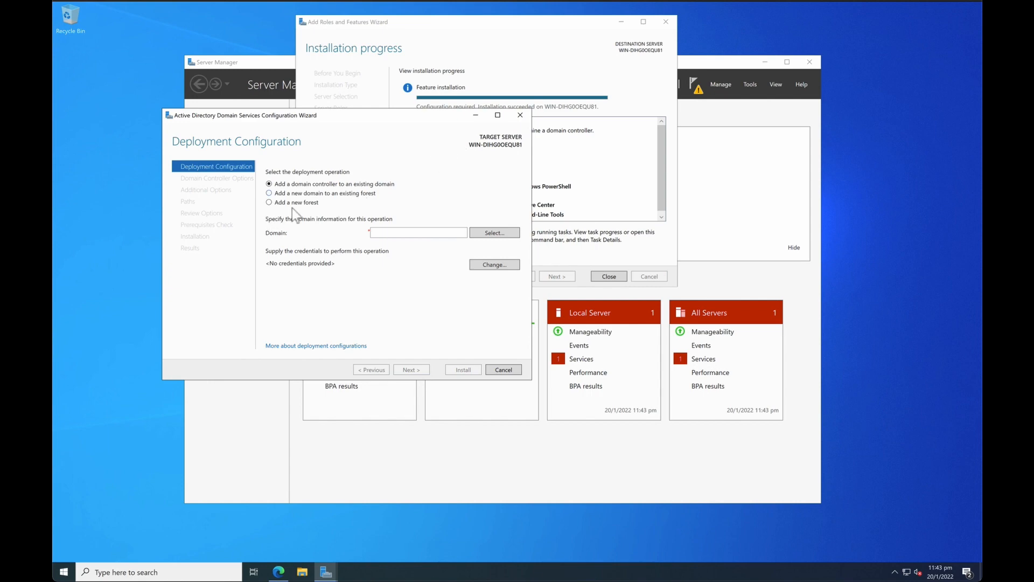
pyautogui.moveTo(434, 210)
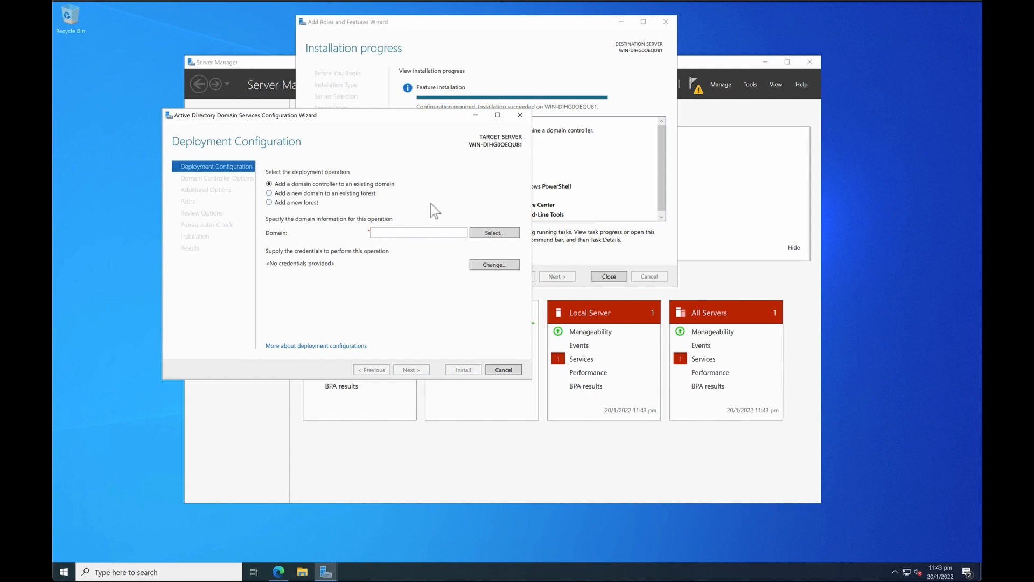
pyautogui.moveTo(259, 183)
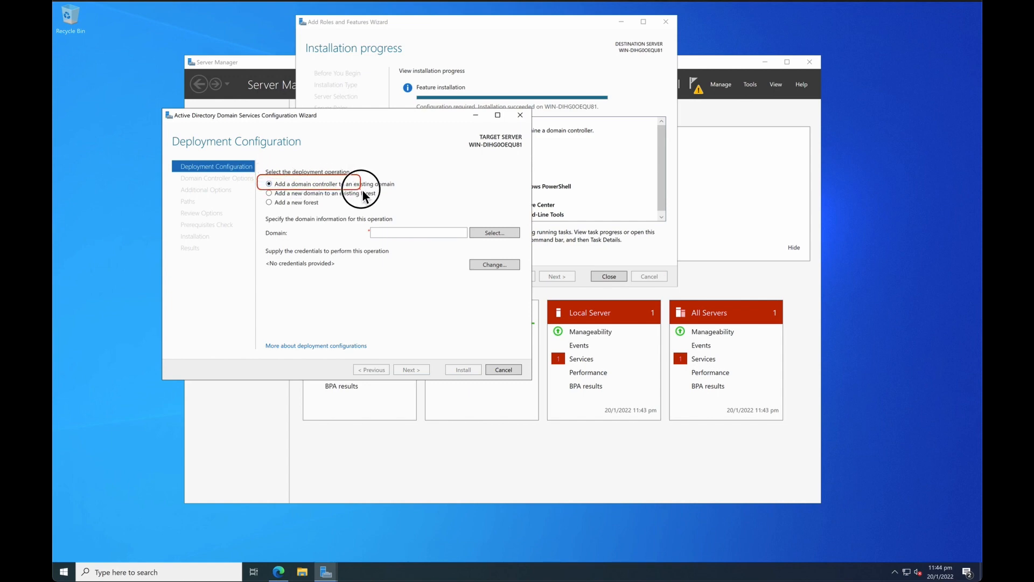
pyautogui.moveTo(406, 194)
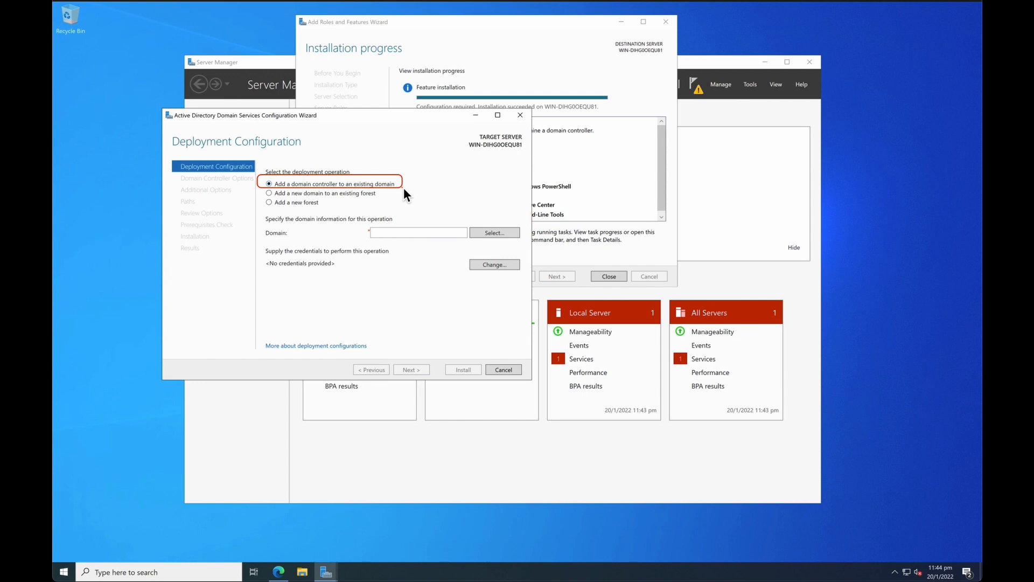
pyautogui.moveTo(392, 204)
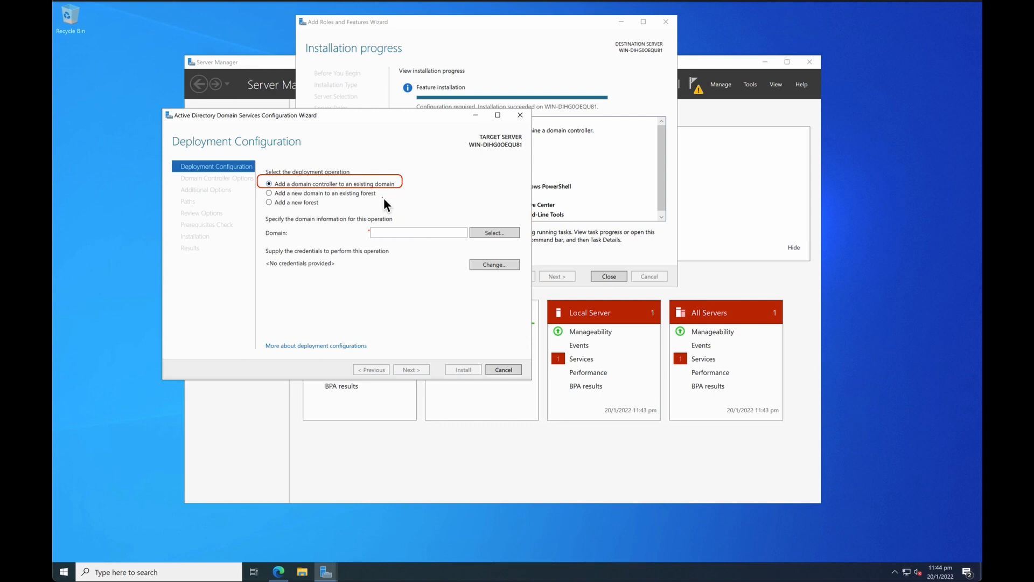
pyautogui.moveTo(370, 193)
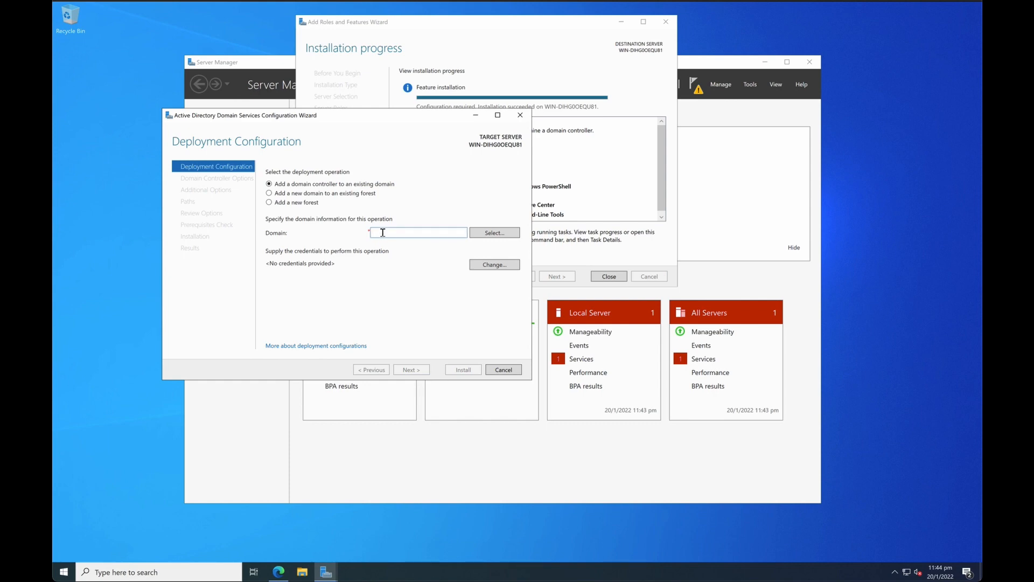
# - Enter in.dpseasean.com as the existing domain to join and select the entry
pyautogui.write('in.dpseasean.com')
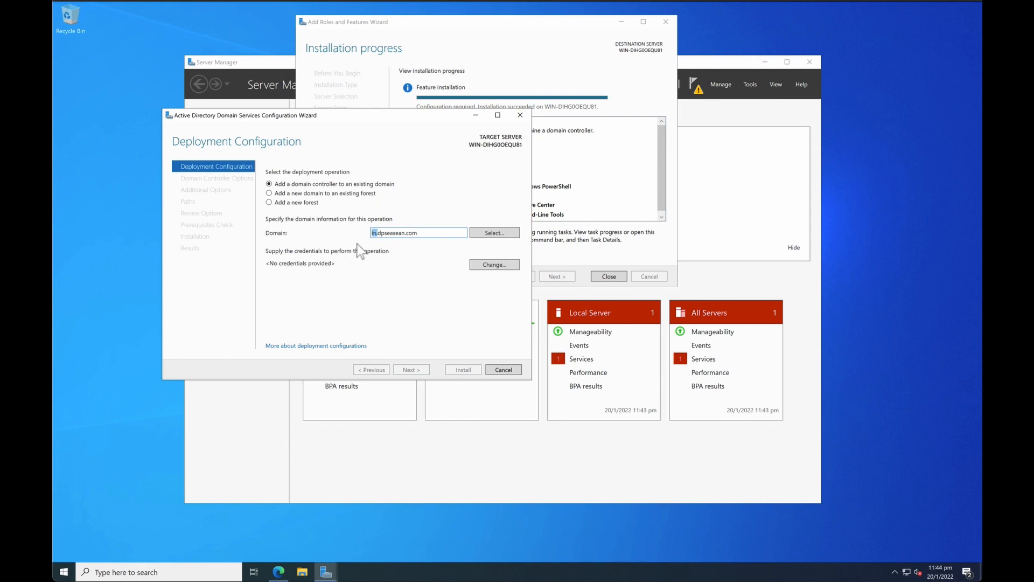
pyautogui.moveTo(405, 252)
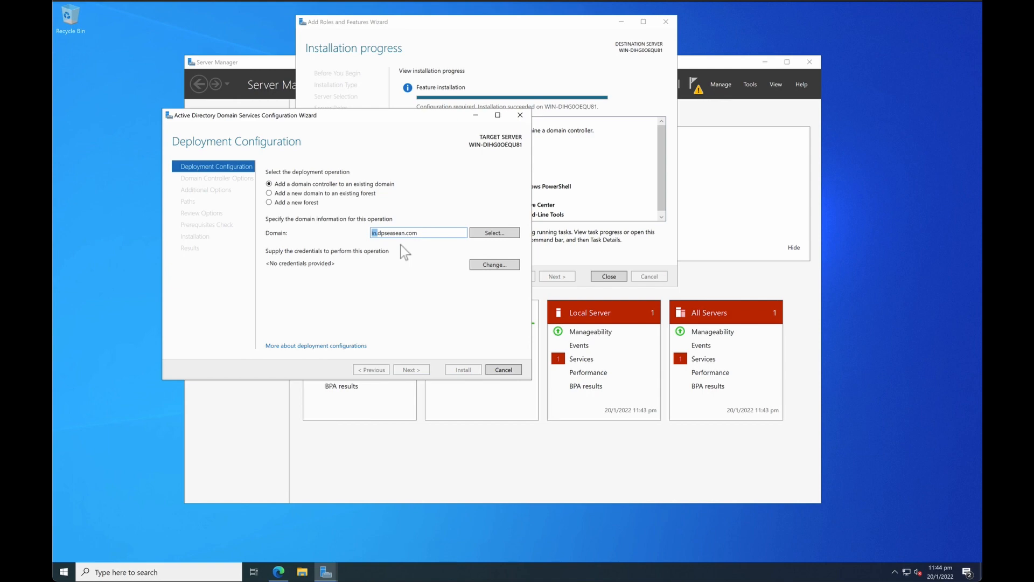
pyautogui.tripleClick(418, 233)
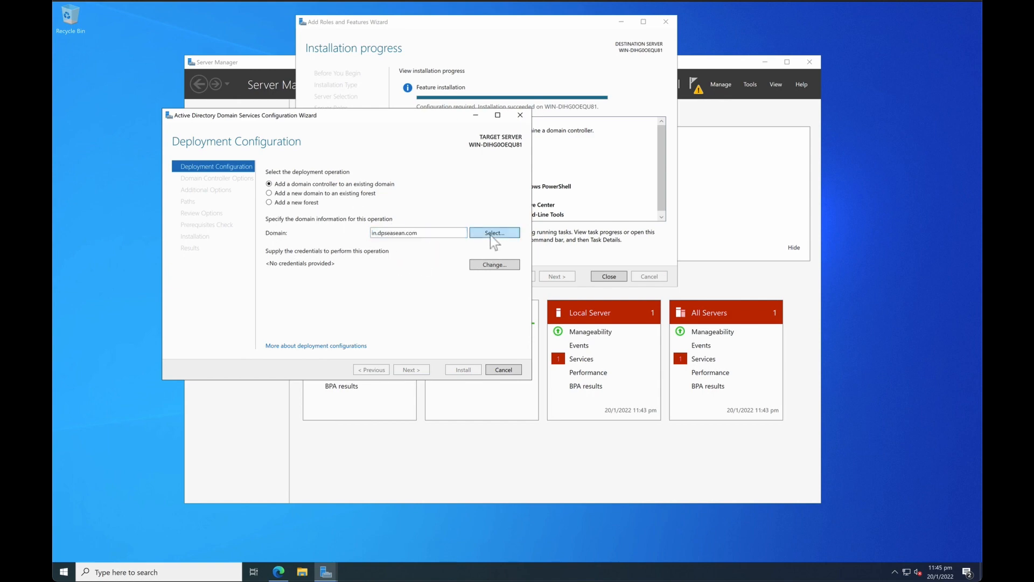
# - Browse the forest's domains with Administrator credentials to list in.dpseasean.com
pyautogui.click(495, 265)
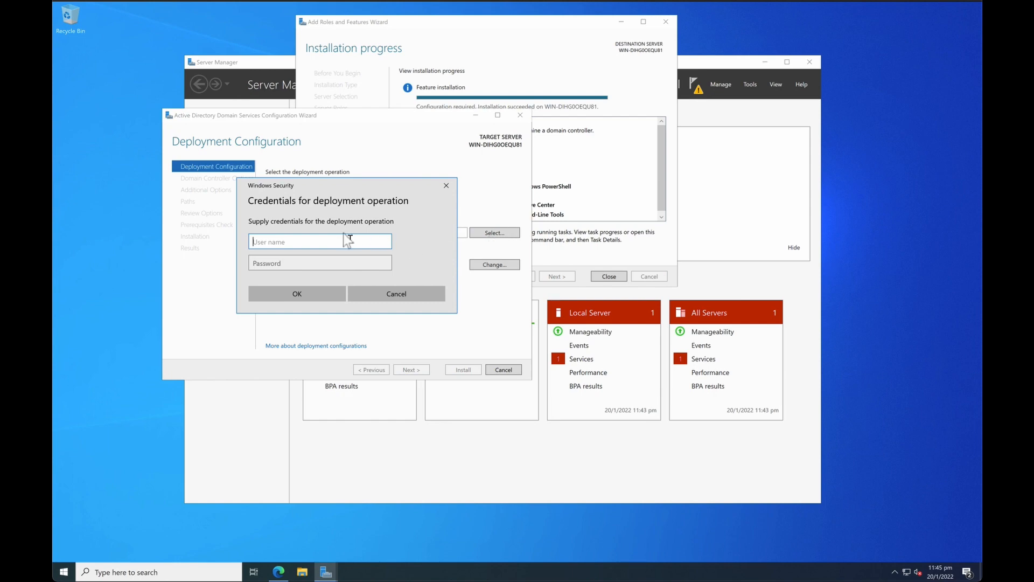
pyautogui.moveTo(257, 200)
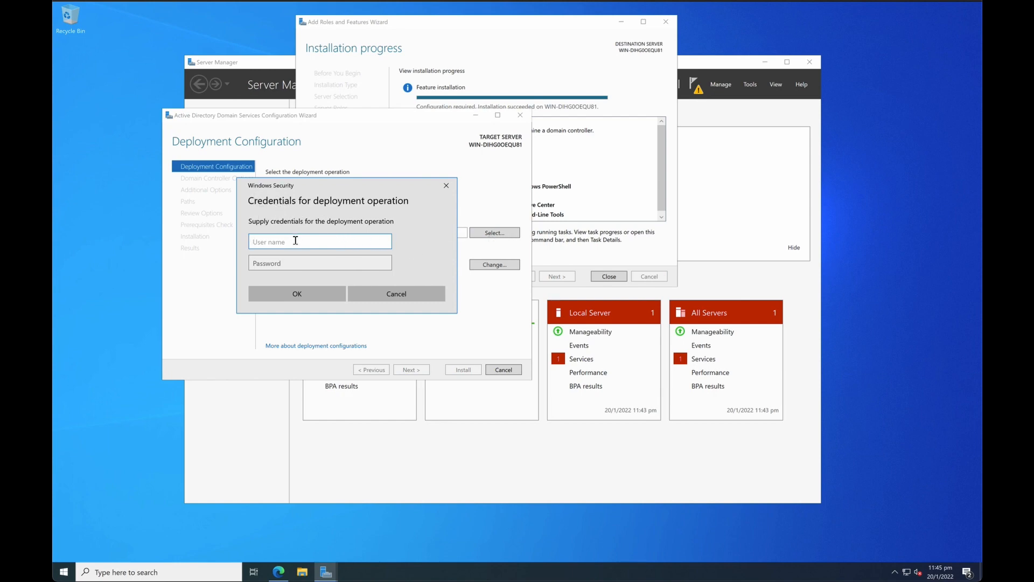
pyautogui.write('Administrator')
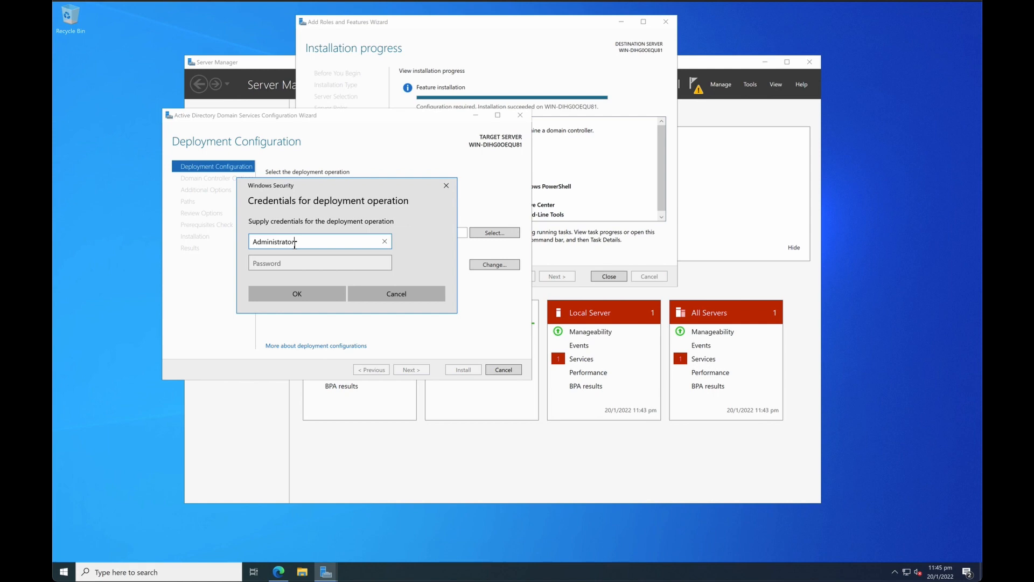
pyautogui.click(297, 293)
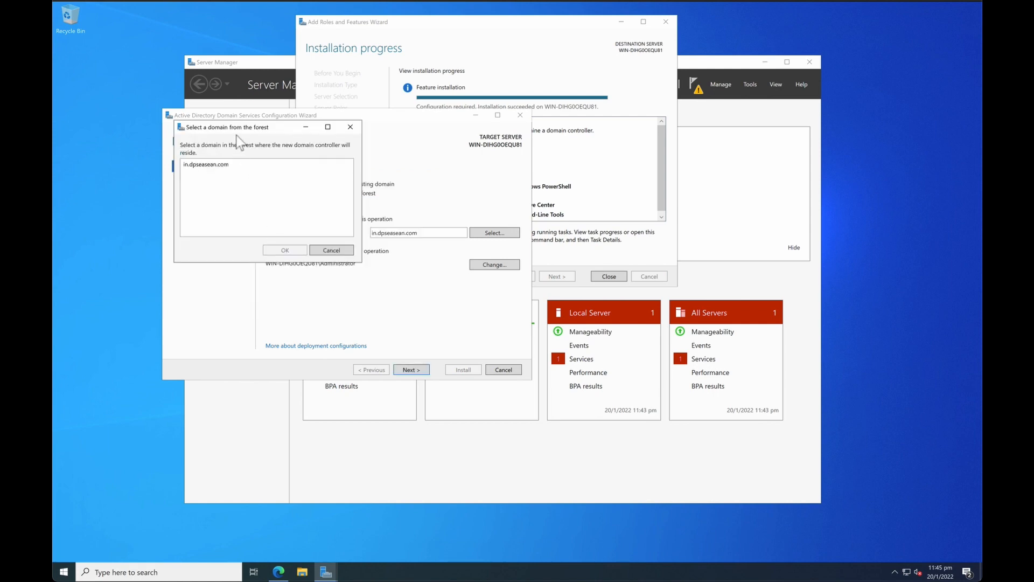
pyautogui.moveTo(243, 161)
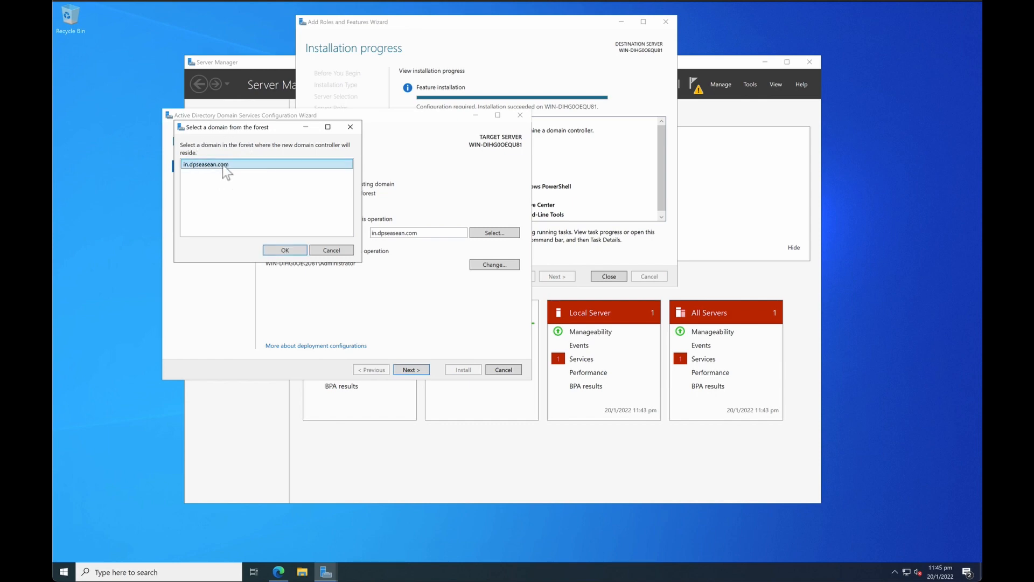
pyautogui.moveTo(224, 174)
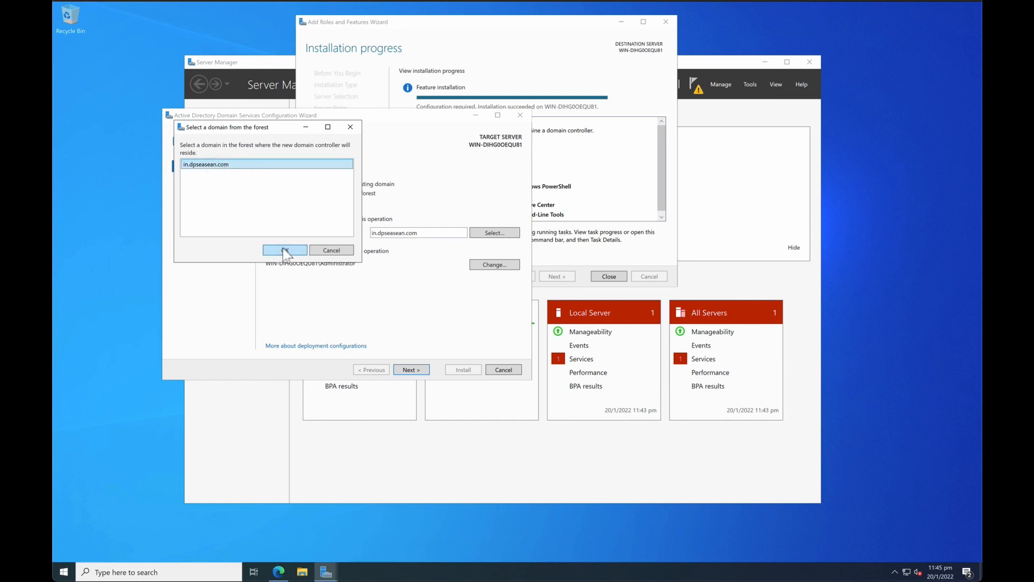
# - Confirm in.dpseasean.com and advance; after the missing account name error, change credentials
pyautogui.click(284, 250)
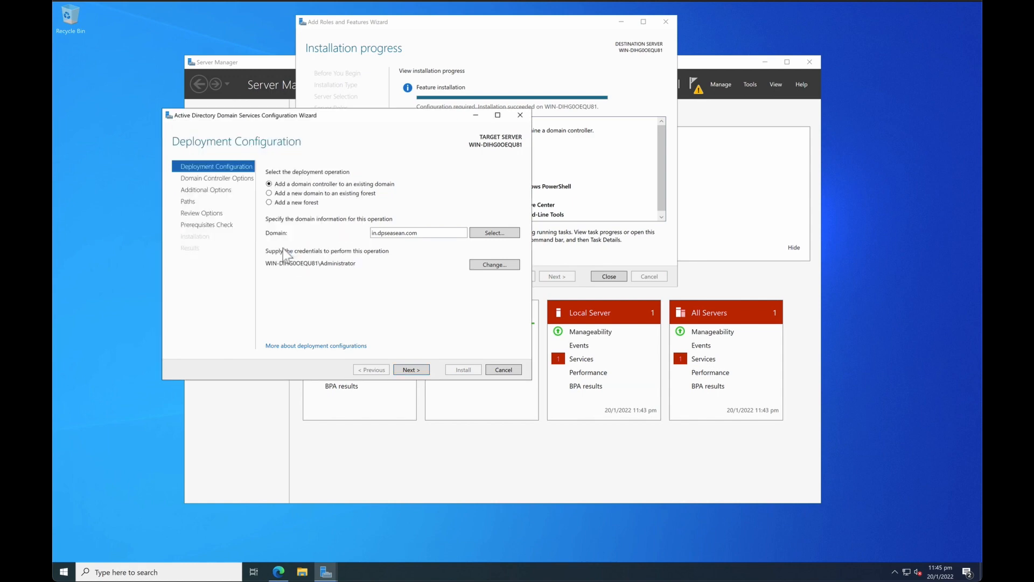
pyautogui.moveTo(286, 261)
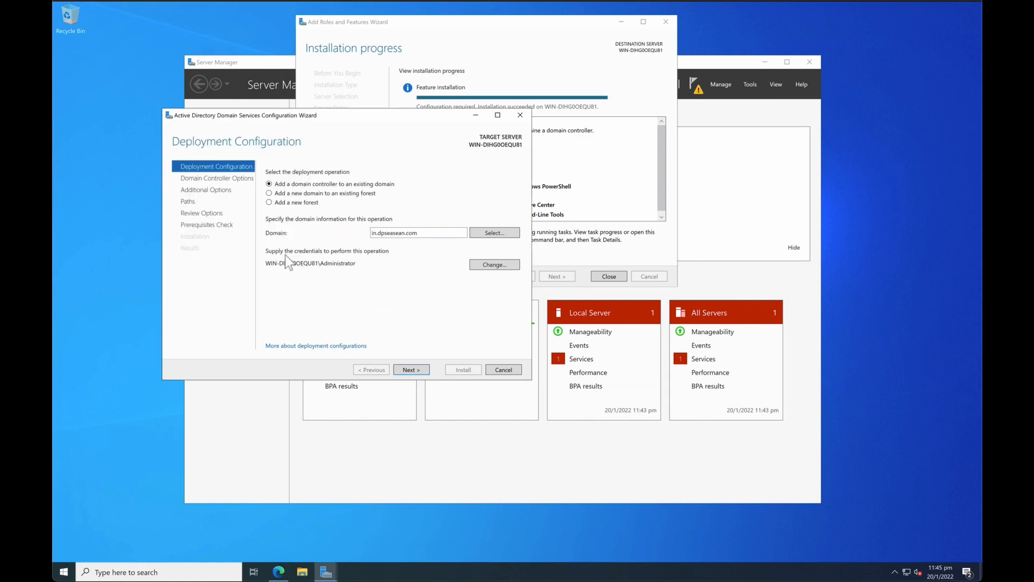
pyautogui.moveTo(376, 262)
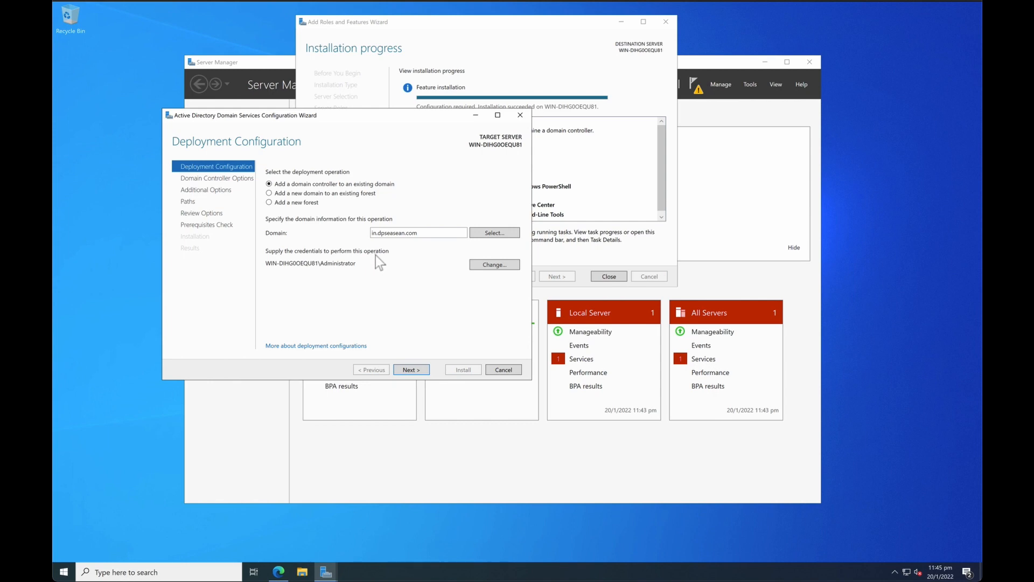
pyautogui.moveTo(475, 277)
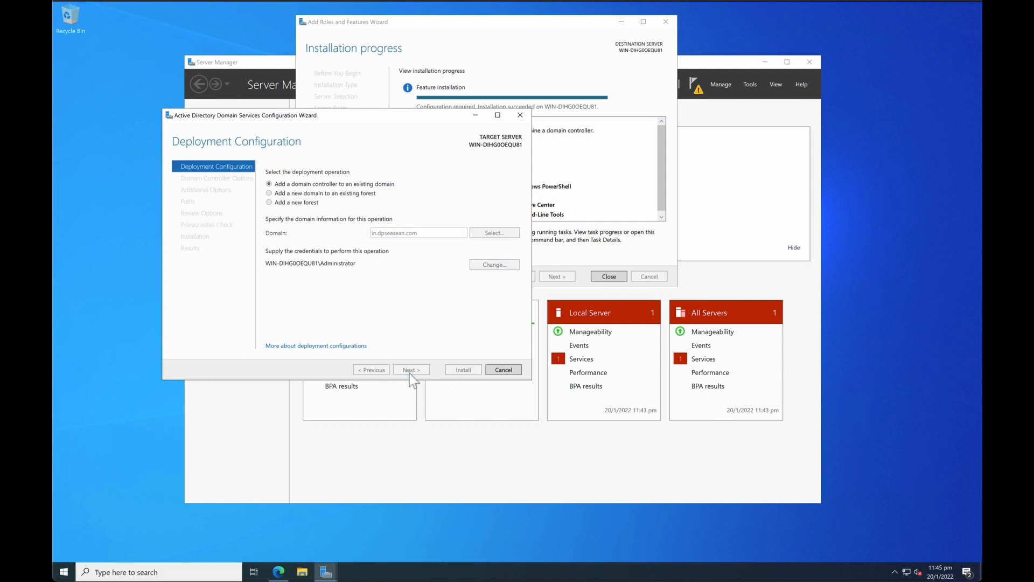
pyautogui.click(410, 370)
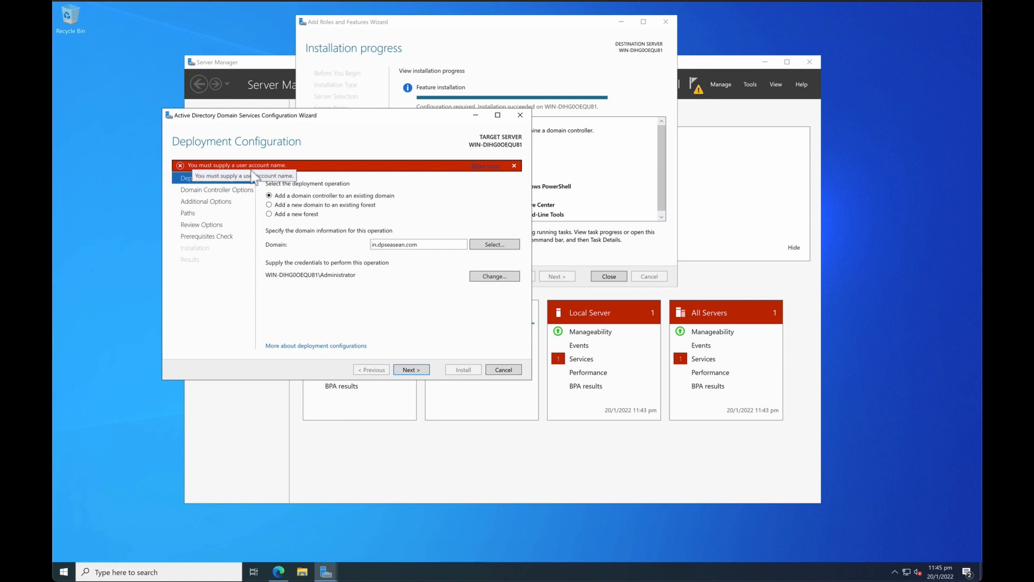
pyautogui.moveTo(454, 285)
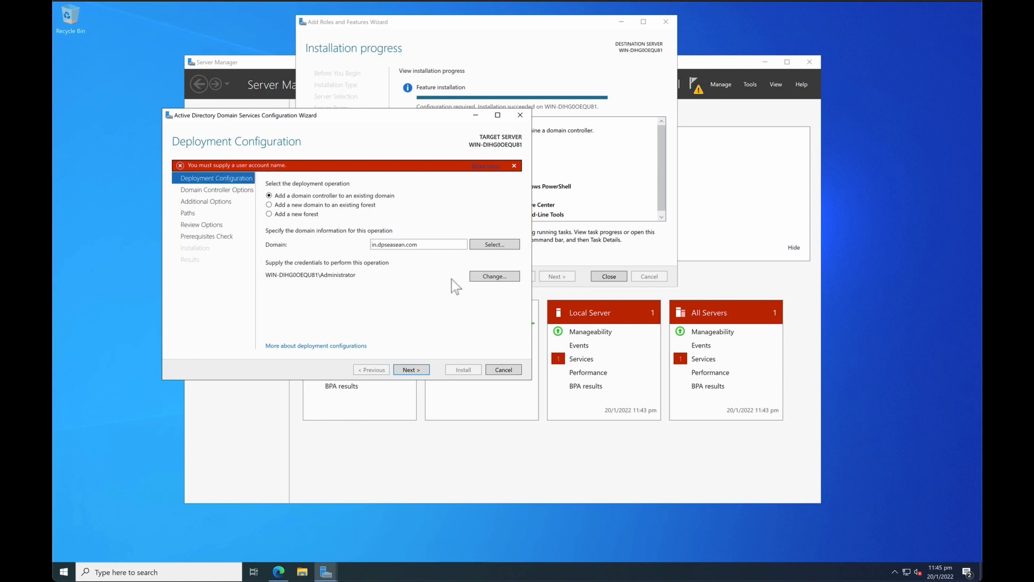
pyautogui.moveTo(270, 283)
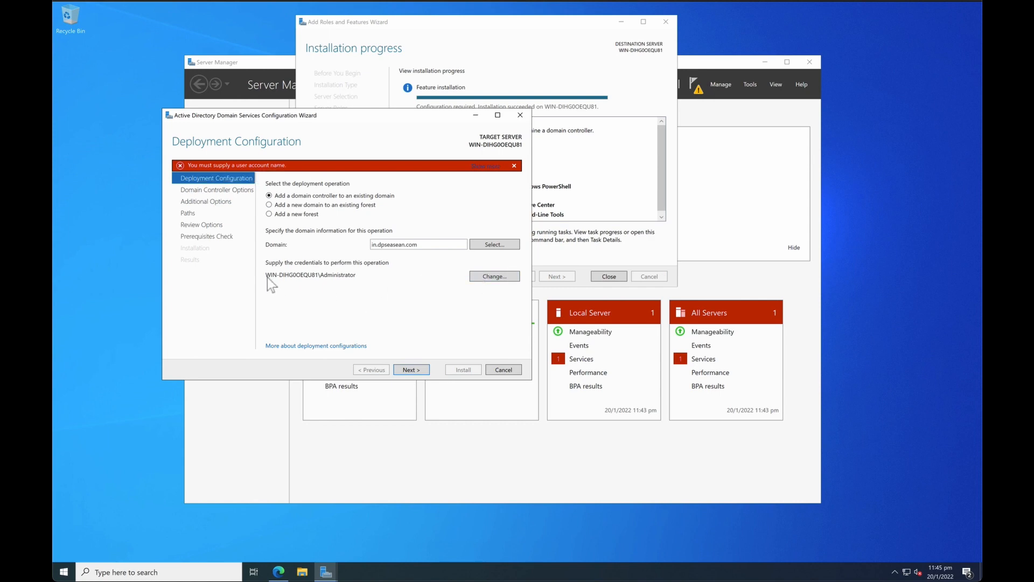
pyautogui.moveTo(441, 291)
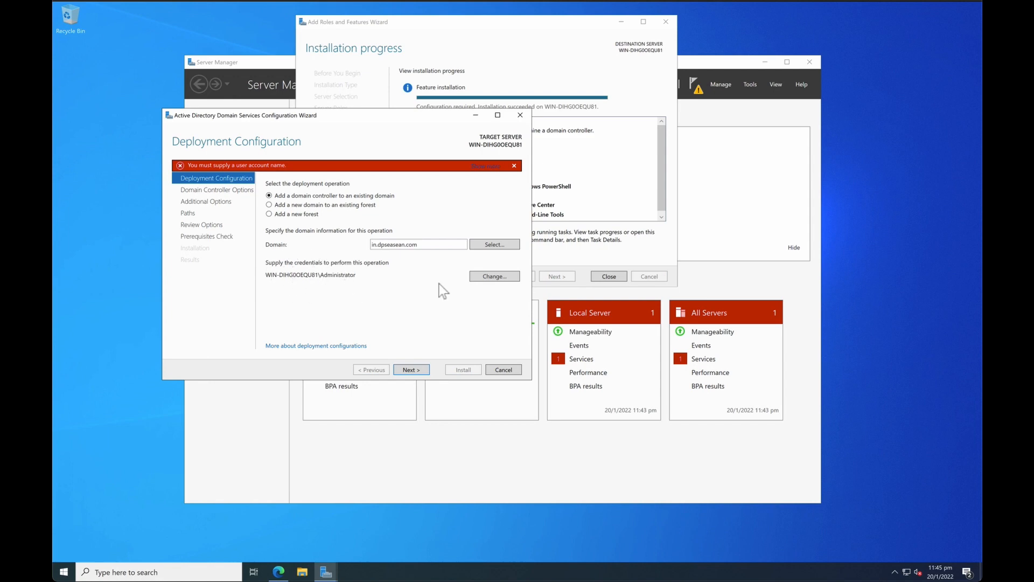
pyautogui.click(493, 276)
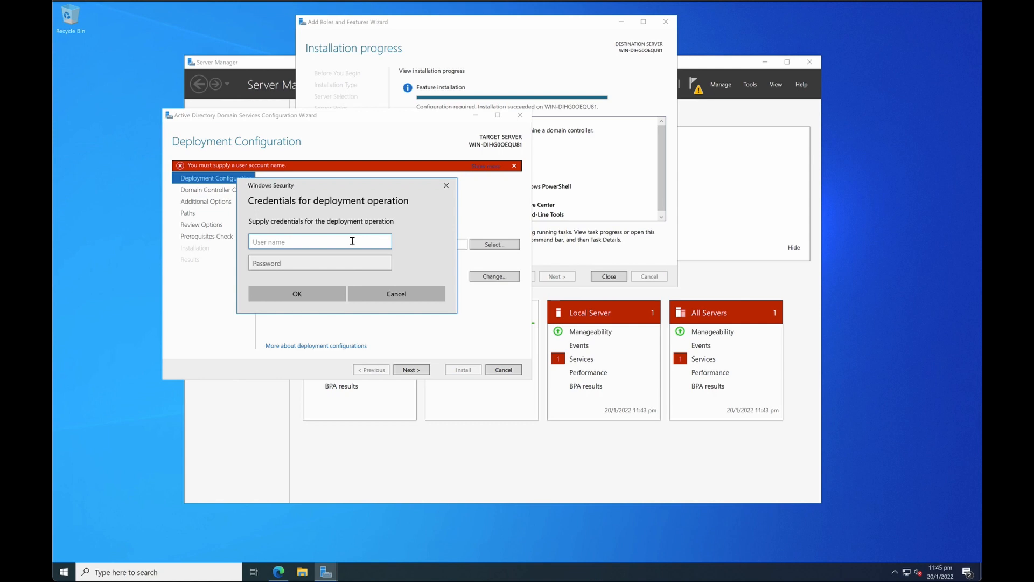
# - Supply dpseasean\Administrator as the deployment credentials
pyautogui.write('d')
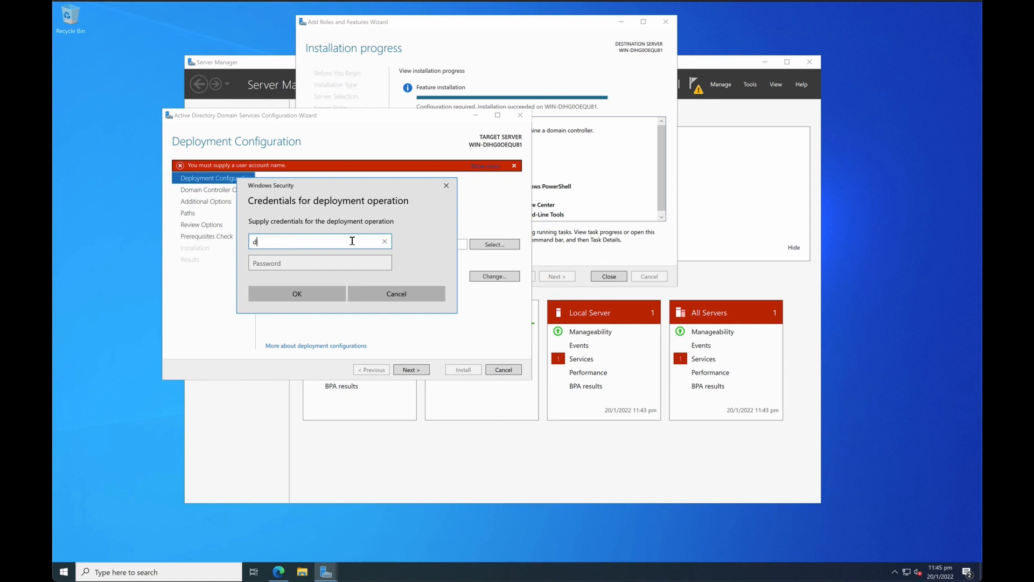
pyautogui.write('psease')
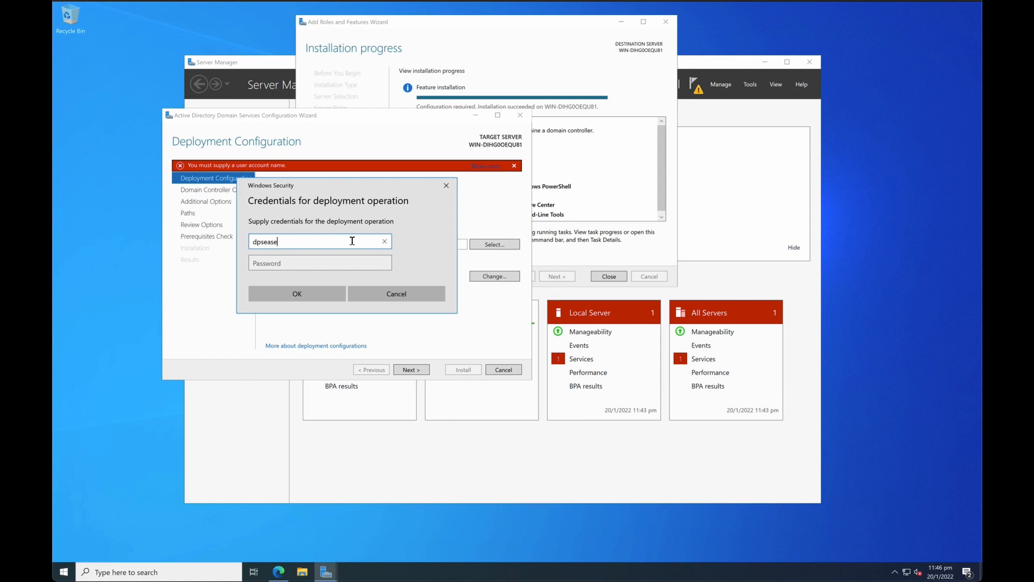
pyautogui.write('an')
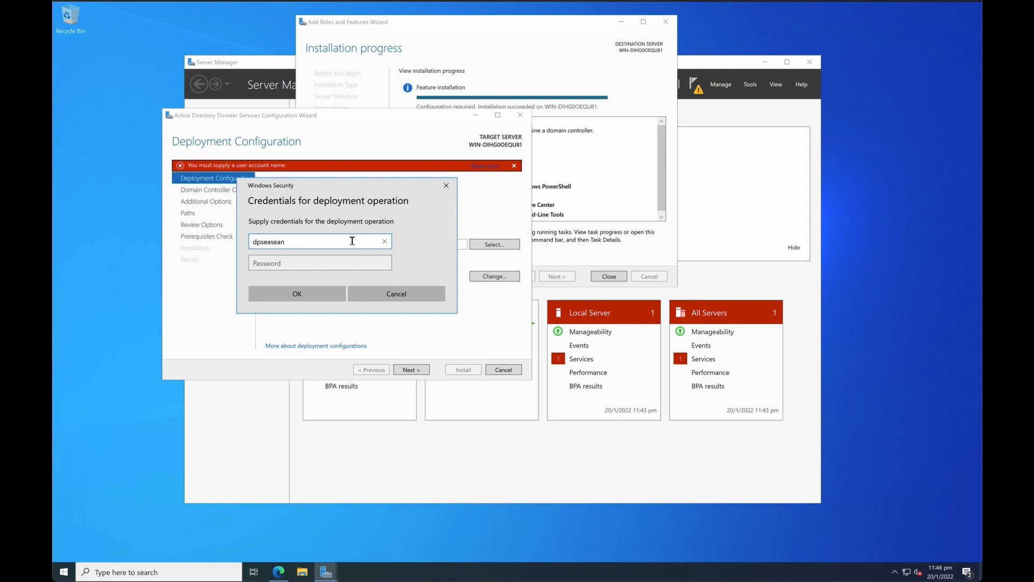
pyautogui.write('\\Adm')
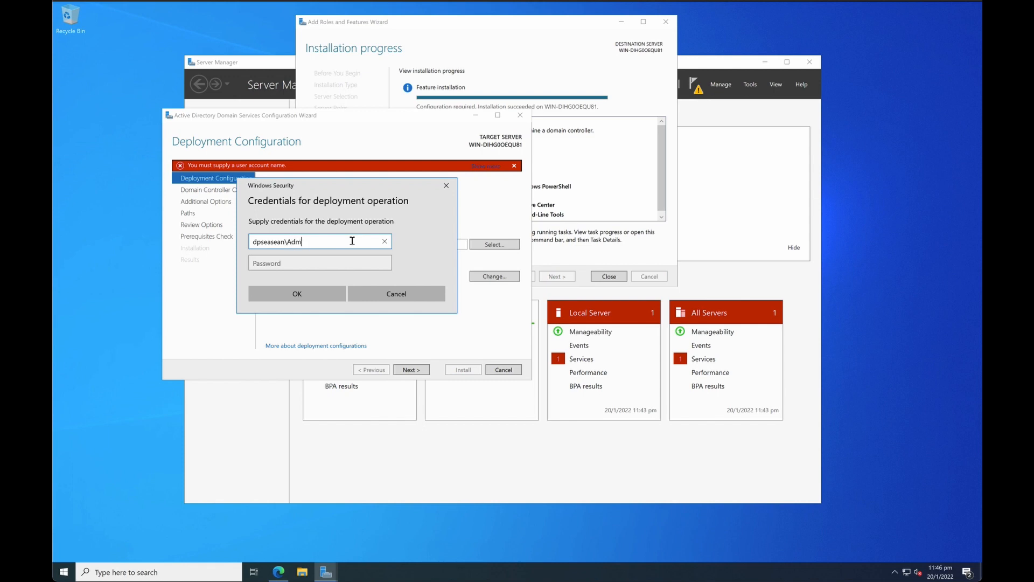
pyautogui.write('inistrator')
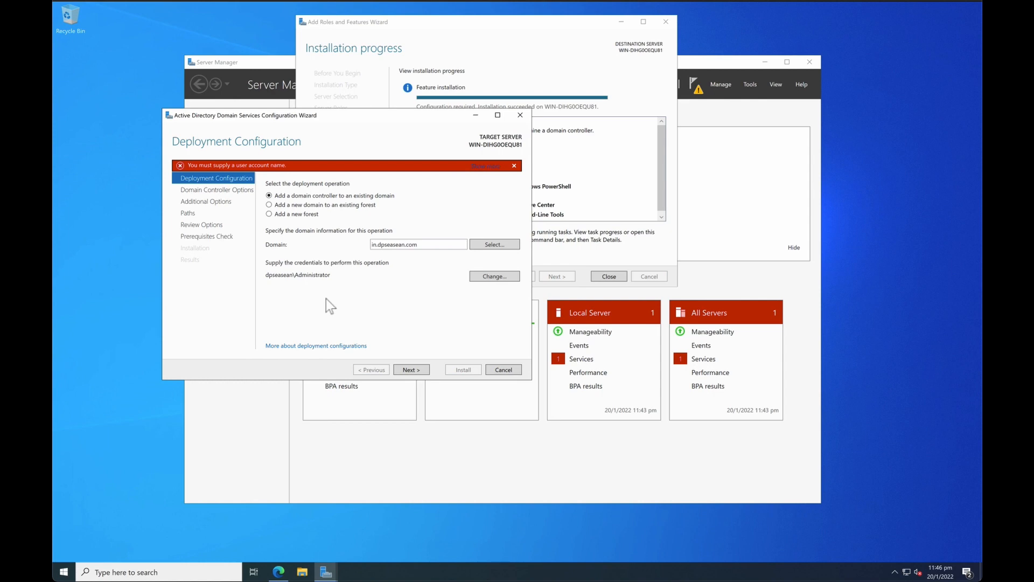
pyautogui.moveTo(343, 310)
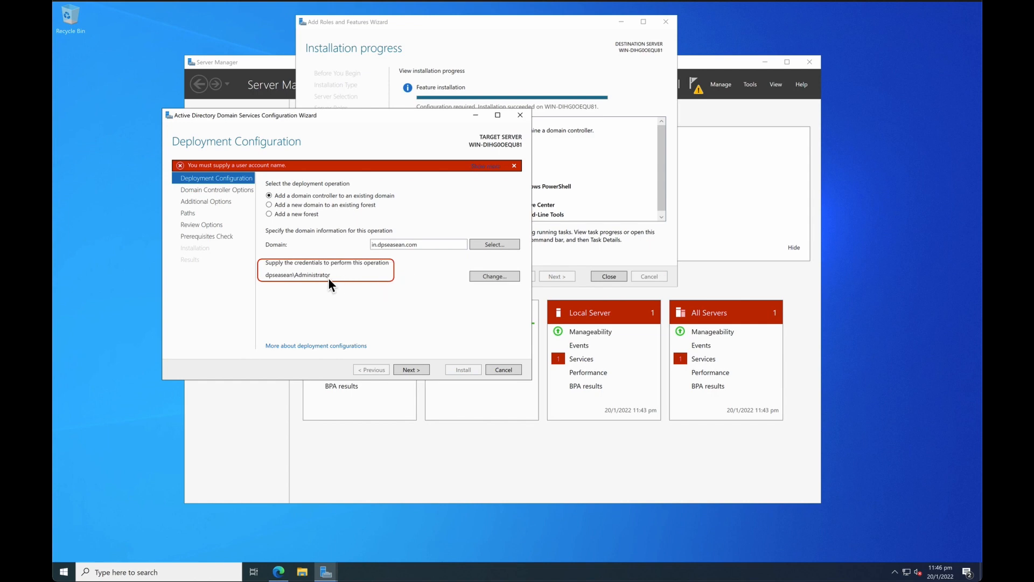
pyautogui.moveTo(412, 370)
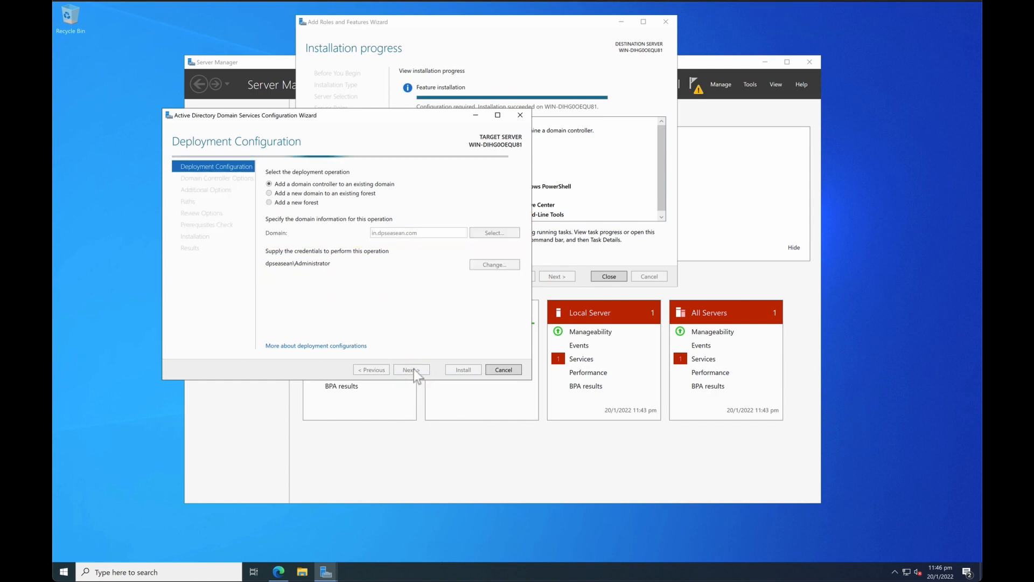
# - Keep DNS server and Global Catalog, set and confirm the DSRM password, continue to DNS Options
pyautogui.click(410, 369)
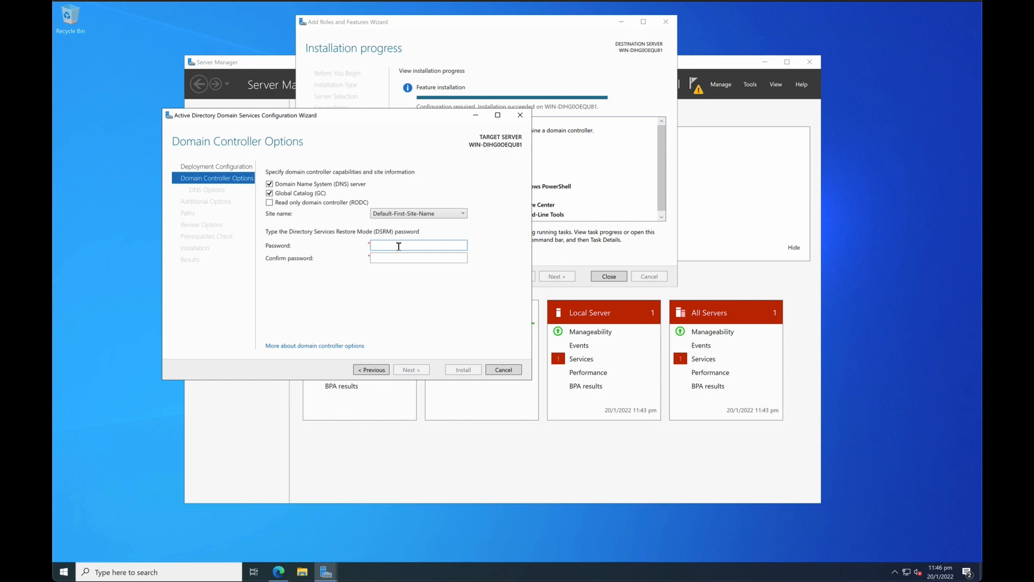
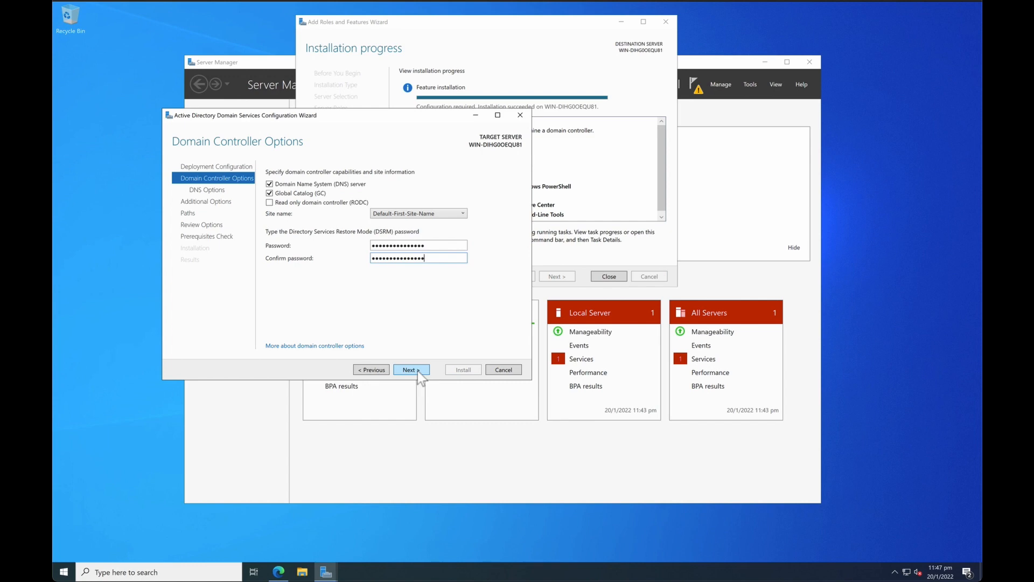
pyautogui.click(410, 370)
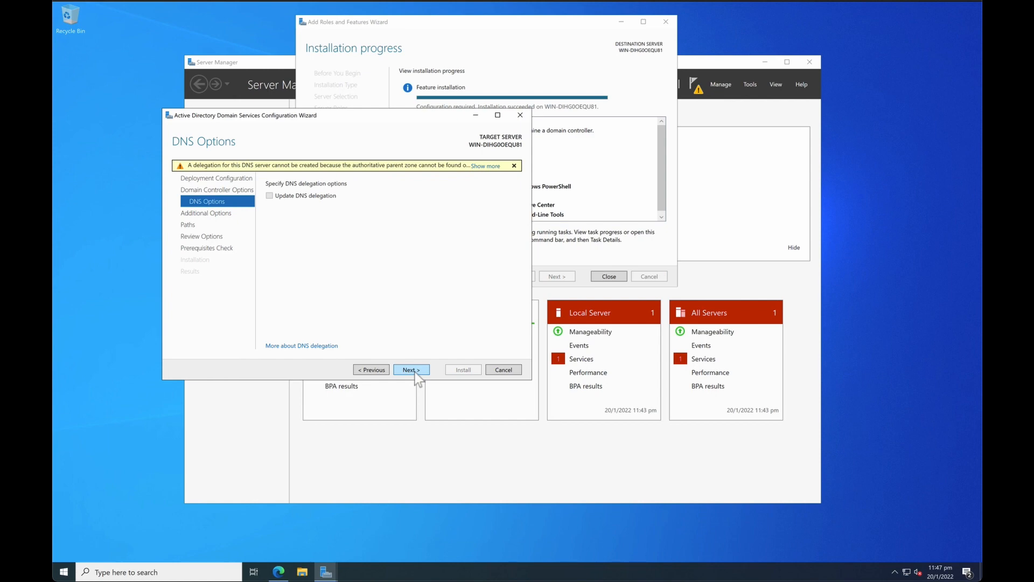
# - Leave 'Update DNS delegation' unchecked and continue to Additional Options
pyautogui.click(410, 369)
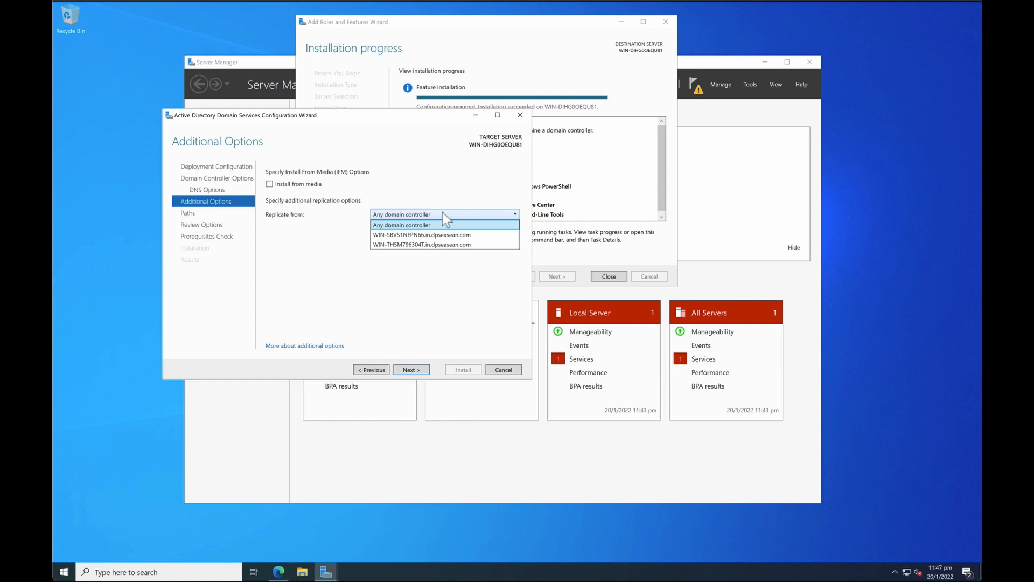
pyautogui.moveTo(446, 224)
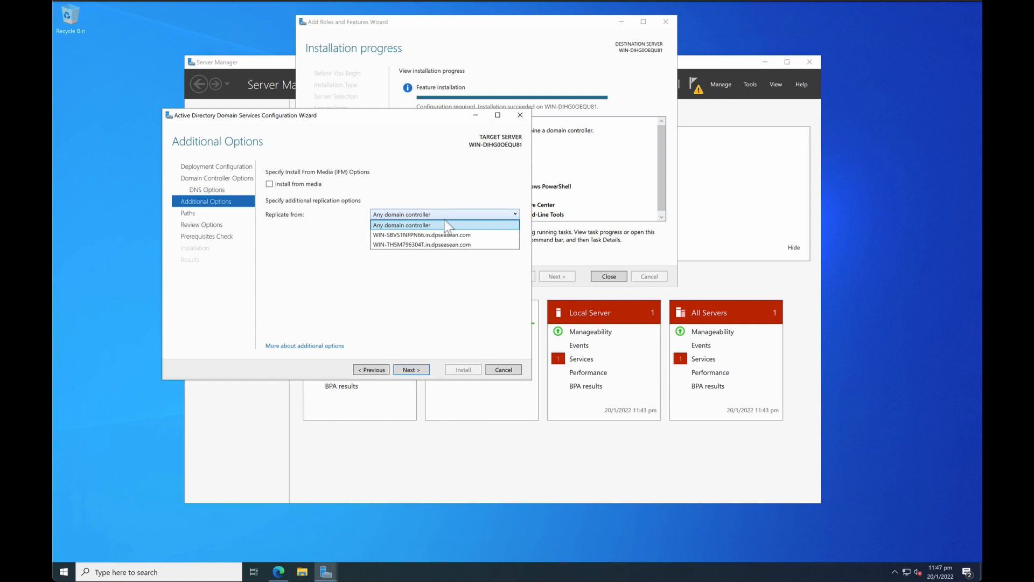
pyautogui.moveTo(449, 226)
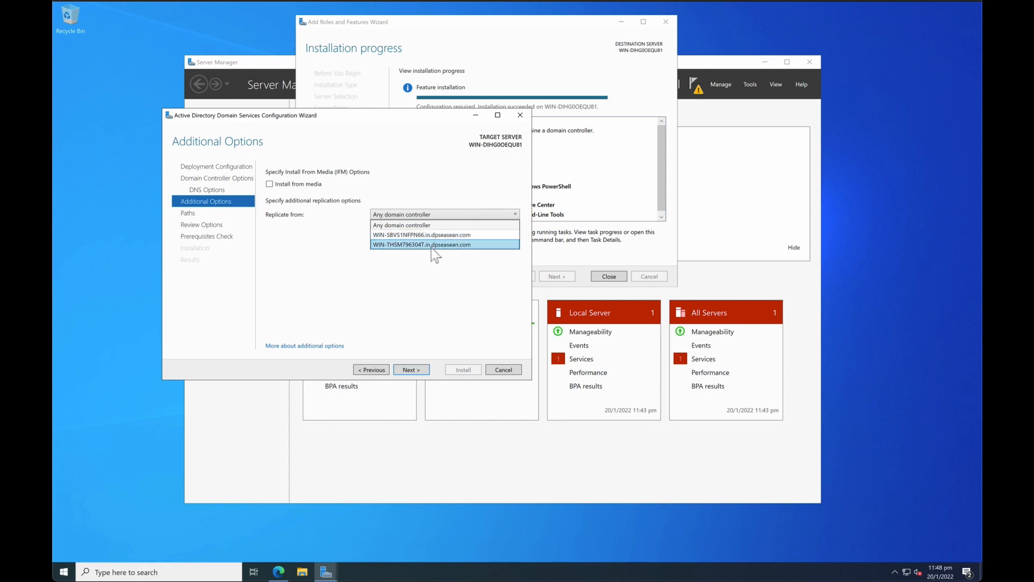
# - Launch an administrator Command Prompt from the Start menu over the wizard
pyautogui.click(421, 245)
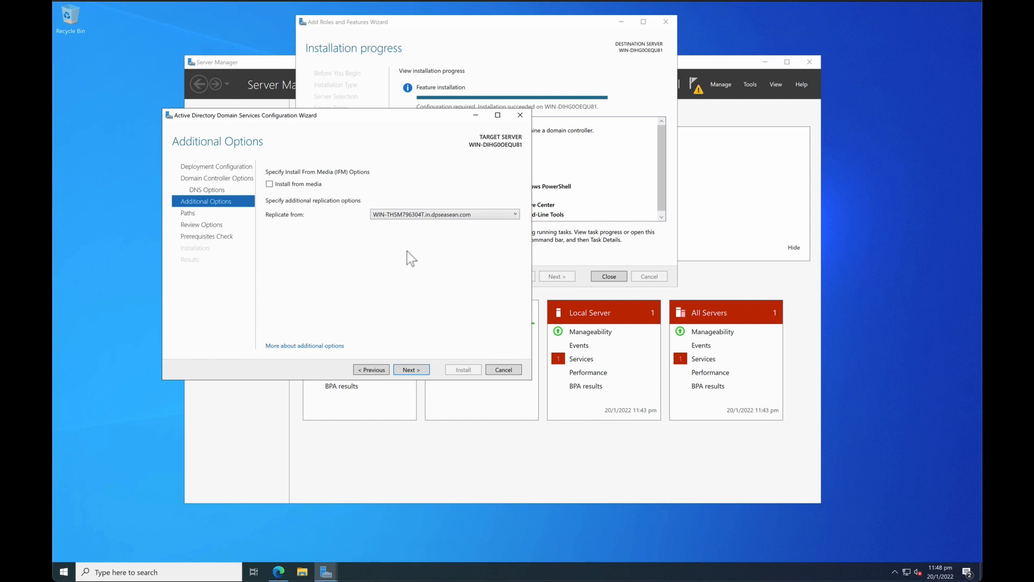
pyautogui.click(159, 571)
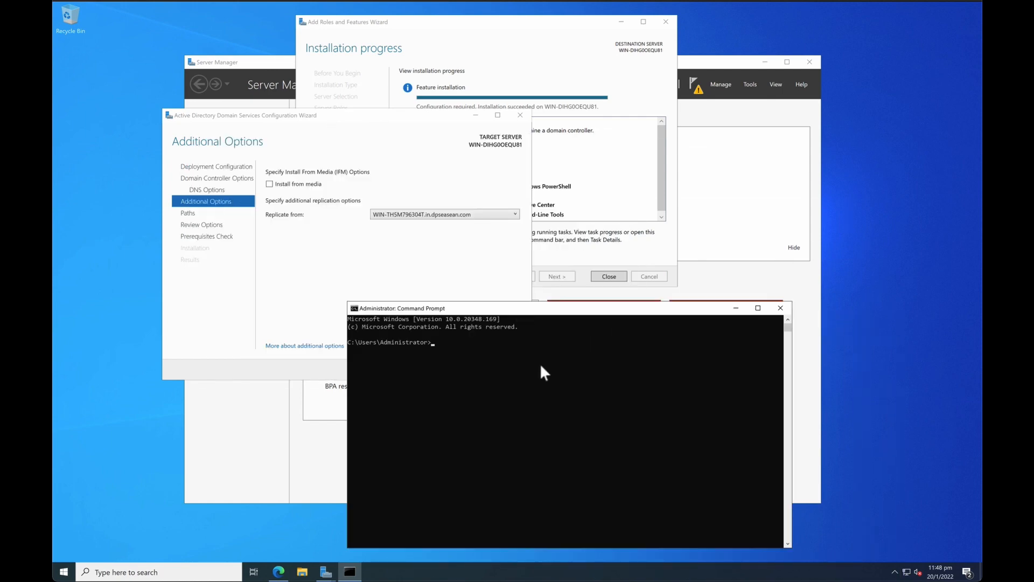
# - Ping WIN-THSM796304T.in.dpseasean.com and get four replies from 192.168.24.210 with 0% loss
pyautogui.write('ping')
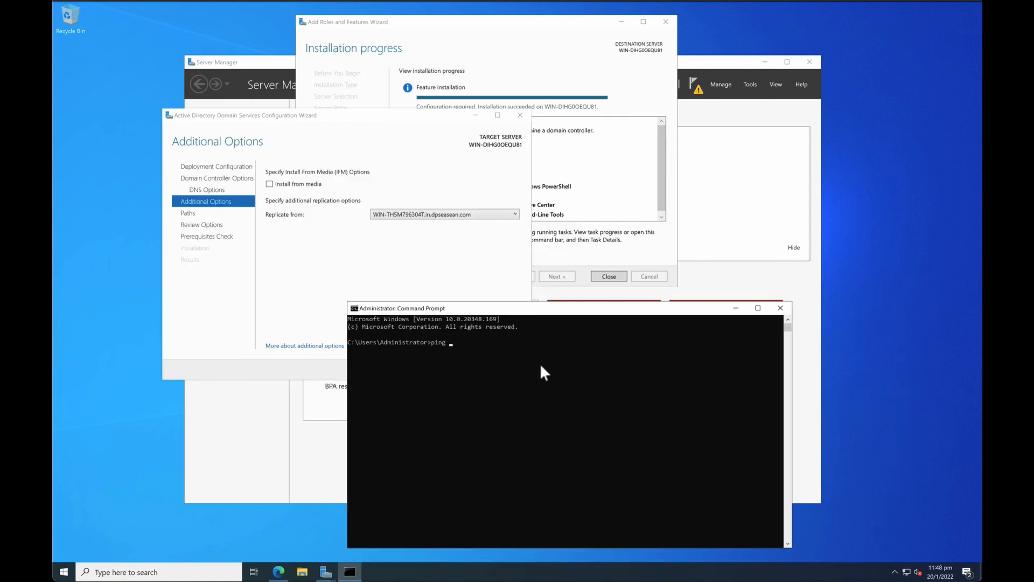
pyautogui.write('WIN-TH5M796304')
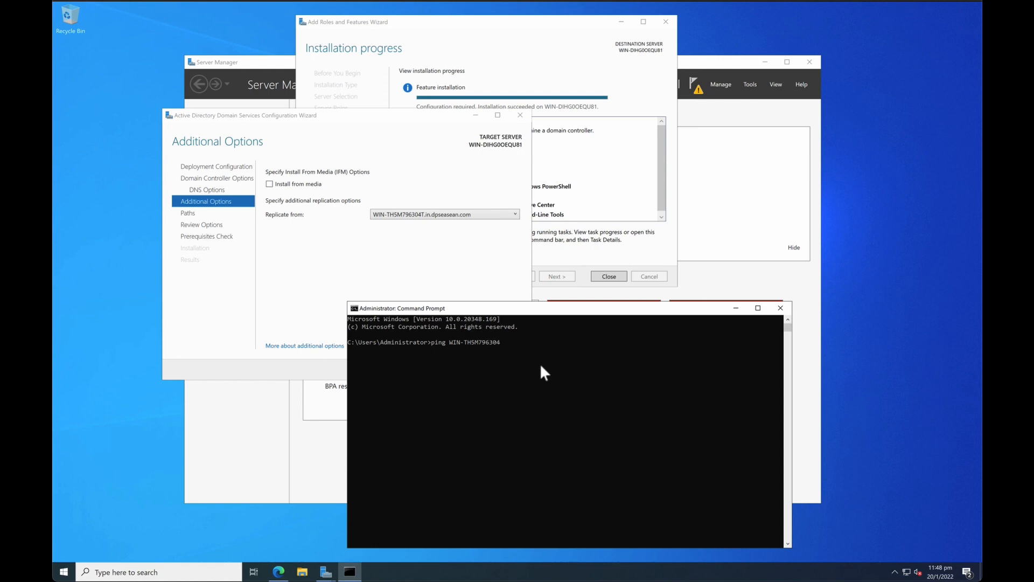
pyautogui.write('T.in.dr')
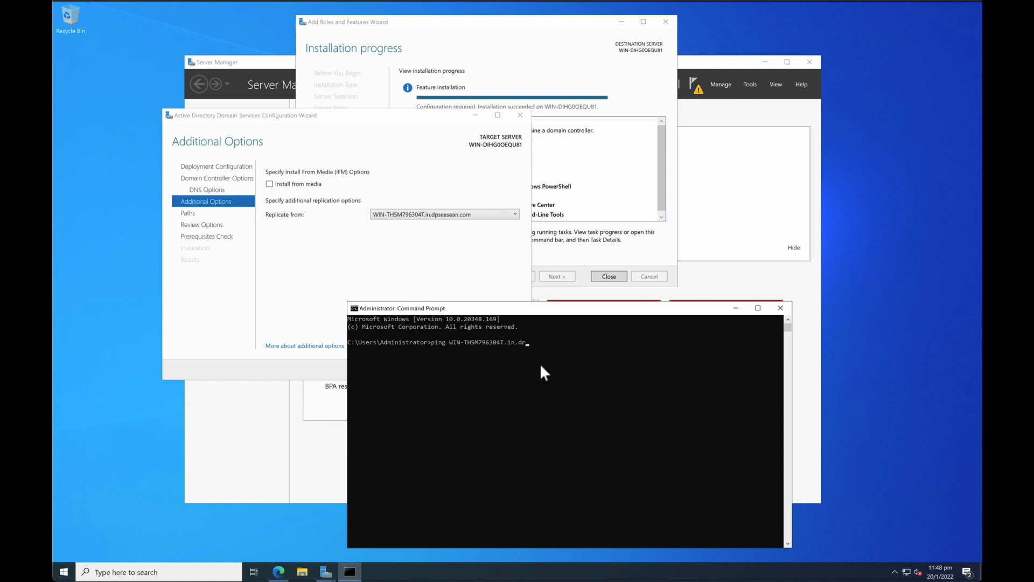
pyautogui.press('Return')
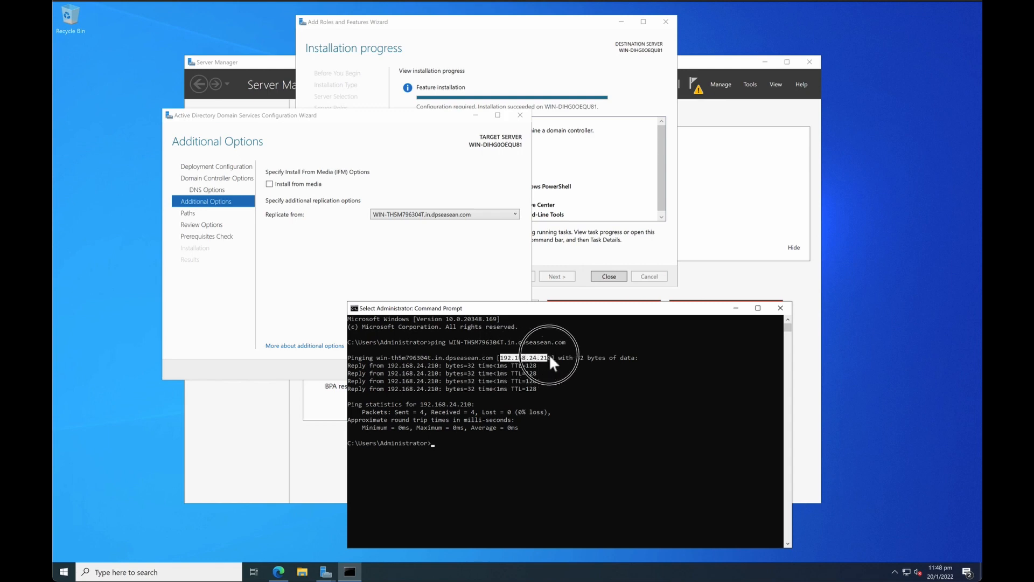
pyautogui.moveTo(460, 240)
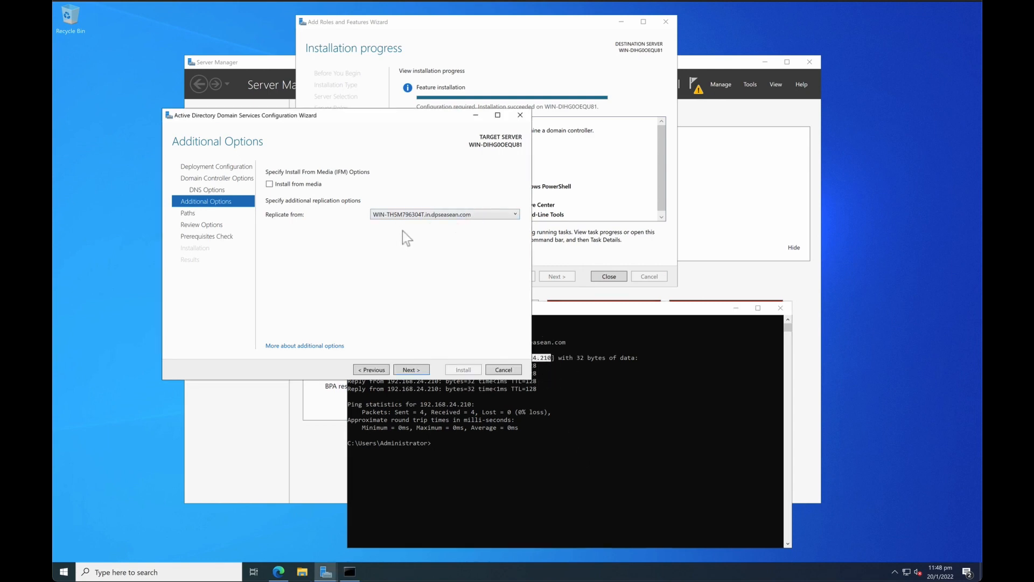
pyautogui.moveTo(780, 309)
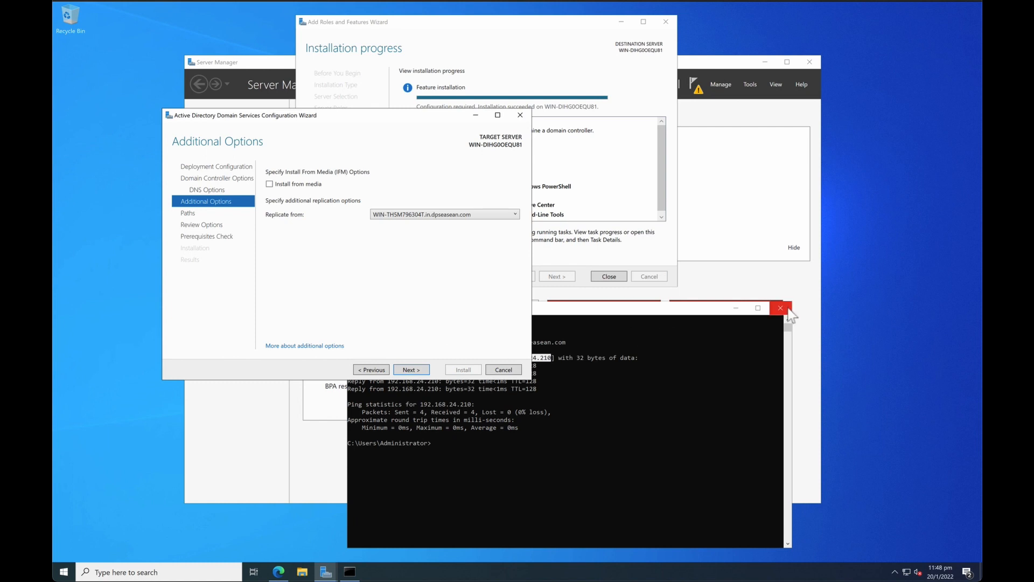
pyautogui.moveTo(788, 317)
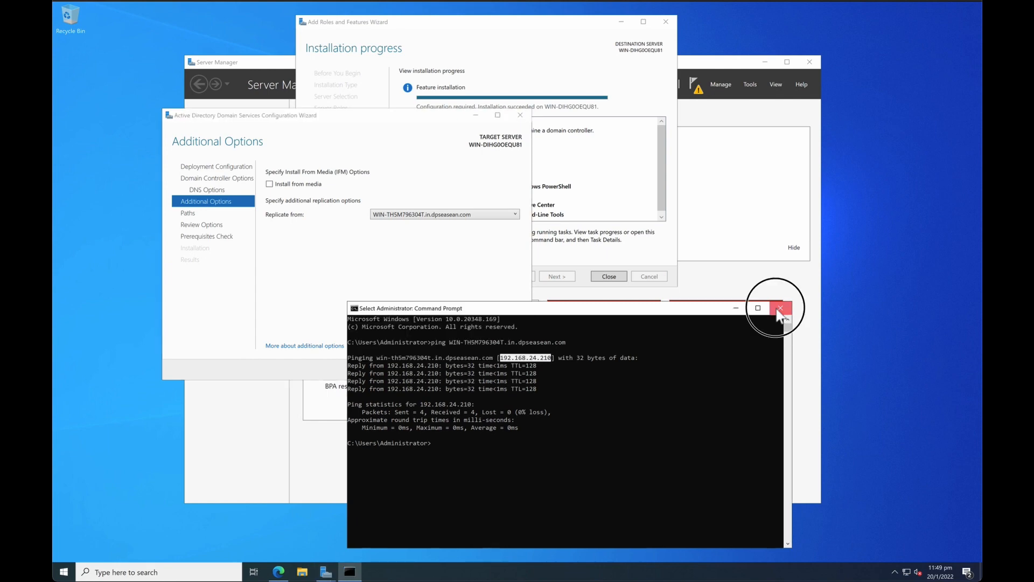
# - Close Command Prompt and keep default NTDS and SYSVOL paths through to Review Options
pyautogui.click(780, 308)
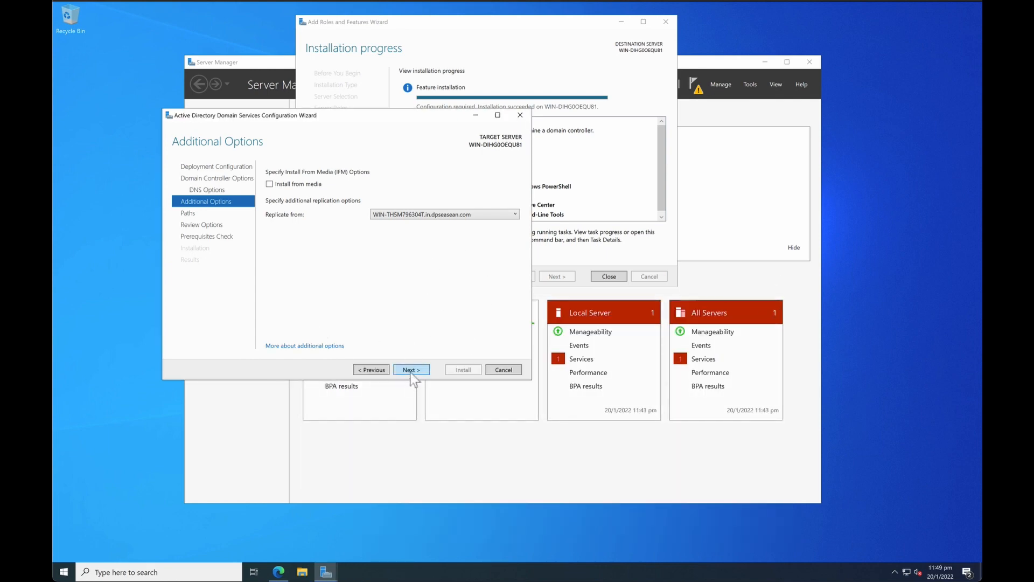
pyautogui.click(411, 370)
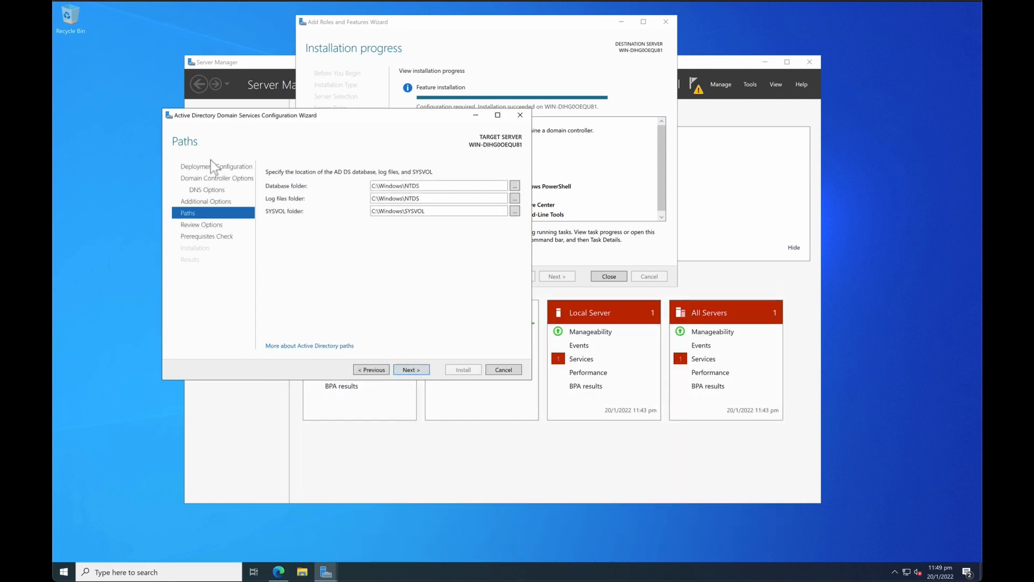
pyautogui.moveTo(432, 278)
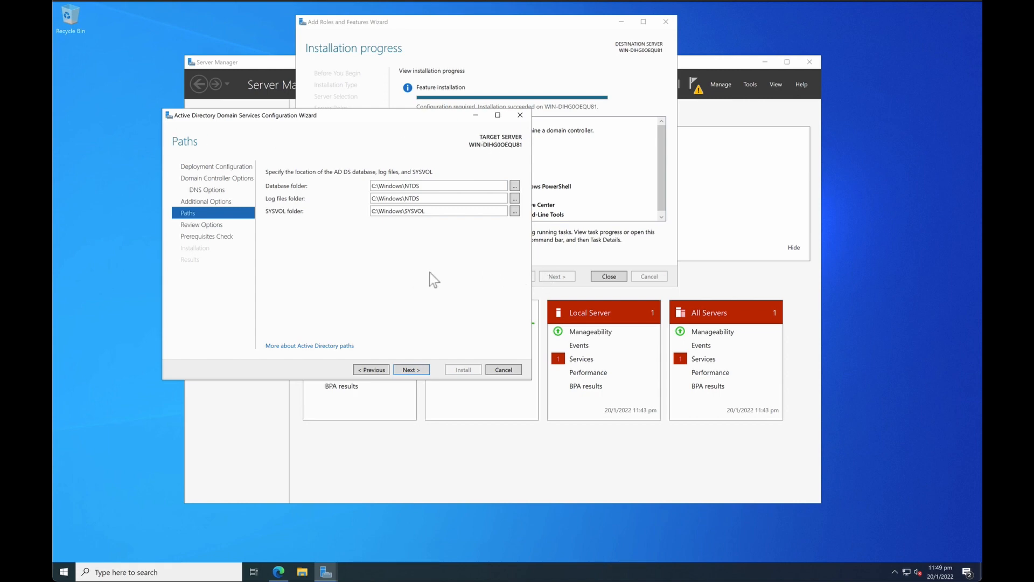
pyautogui.moveTo(478, 295)
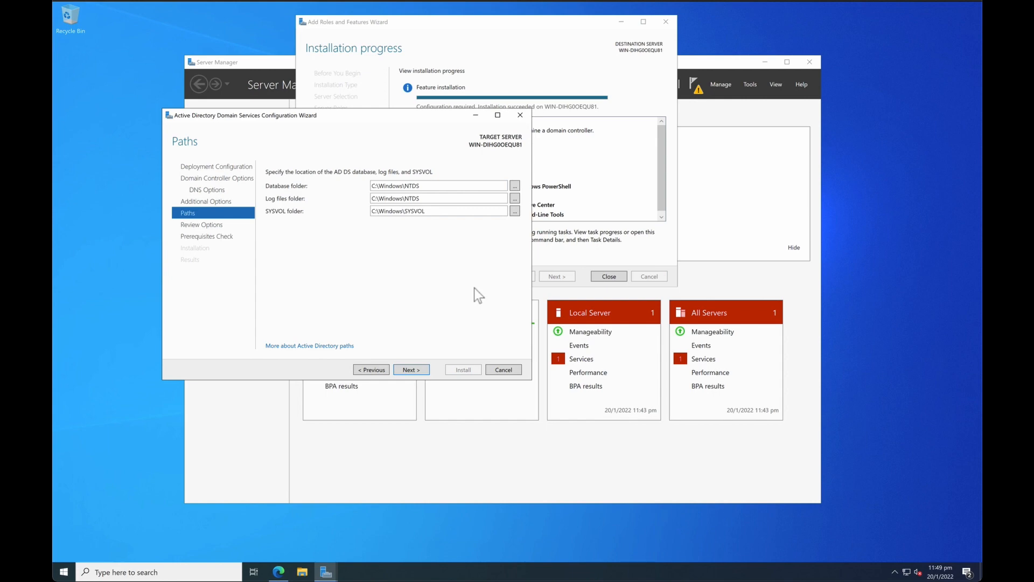
pyautogui.moveTo(435, 254)
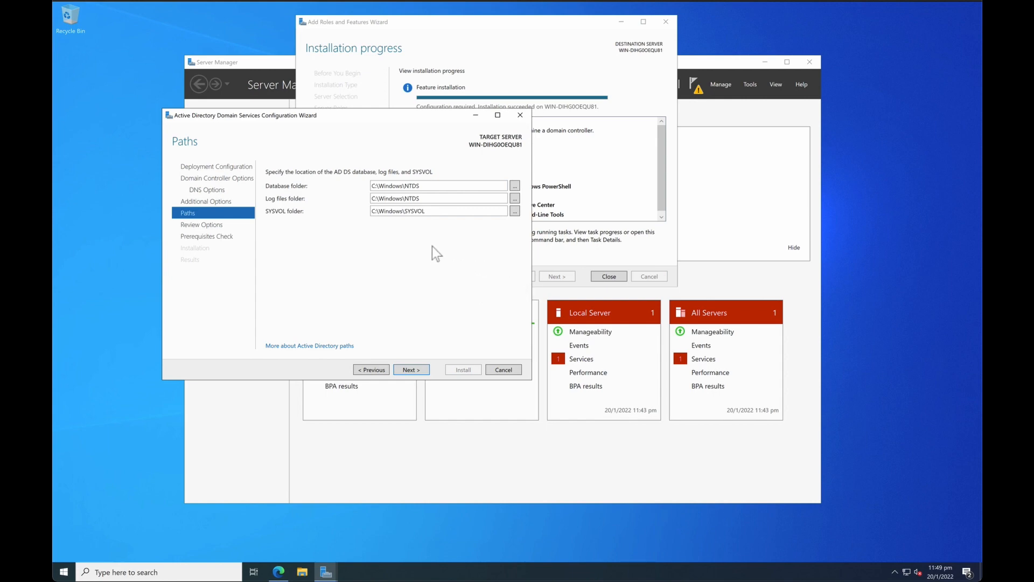
pyautogui.moveTo(442, 225)
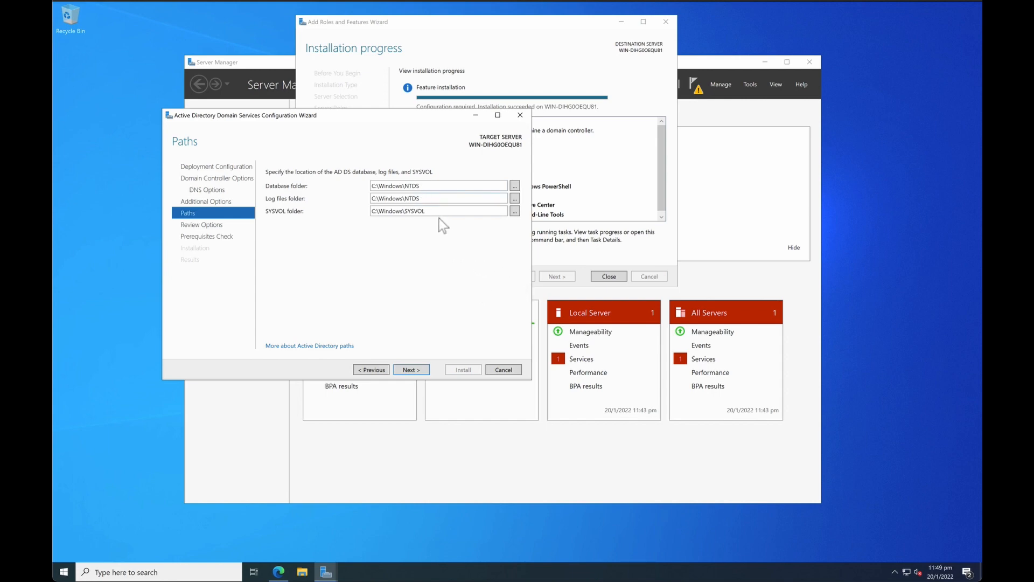
pyautogui.moveTo(427, 351)
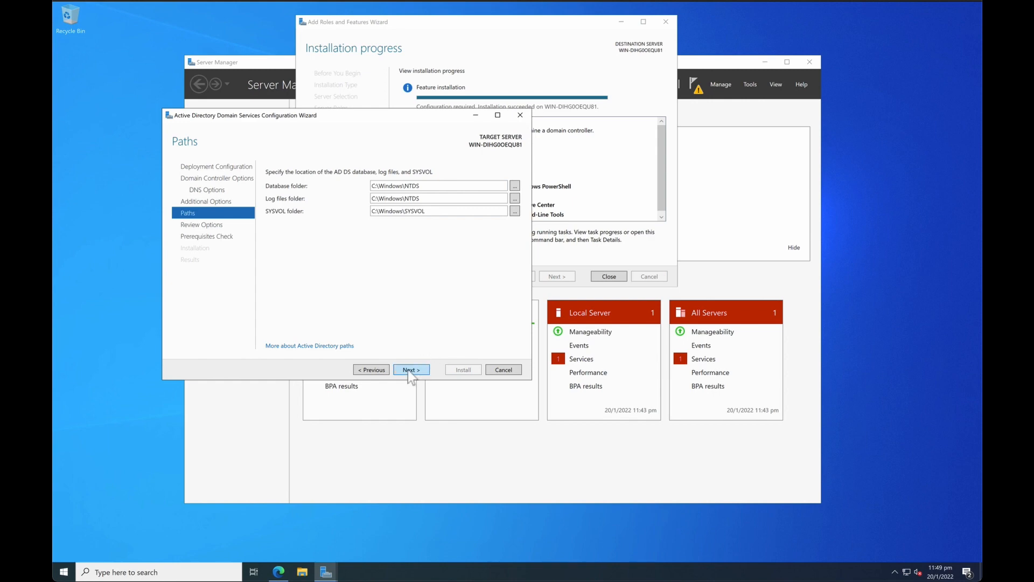
pyautogui.click(411, 370)
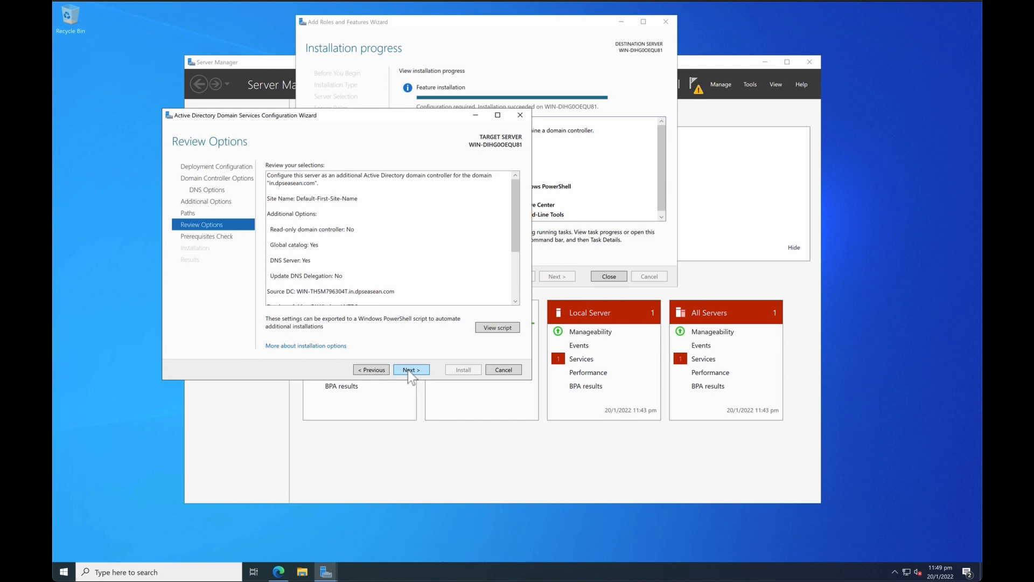
pyautogui.moveTo(495, 341)
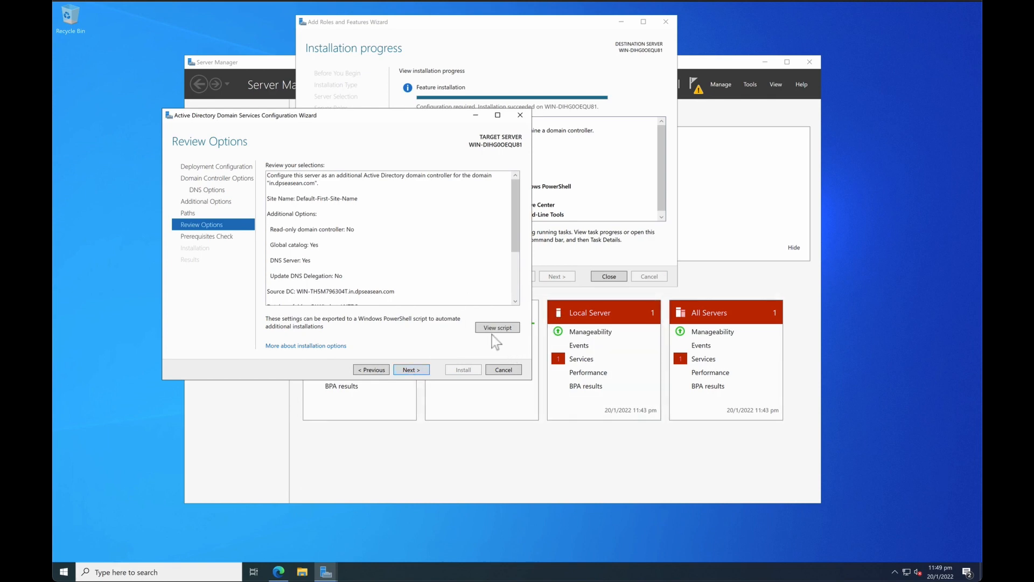
pyautogui.moveTo(437, 336)
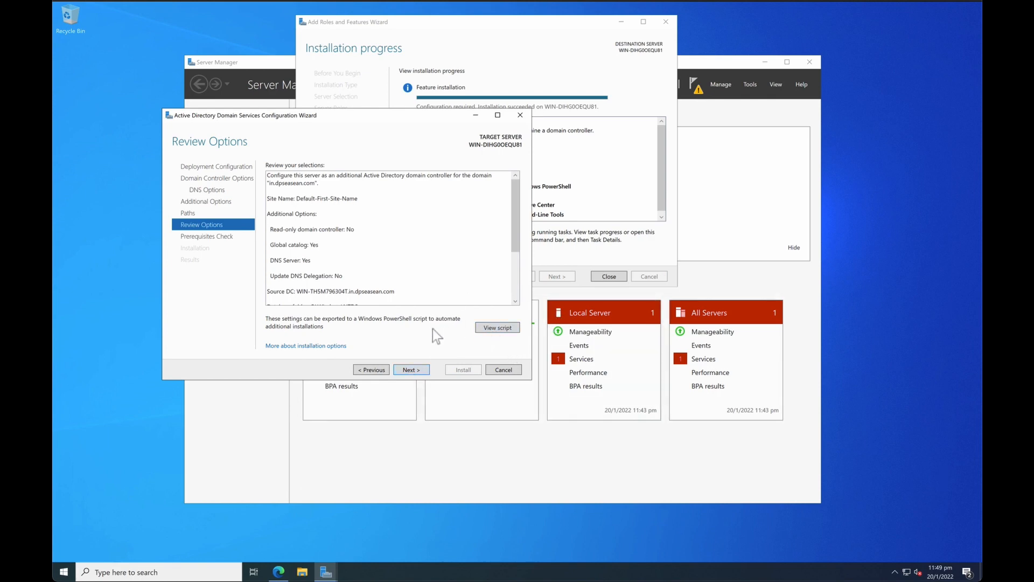
pyautogui.moveTo(451, 340)
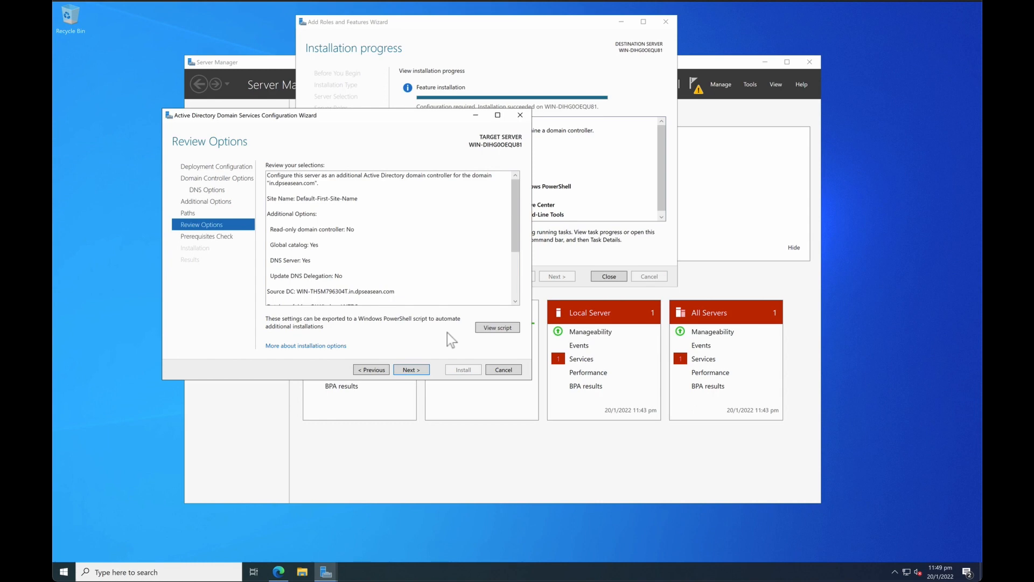
pyautogui.moveTo(407, 338)
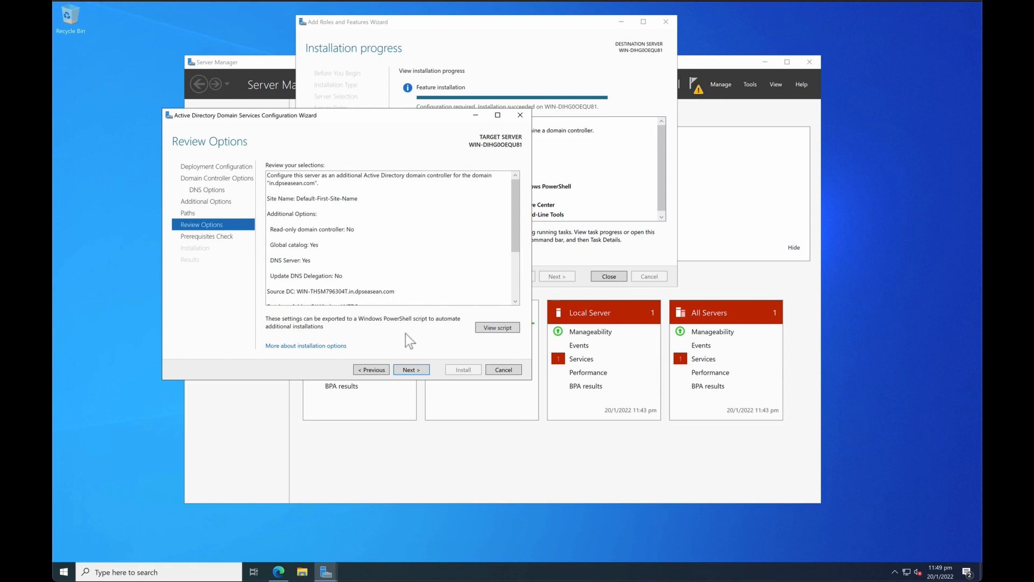
pyautogui.moveTo(423, 363)
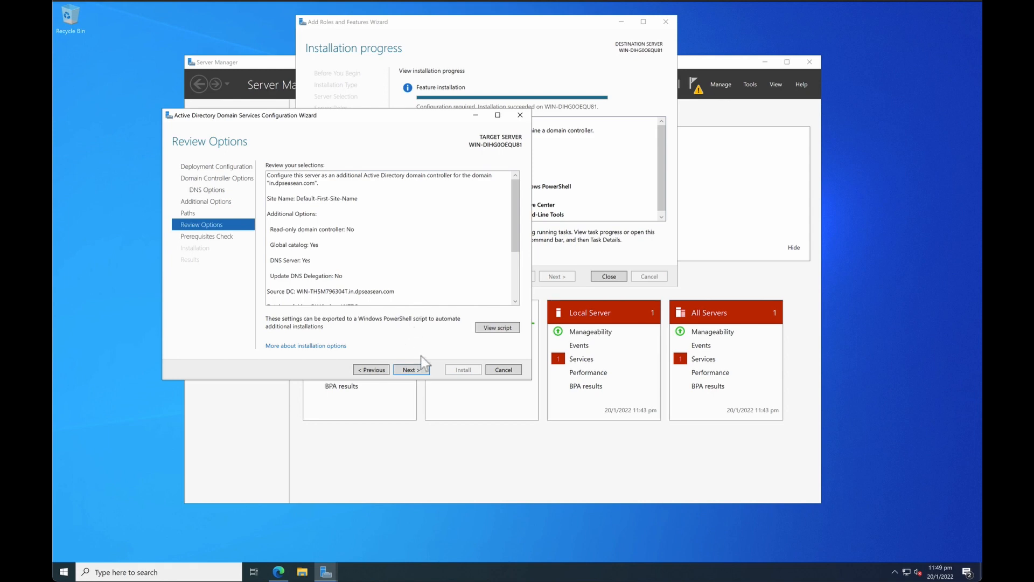
pyautogui.moveTo(438, 383)
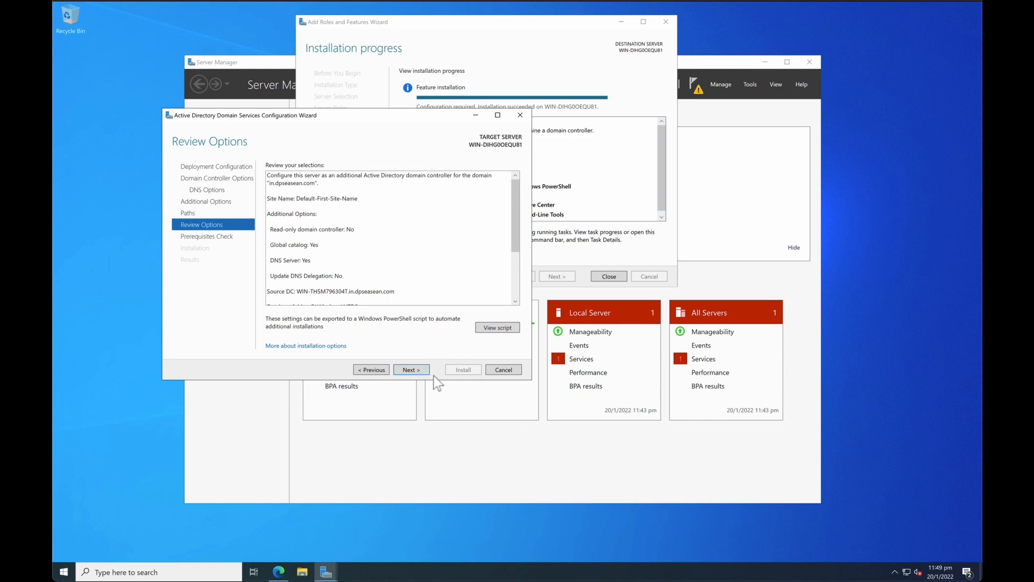
# - Run the prerequisites check until all checks pass with only warnings listed
pyautogui.click(411, 369)
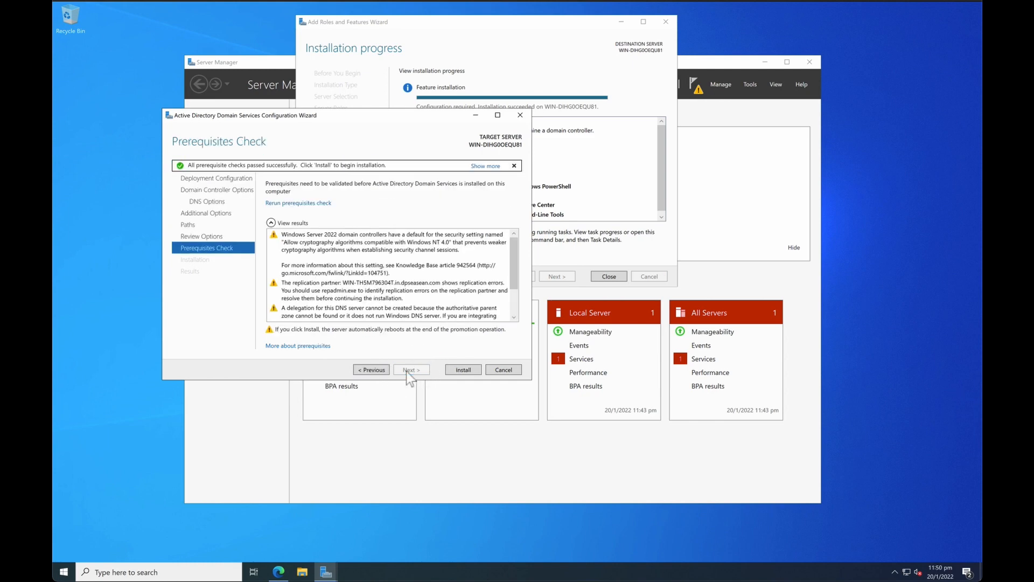
pyautogui.moveTo(422, 240)
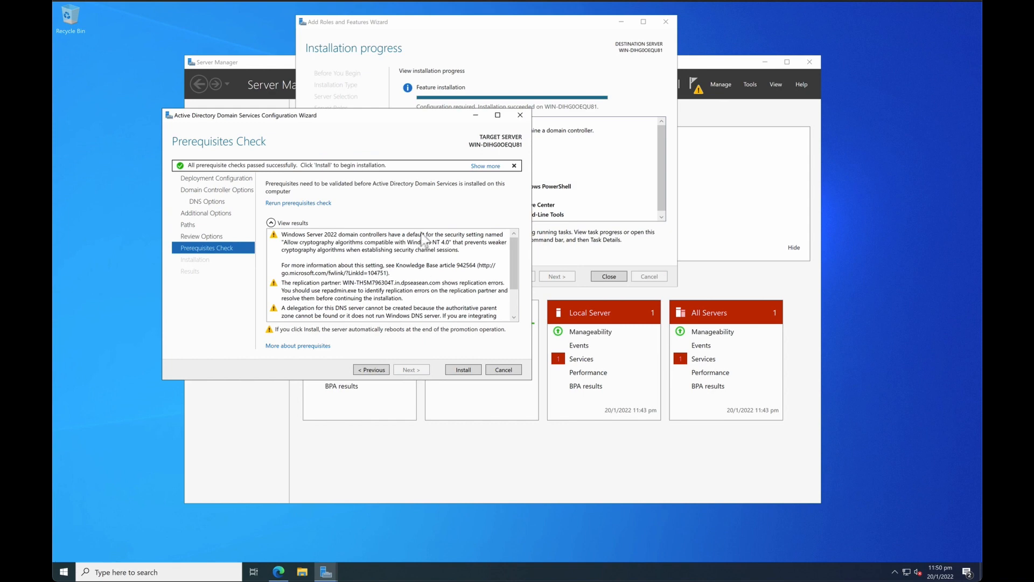
pyautogui.moveTo(171, 162)
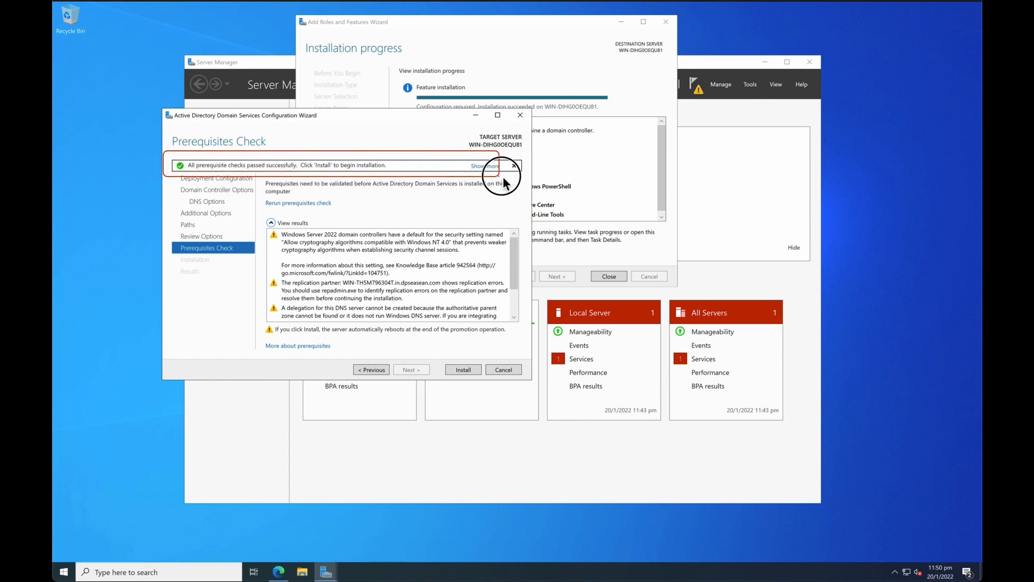
pyautogui.moveTo(432, 208)
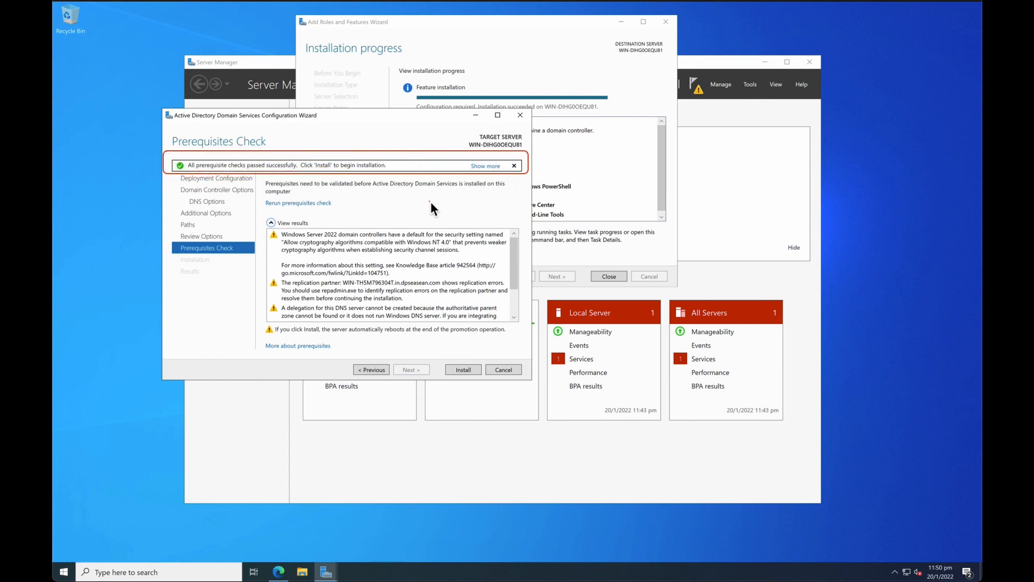
pyautogui.moveTo(379, 303)
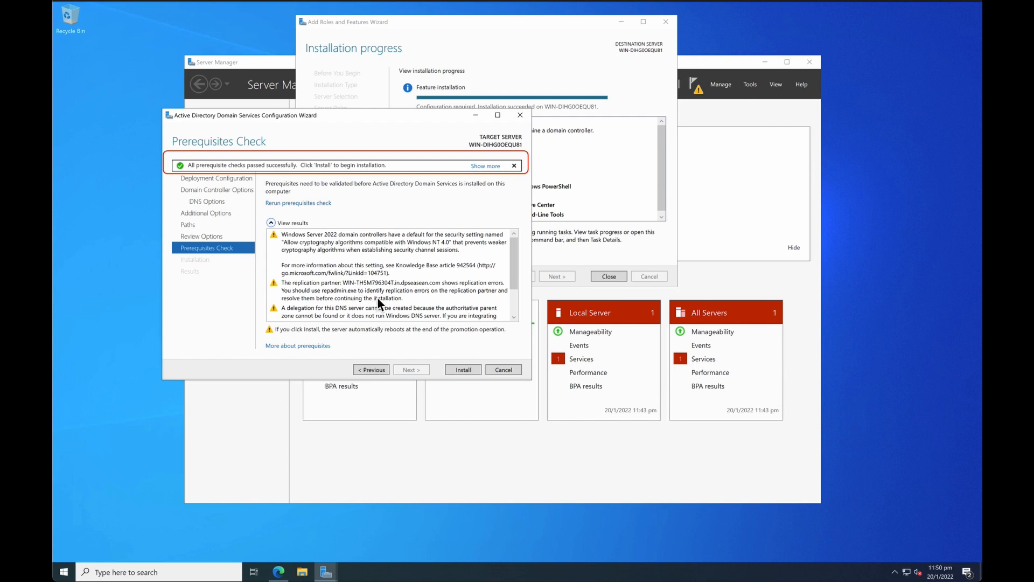
pyautogui.moveTo(384, 339)
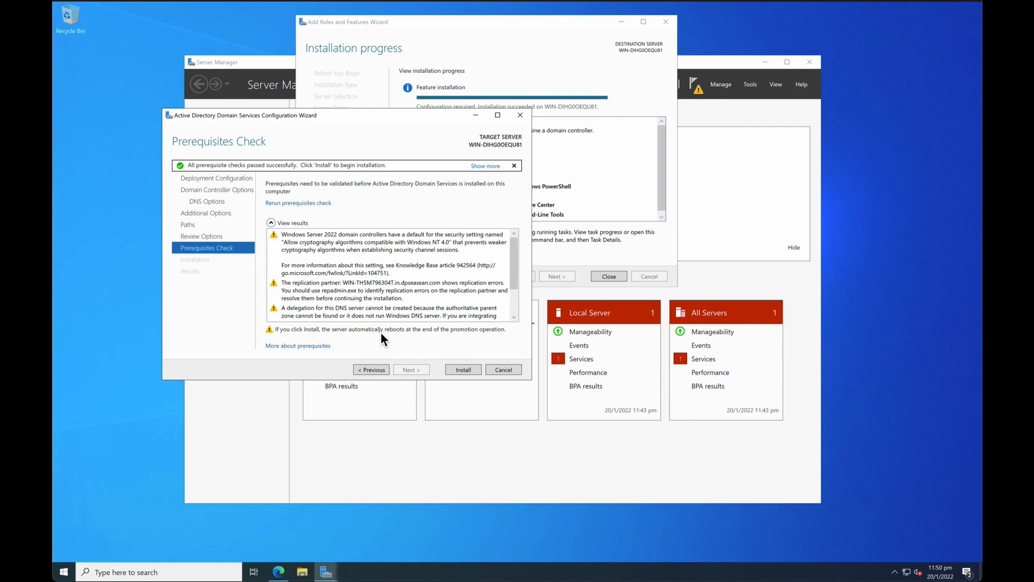
pyautogui.moveTo(323, 264)
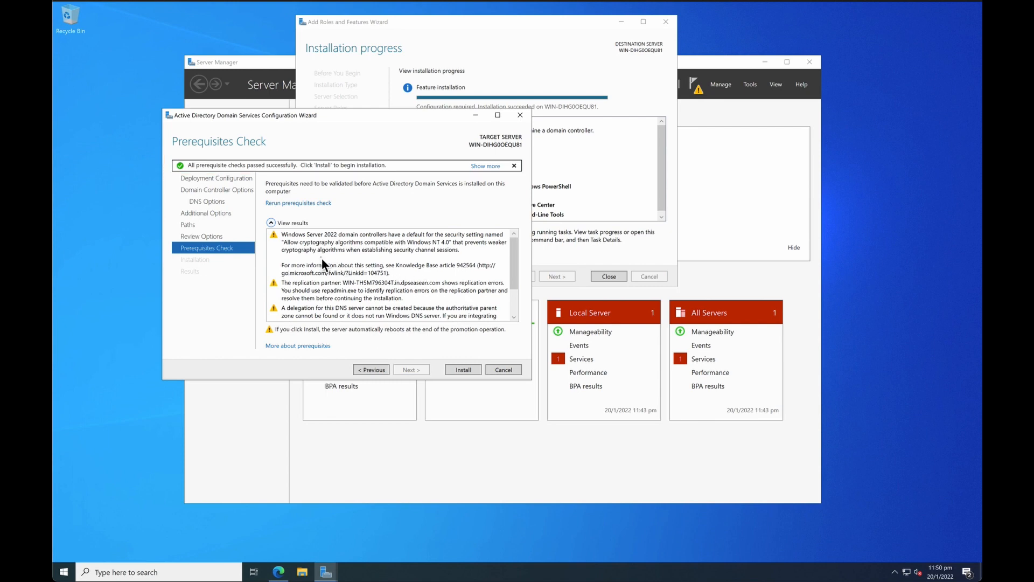
pyautogui.moveTo(388, 316)
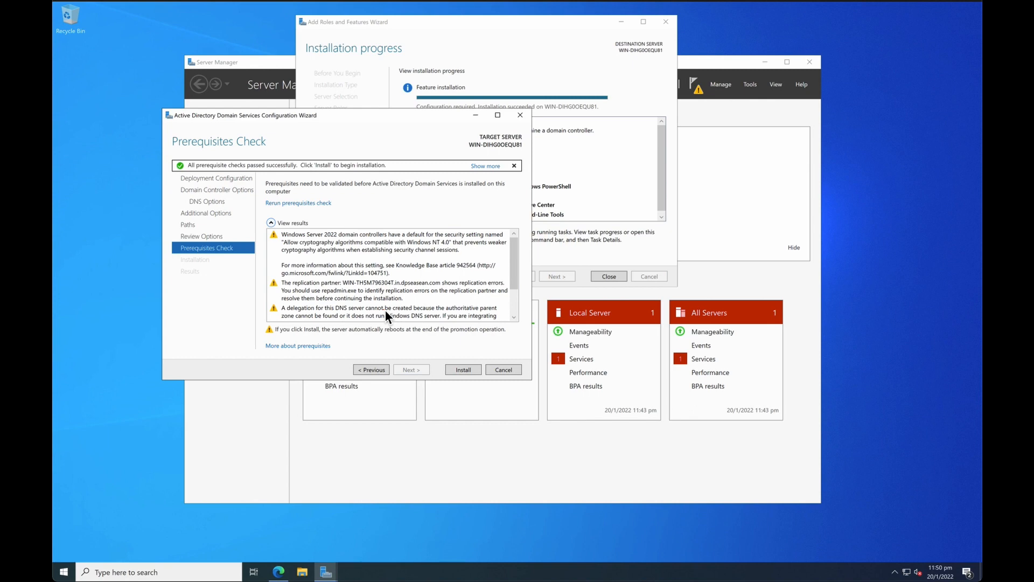
pyautogui.moveTo(321, 273)
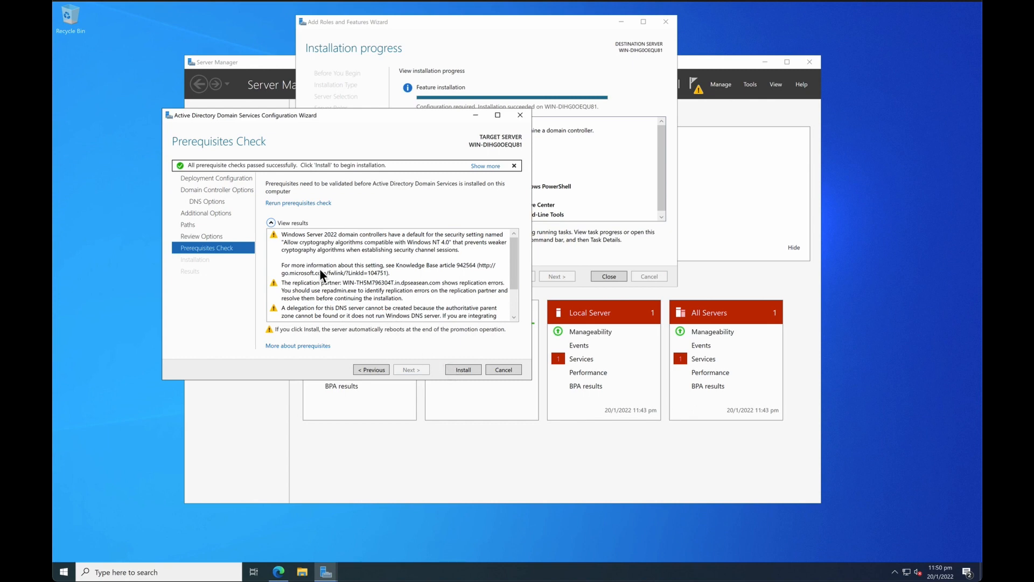
pyautogui.moveTo(405, 358)
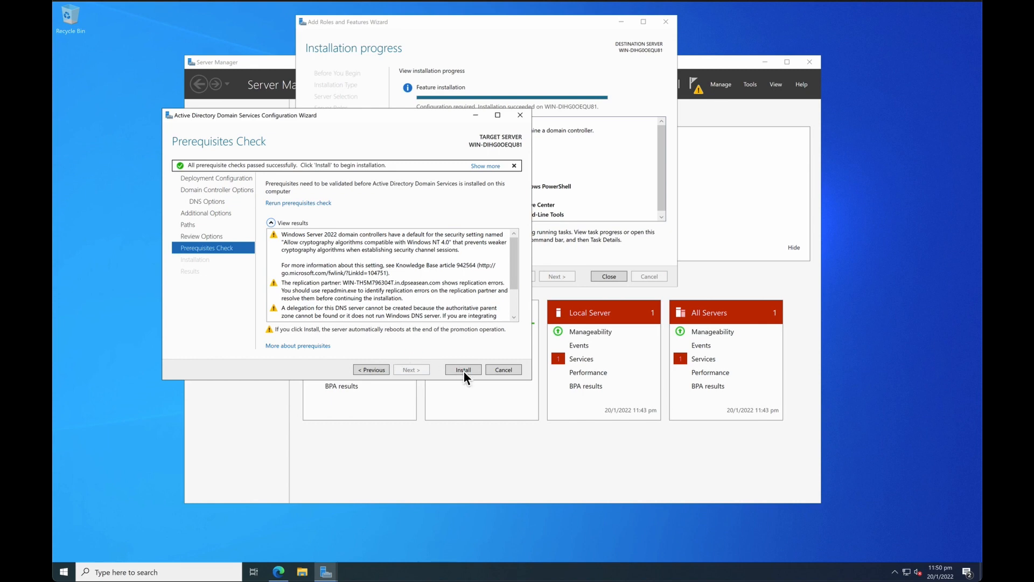
# - Install the domain controller configuration and acknowledge the automatic restart notice
pyautogui.click(463, 369)
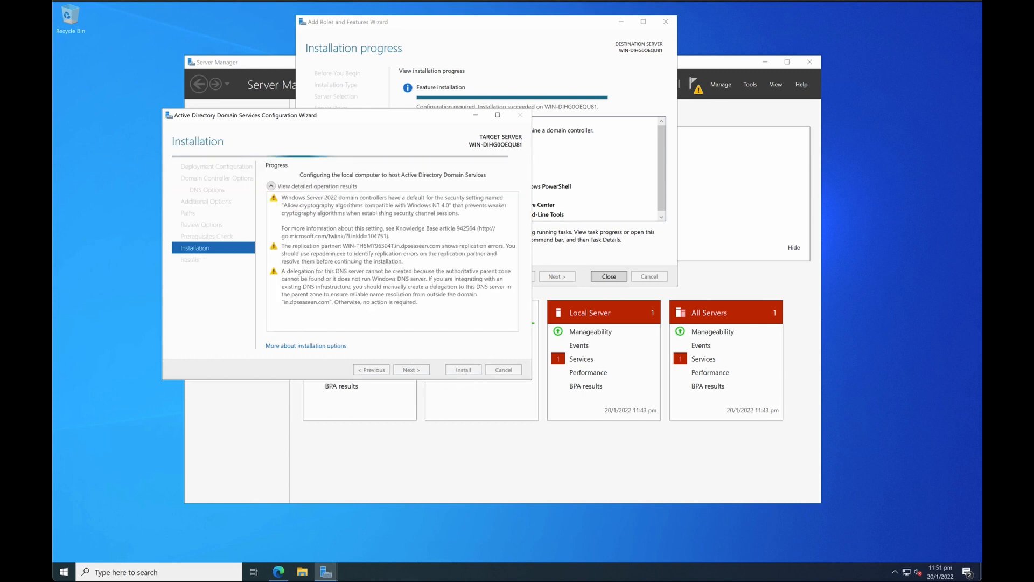
pyautogui.click(462, 369)
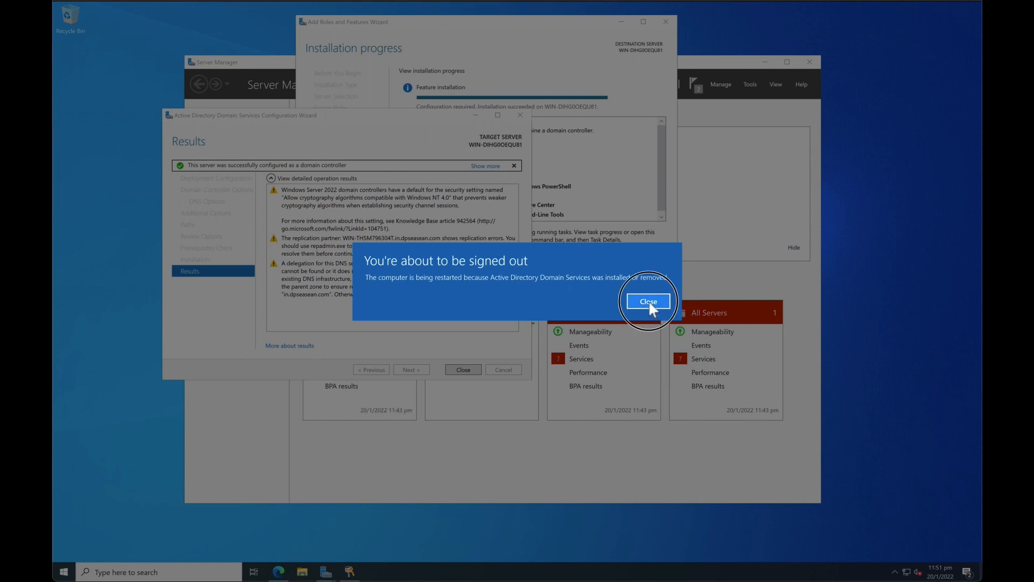
pyautogui.click(646, 301)
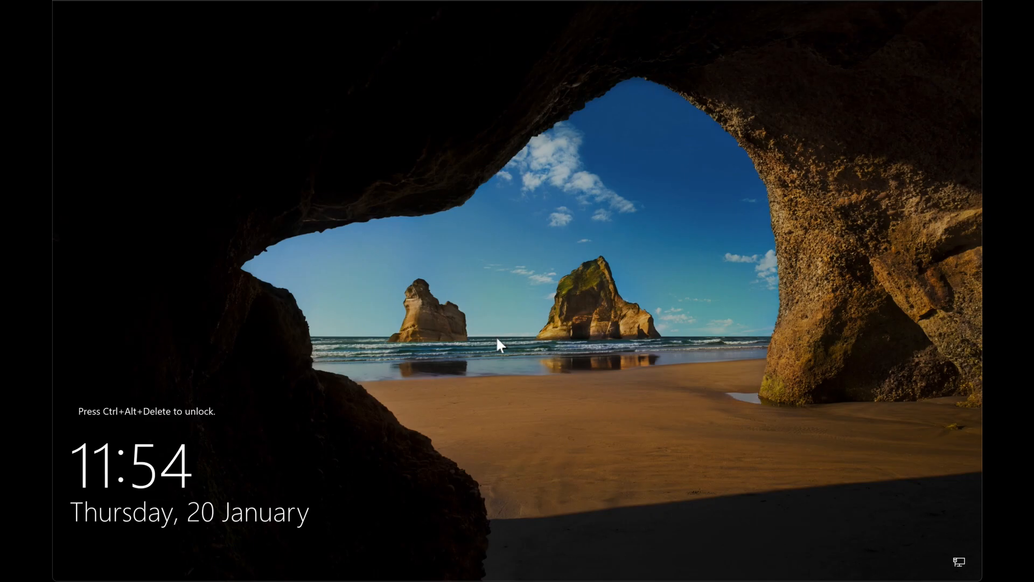
pyautogui.moveTo(499, 337)
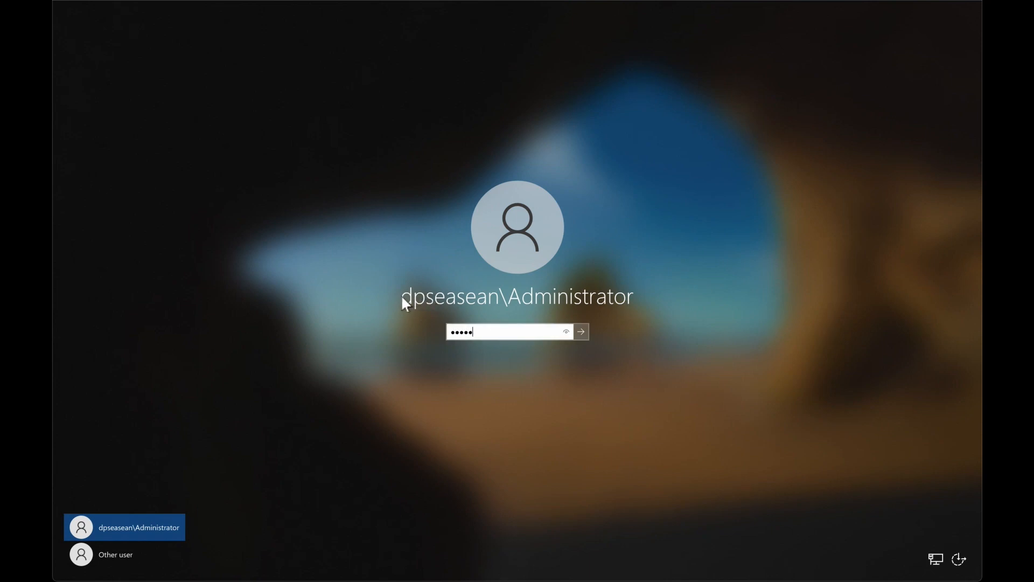
pyautogui.moveTo(472, 304)
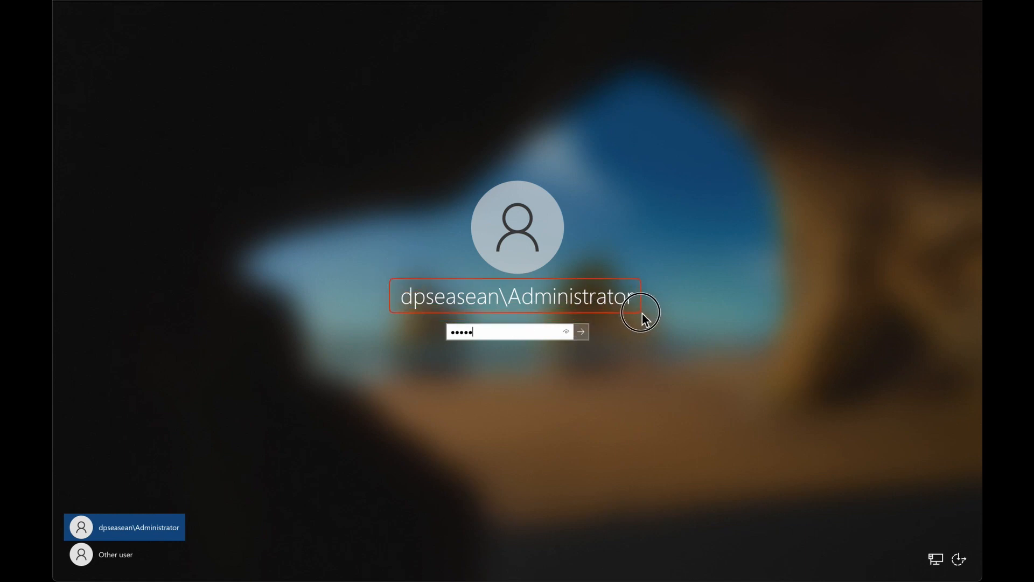
pyautogui.moveTo(422, 301)
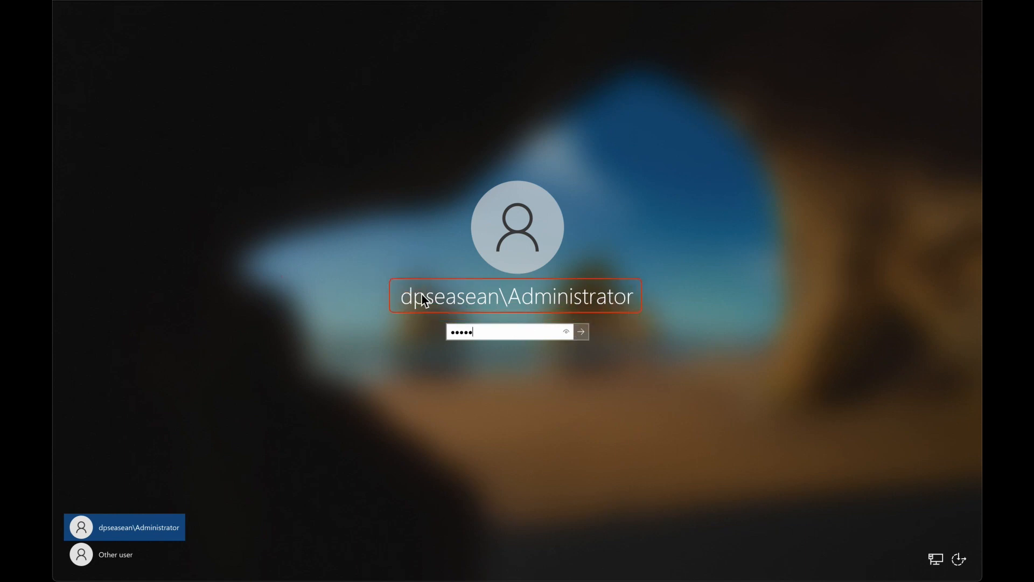
pyautogui.moveTo(455, 310)
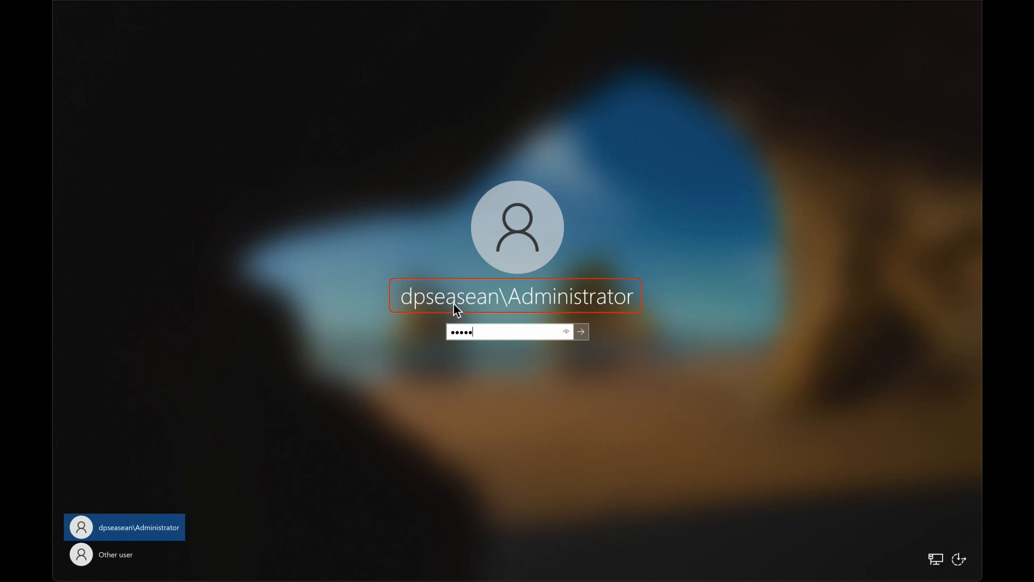
pyautogui.moveTo(526, 332)
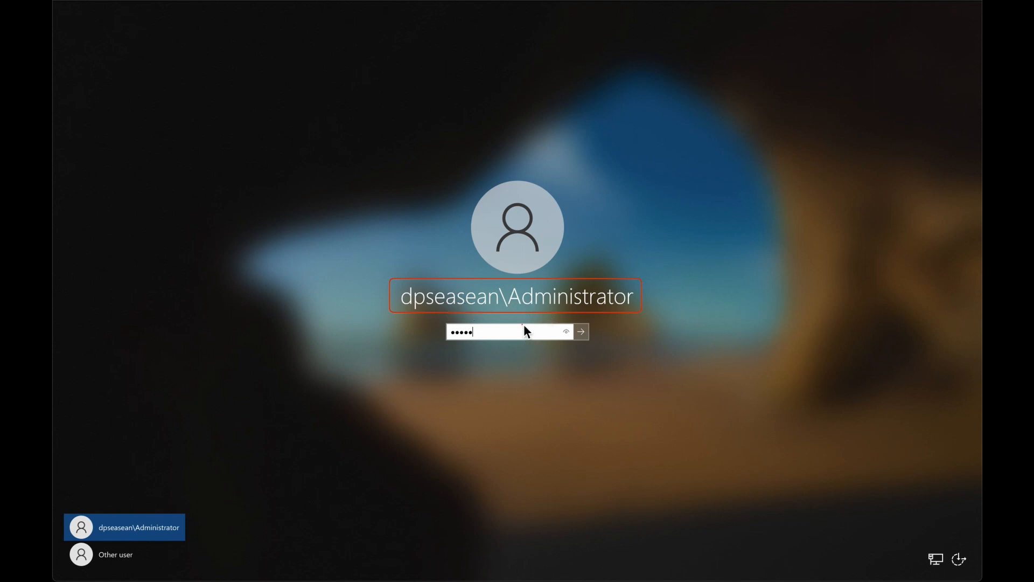
pyautogui.moveTo(513, 333)
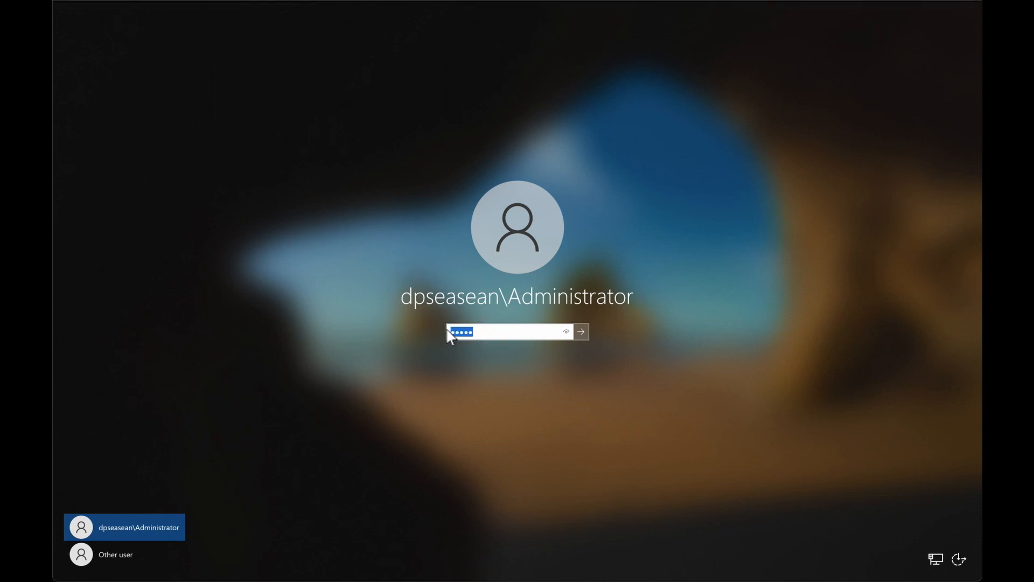
# - Sign in, close Settings and accept logging off to apply the display change
pyautogui.click(579, 331)
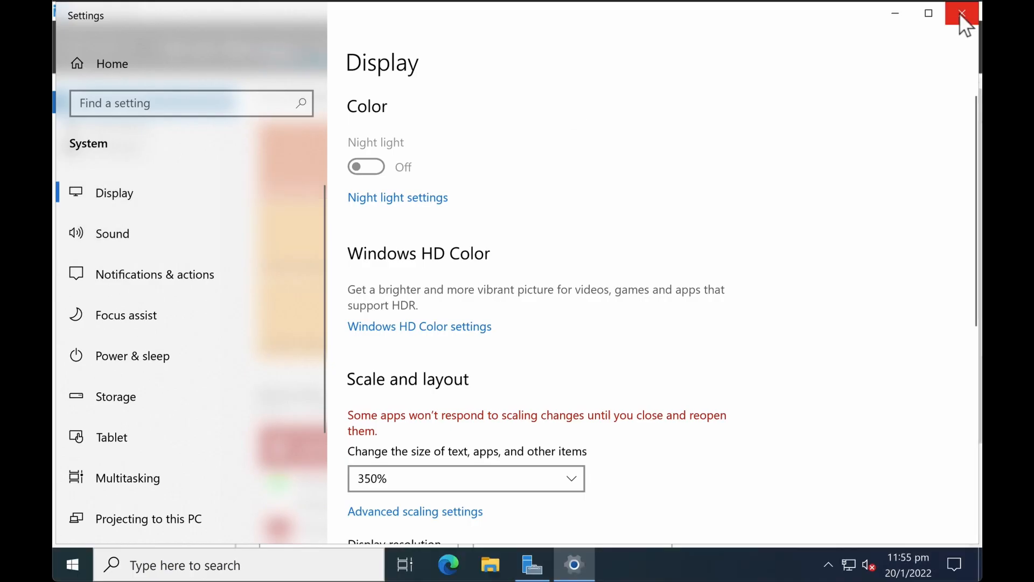
pyautogui.click(961, 13)
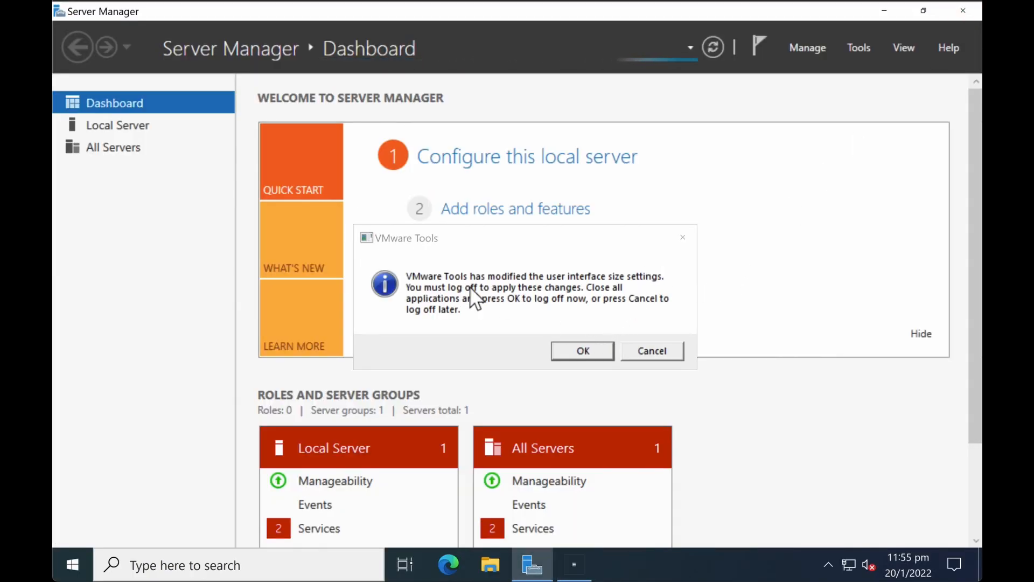
pyautogui.click(581, 350)
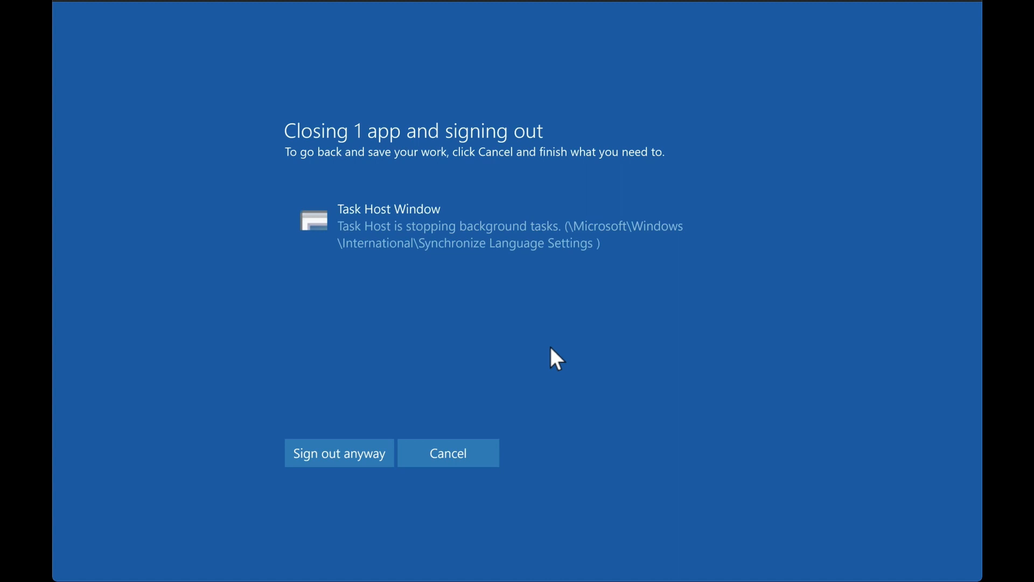
# - Sign out anyway despite the background task, then sign back in as dpseasean\Administrator
pyautogui.click(338, 453)
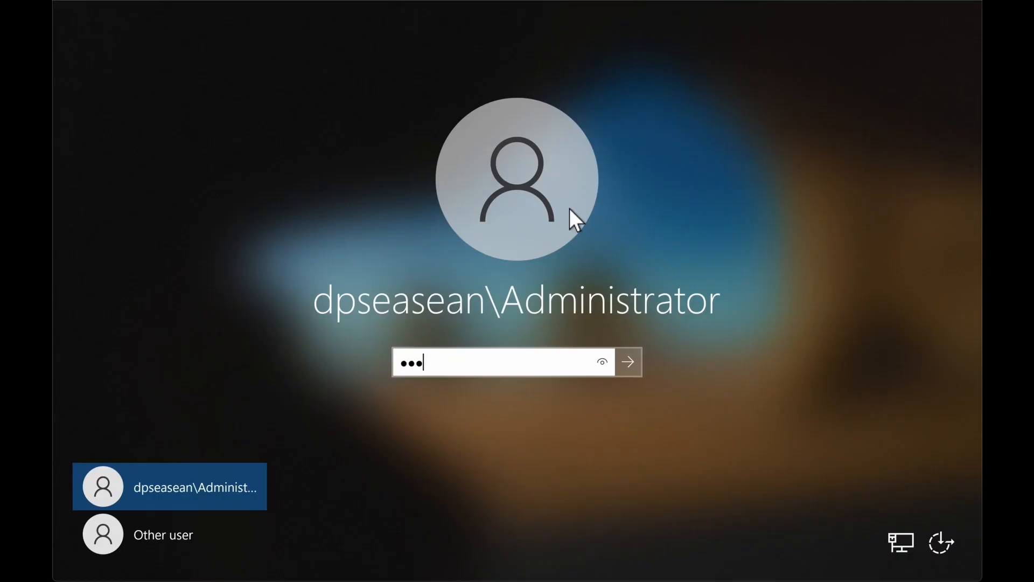
pyautogui.click(627, 362)
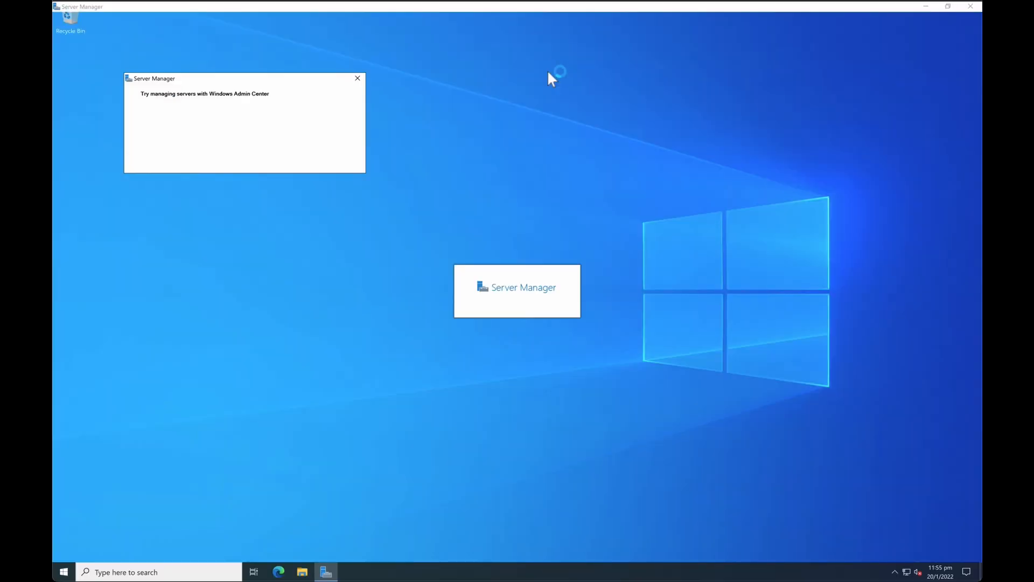
# - Dismiss the Windows Admin Center notice to reveal the AD DS and DNS role tiles
pyautogui.click(517, 290)
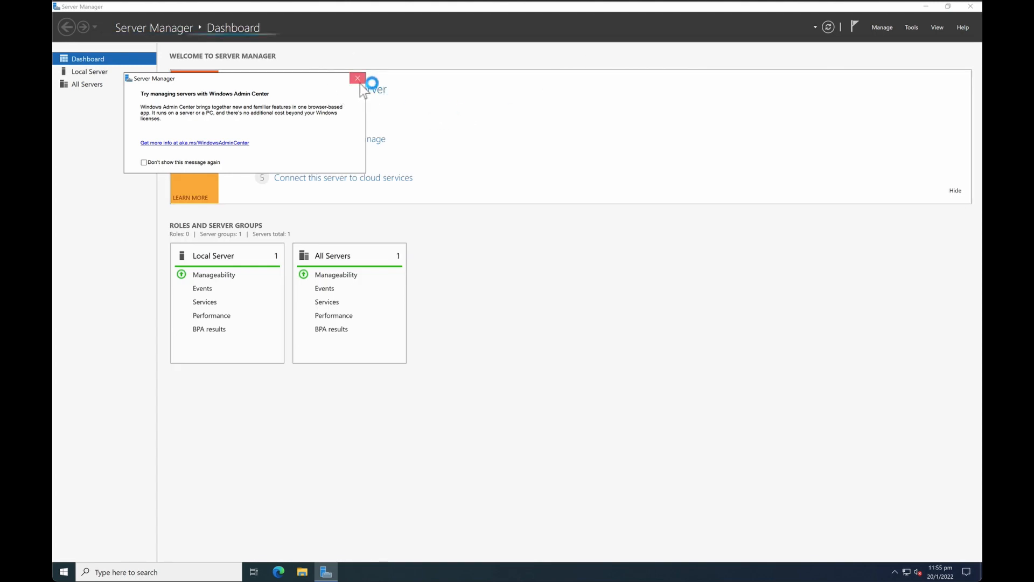
pyautogui.click(357, 79)
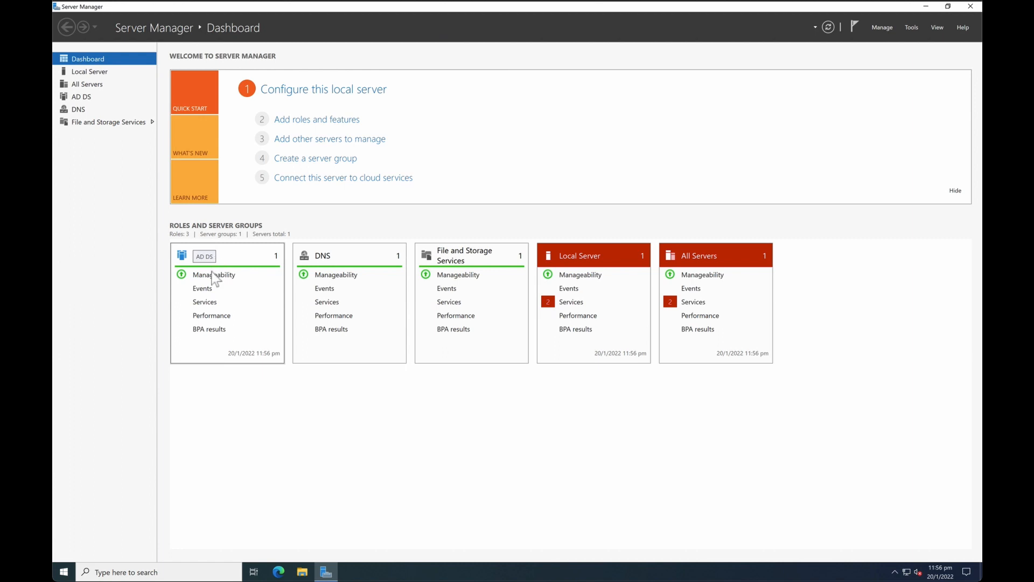
pyautogui.moveTo(333, 270)
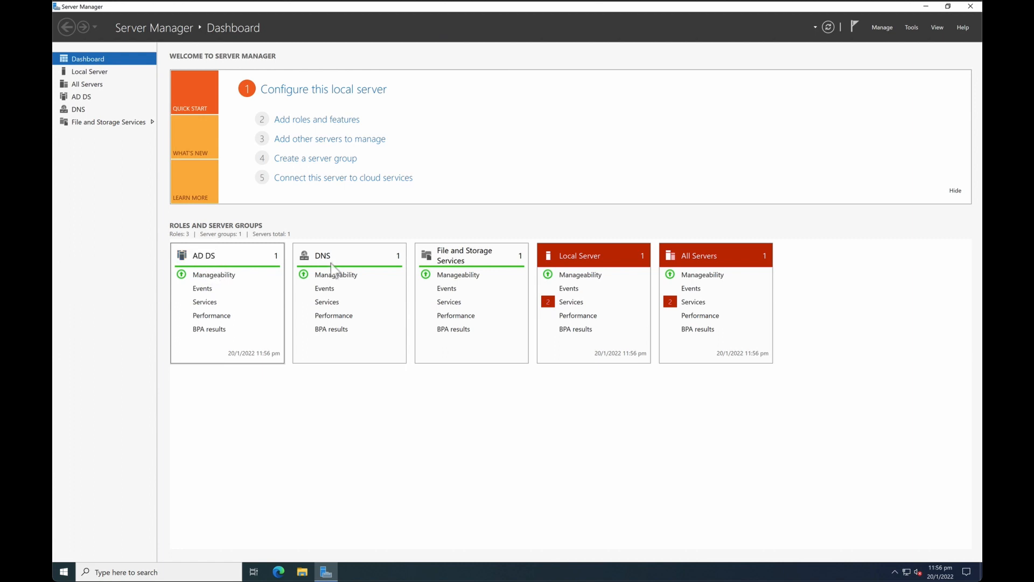
pyautogui.moveTo(322, 261)
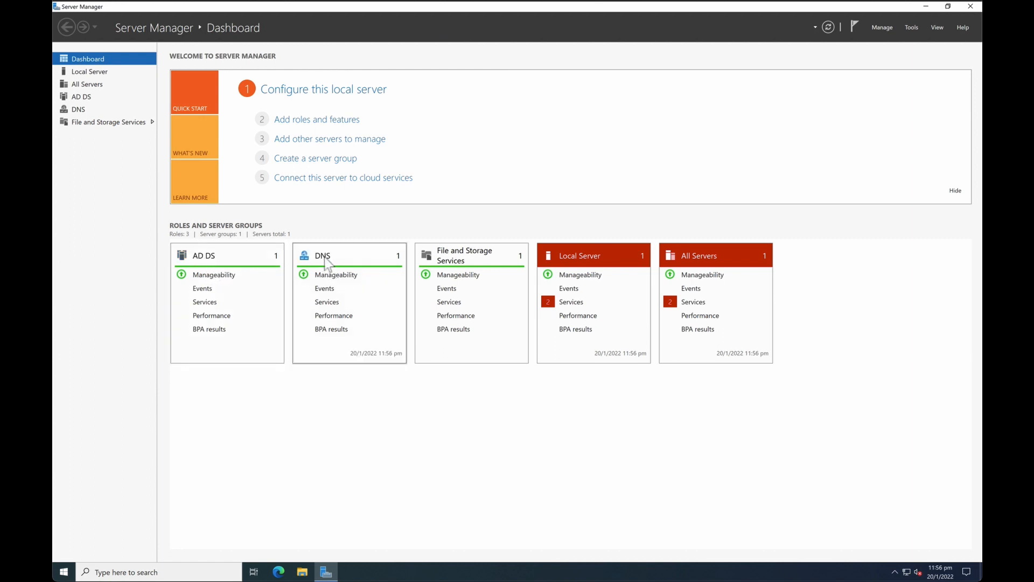
pyautogui.moveTo(478, 449)
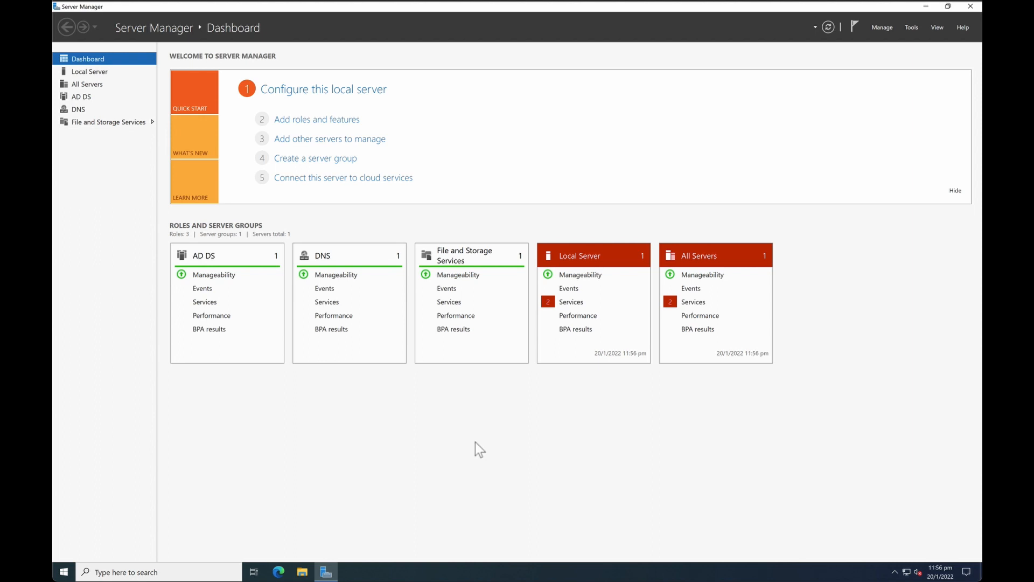
pyautogui.moveTo(78, 110)
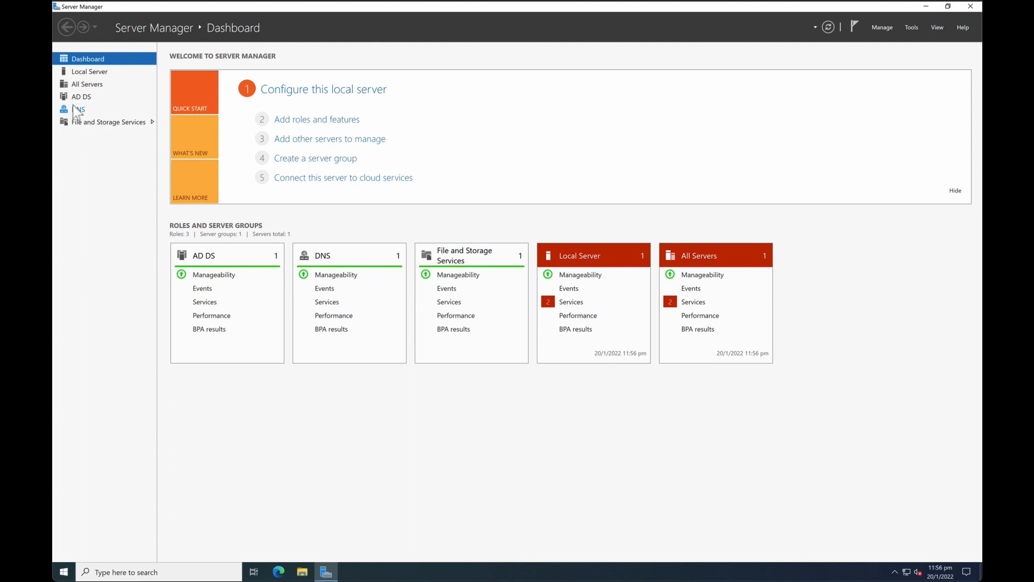